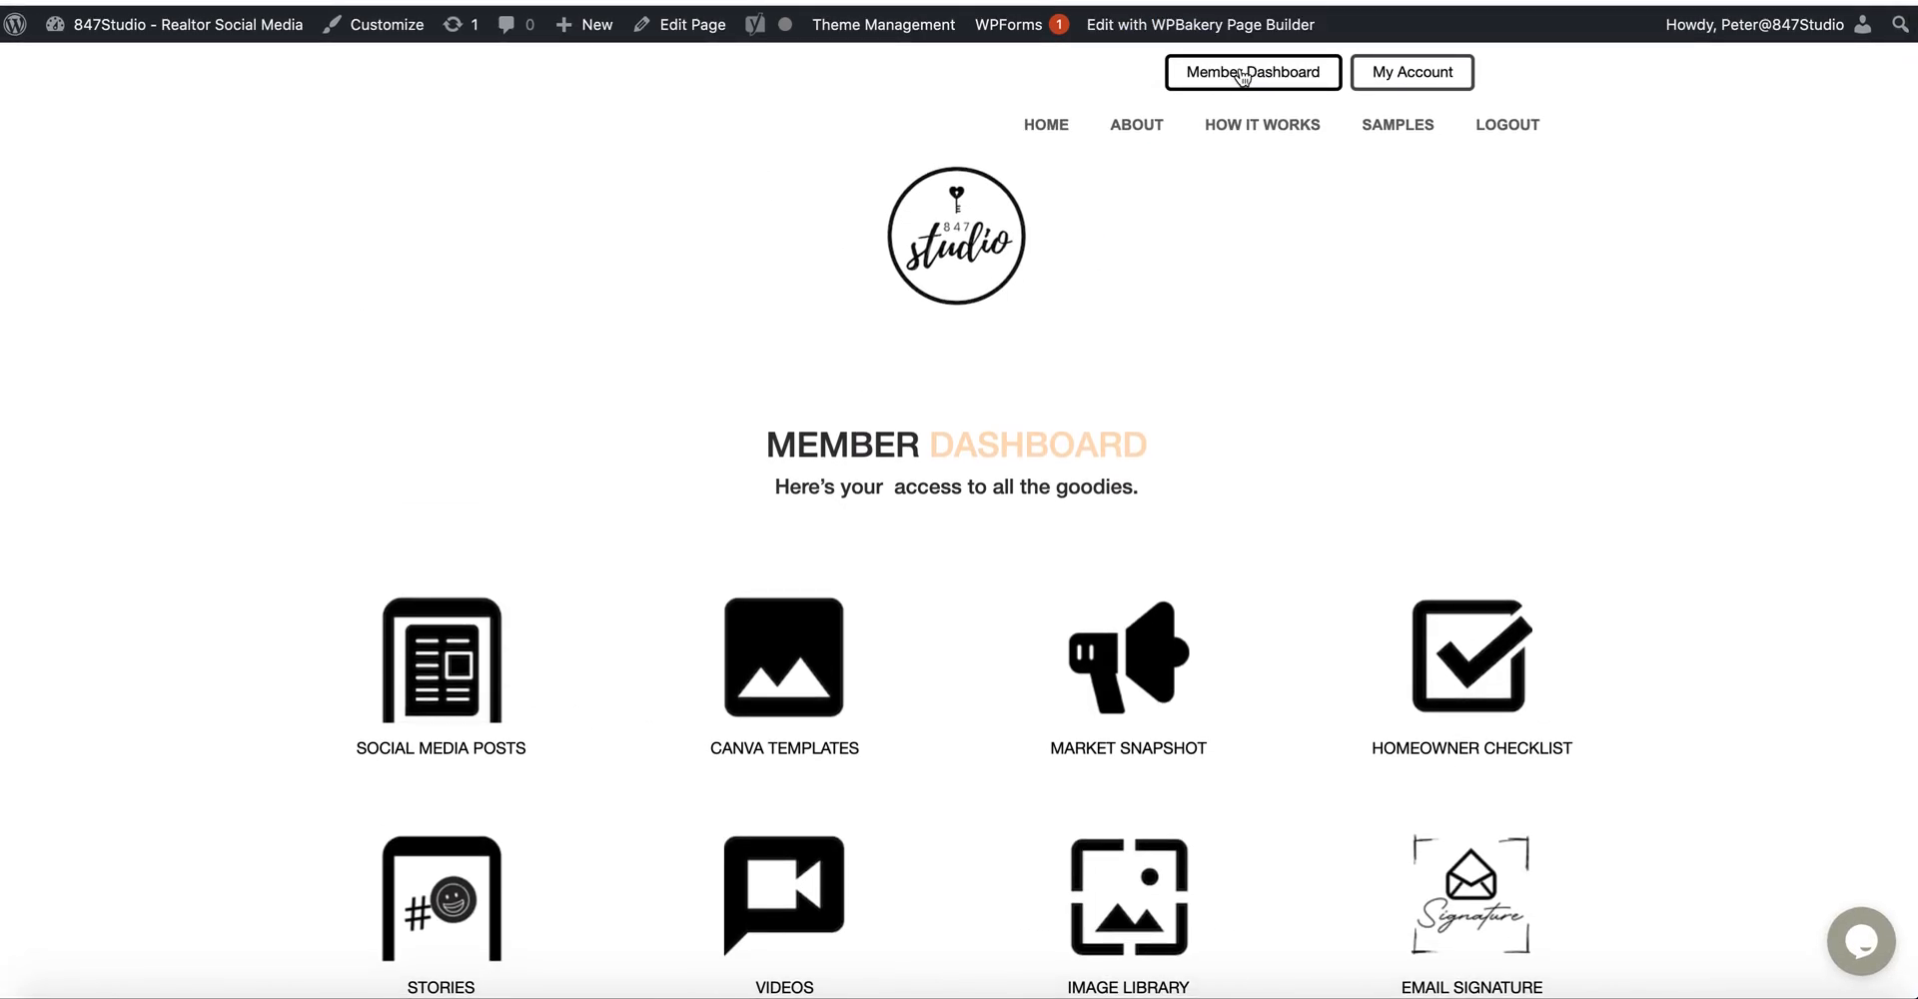
- Scroll the 847Studio Member Dashboard and open Profile Photo Templates
scroll("down", 3)
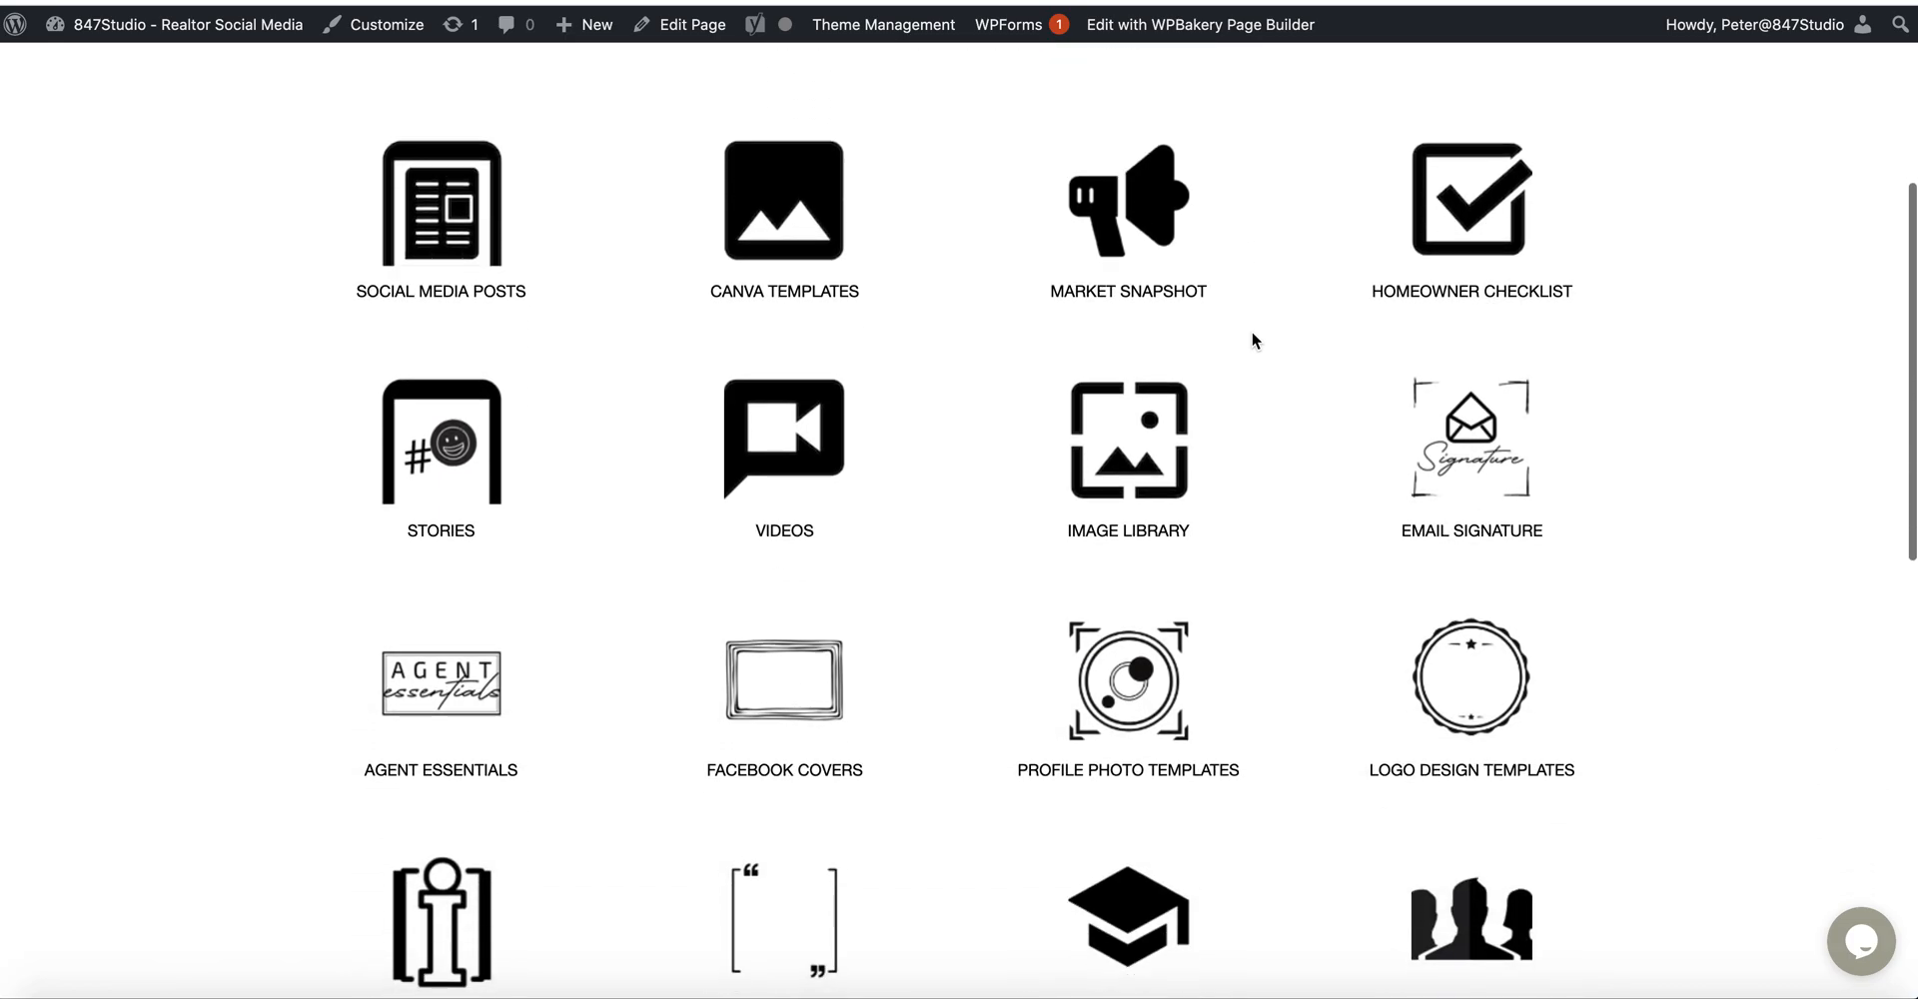
mouse_move(1149, 702)
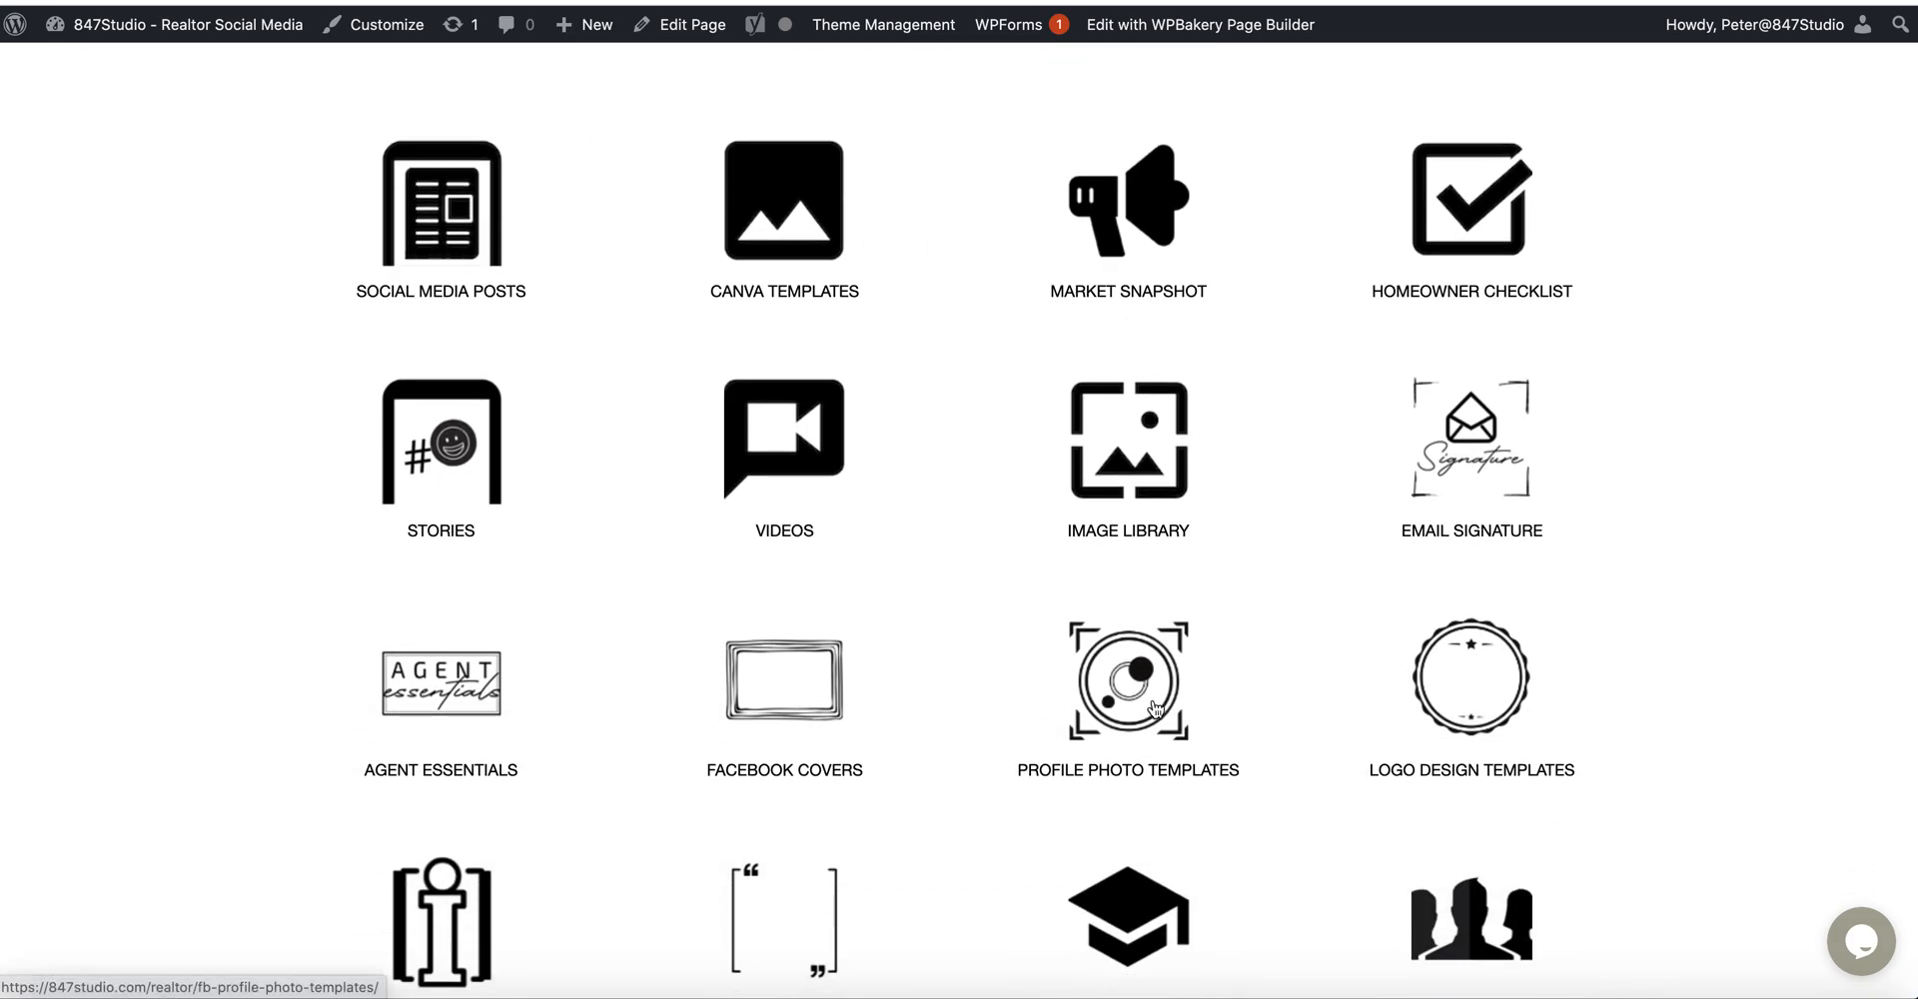
mouse_move(1393, 624)
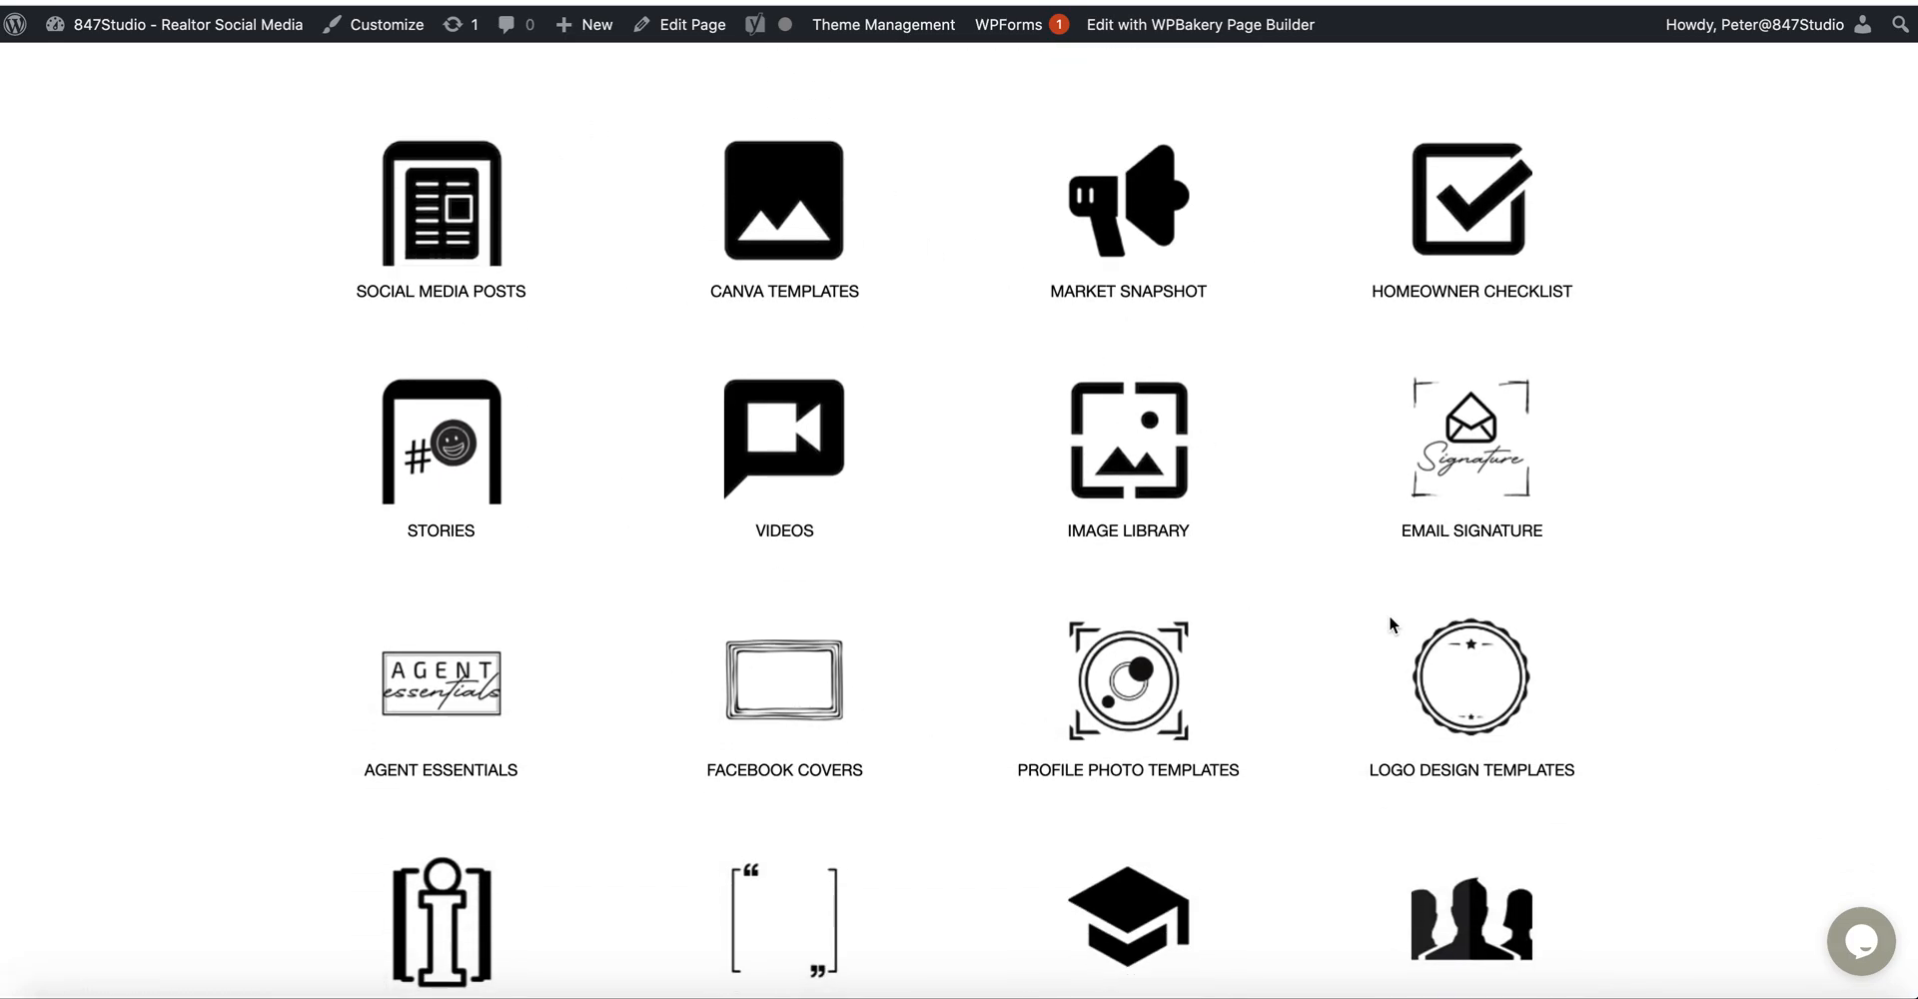
scroll("down", 3)
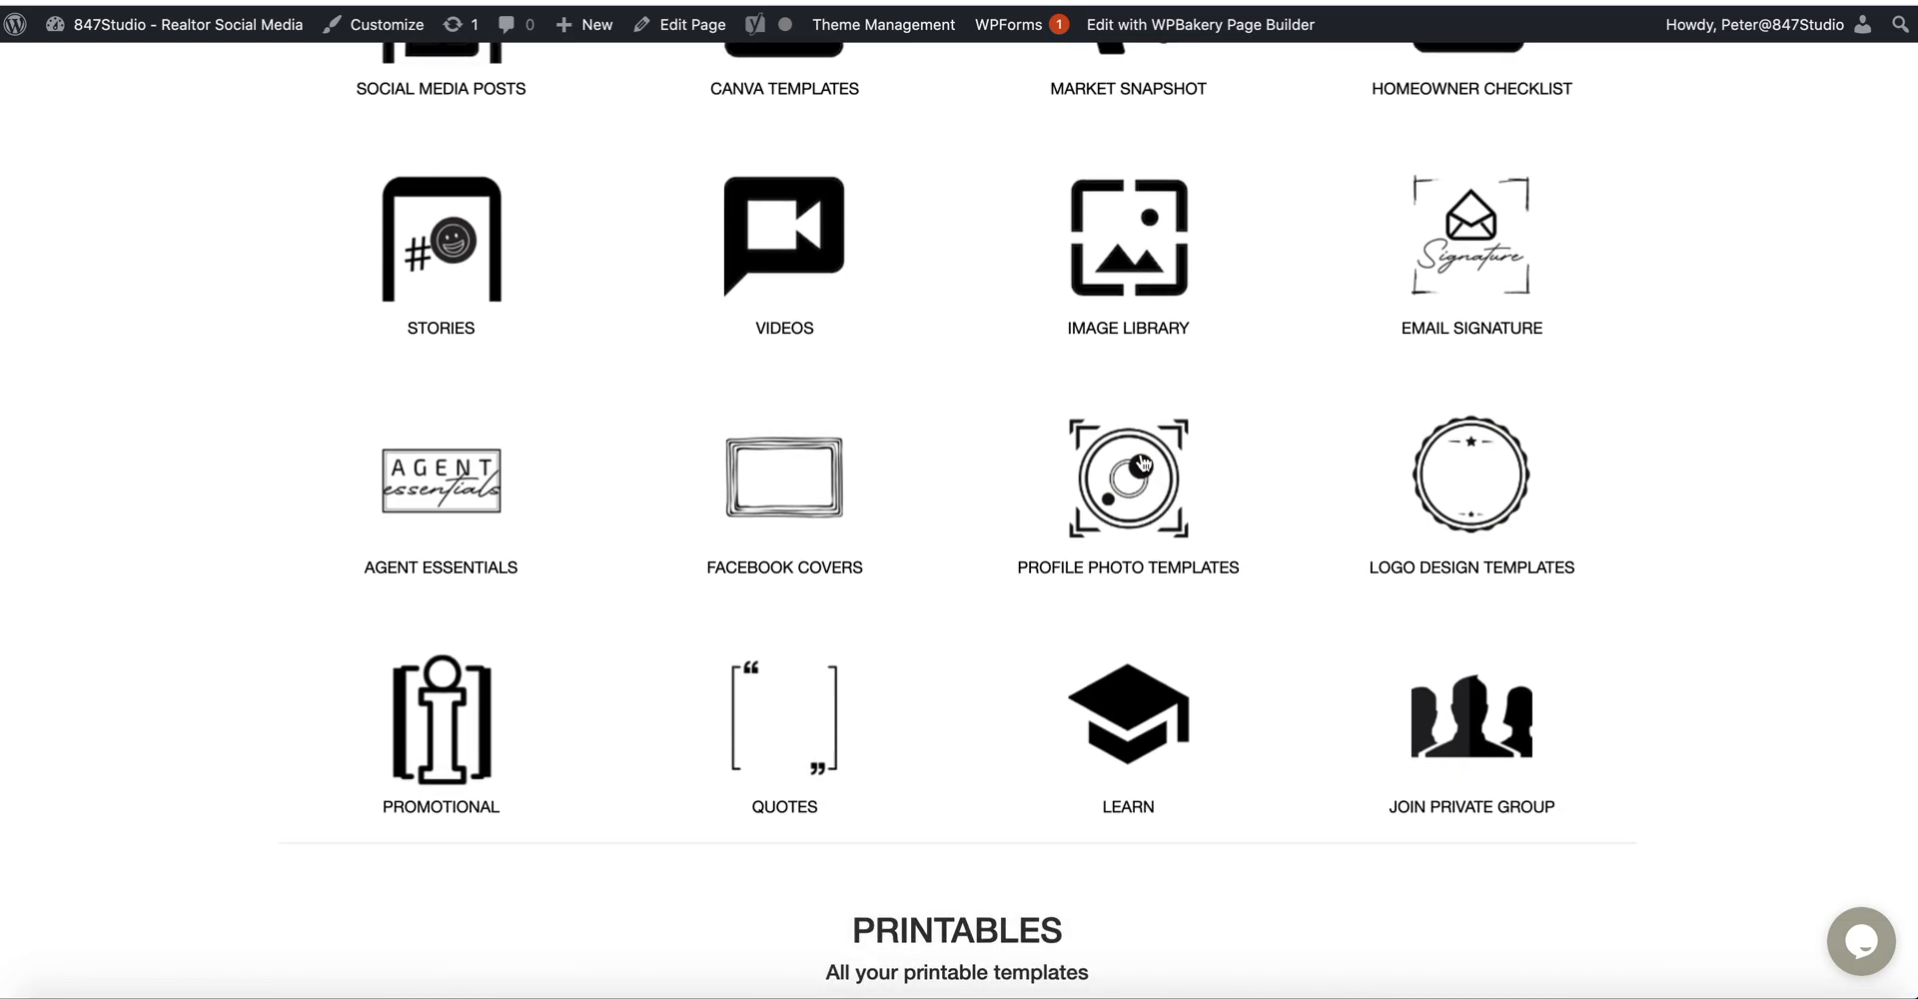
left_click(1124, 492)
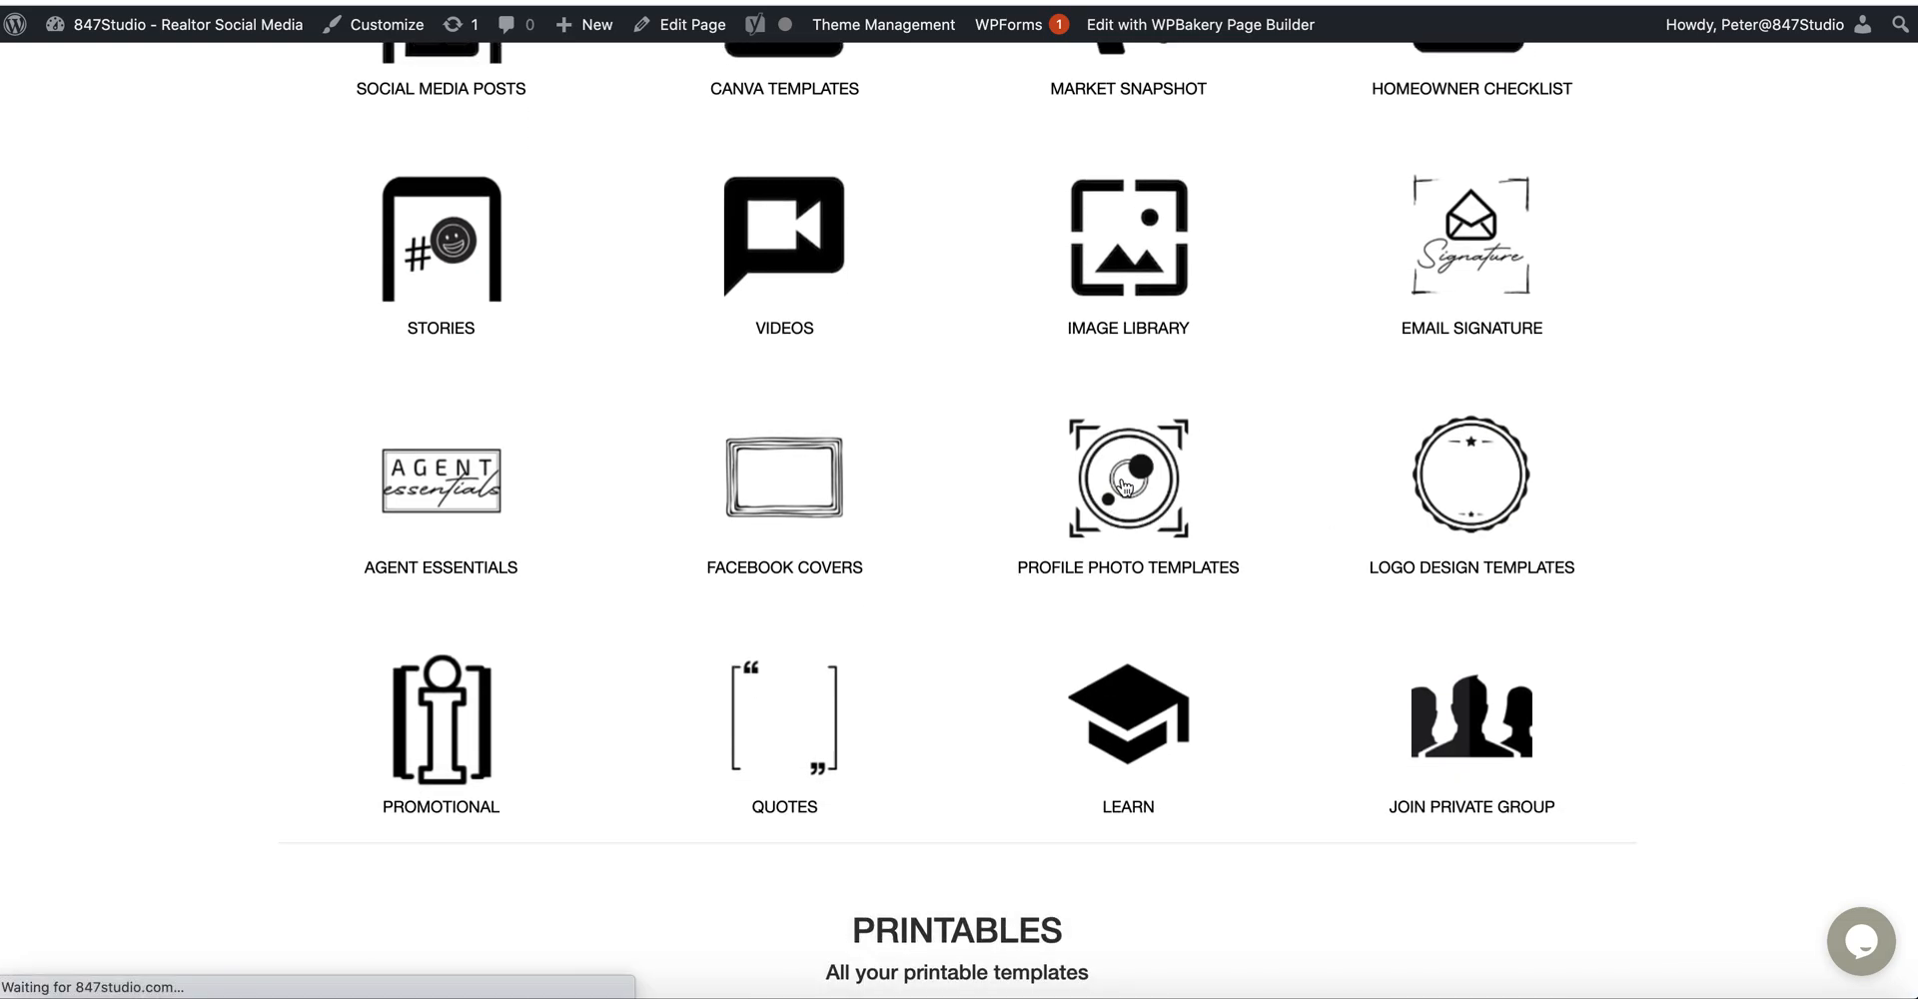
- Open the Facebook Profile Photo Templates set in Canva via Customize
left_click(1127, 489)
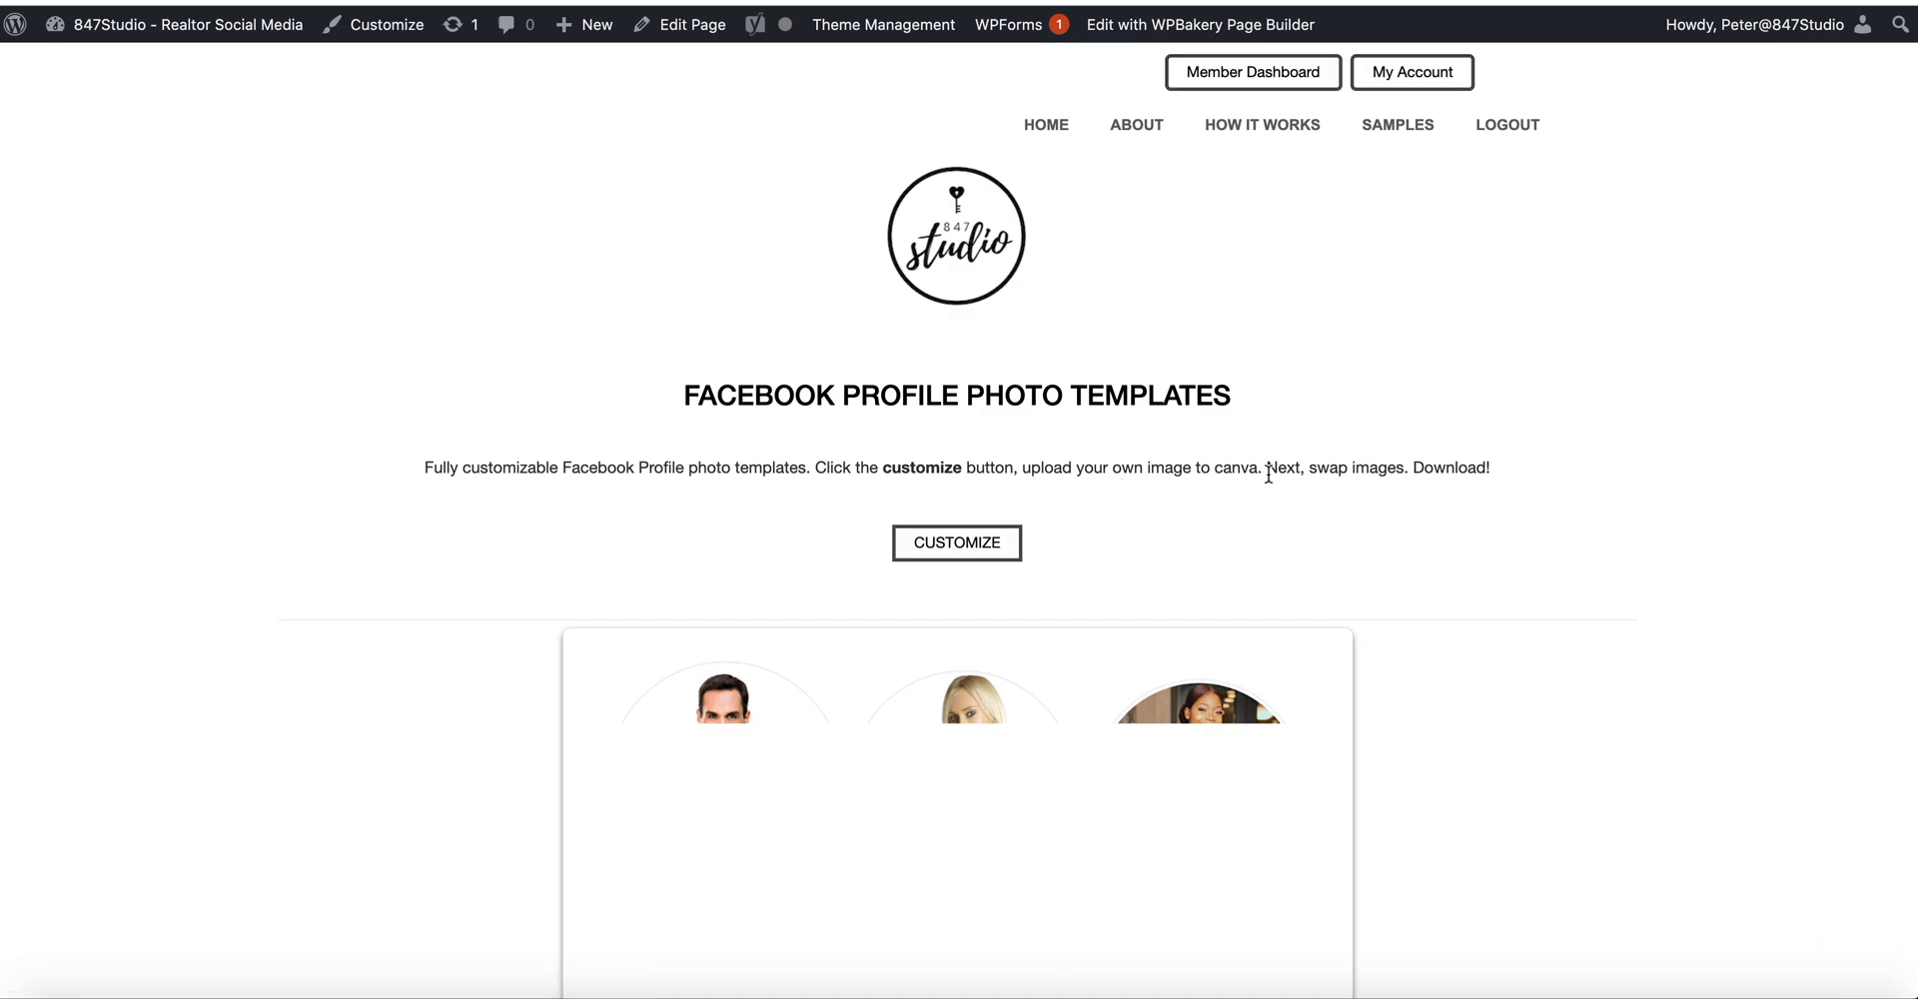
scroll("down", 3)
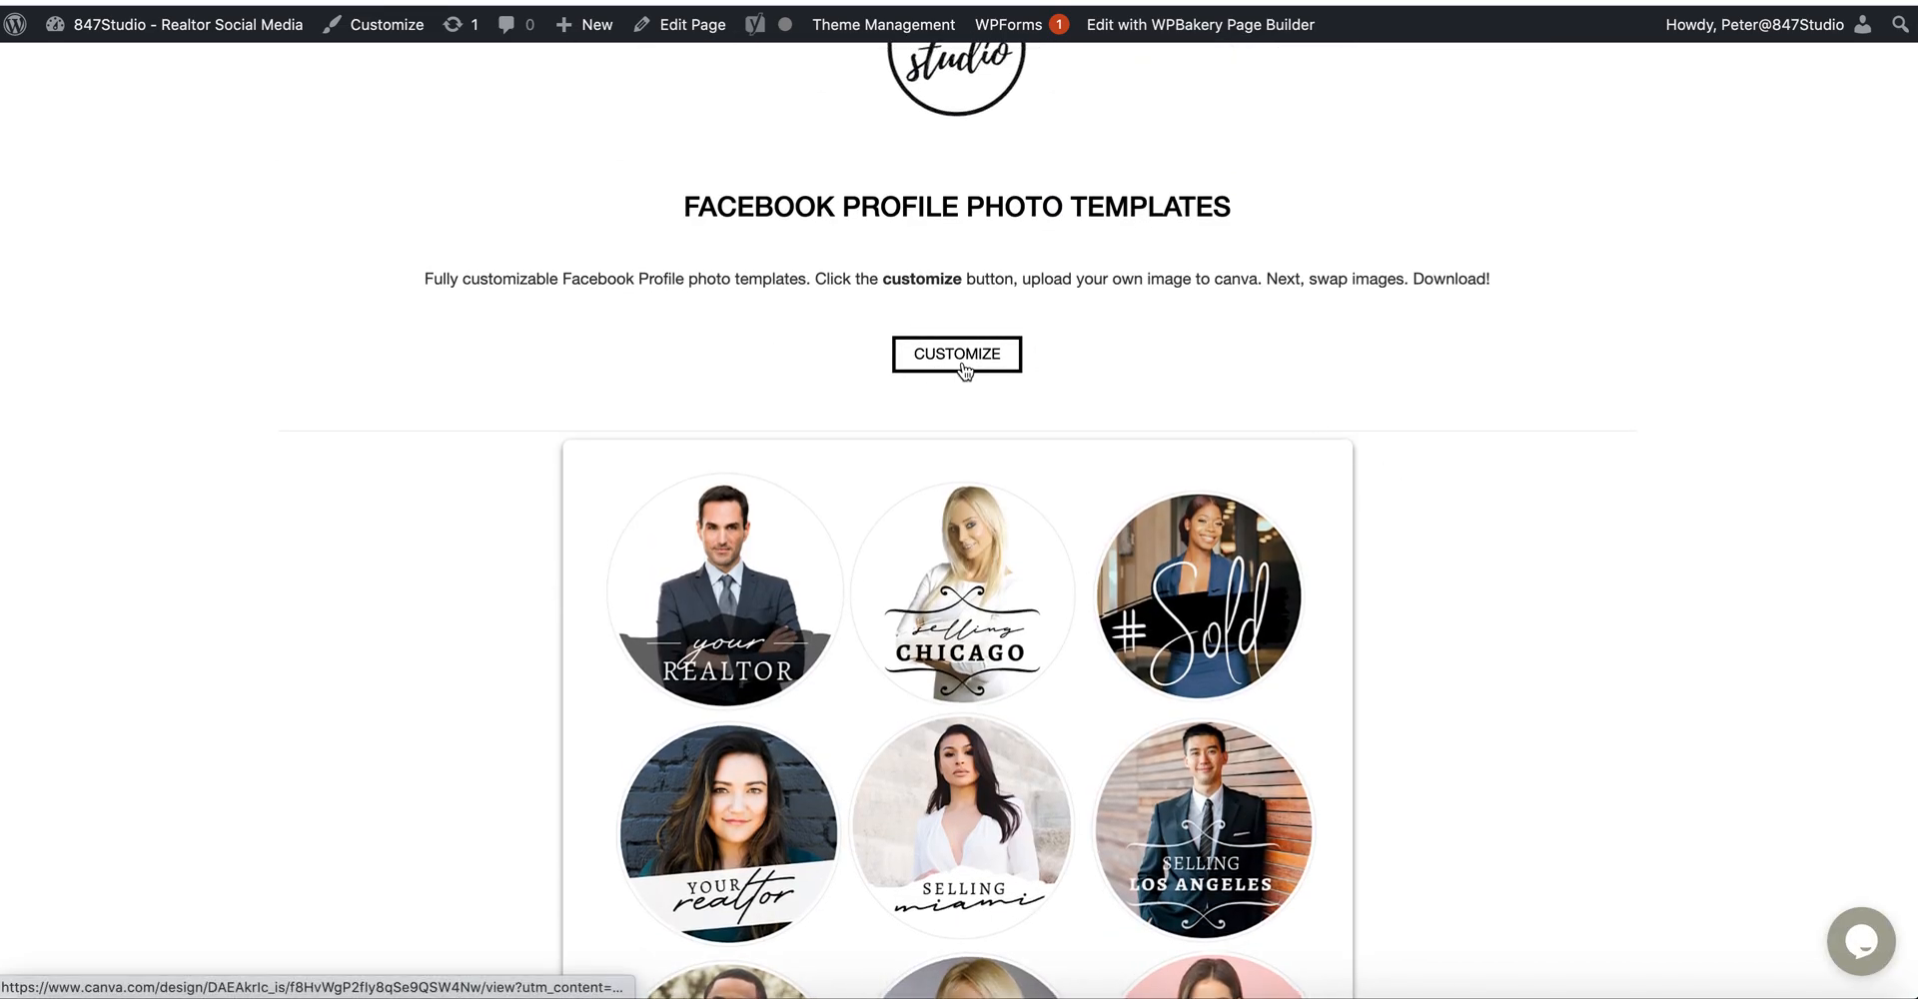
left_click(957, 354)
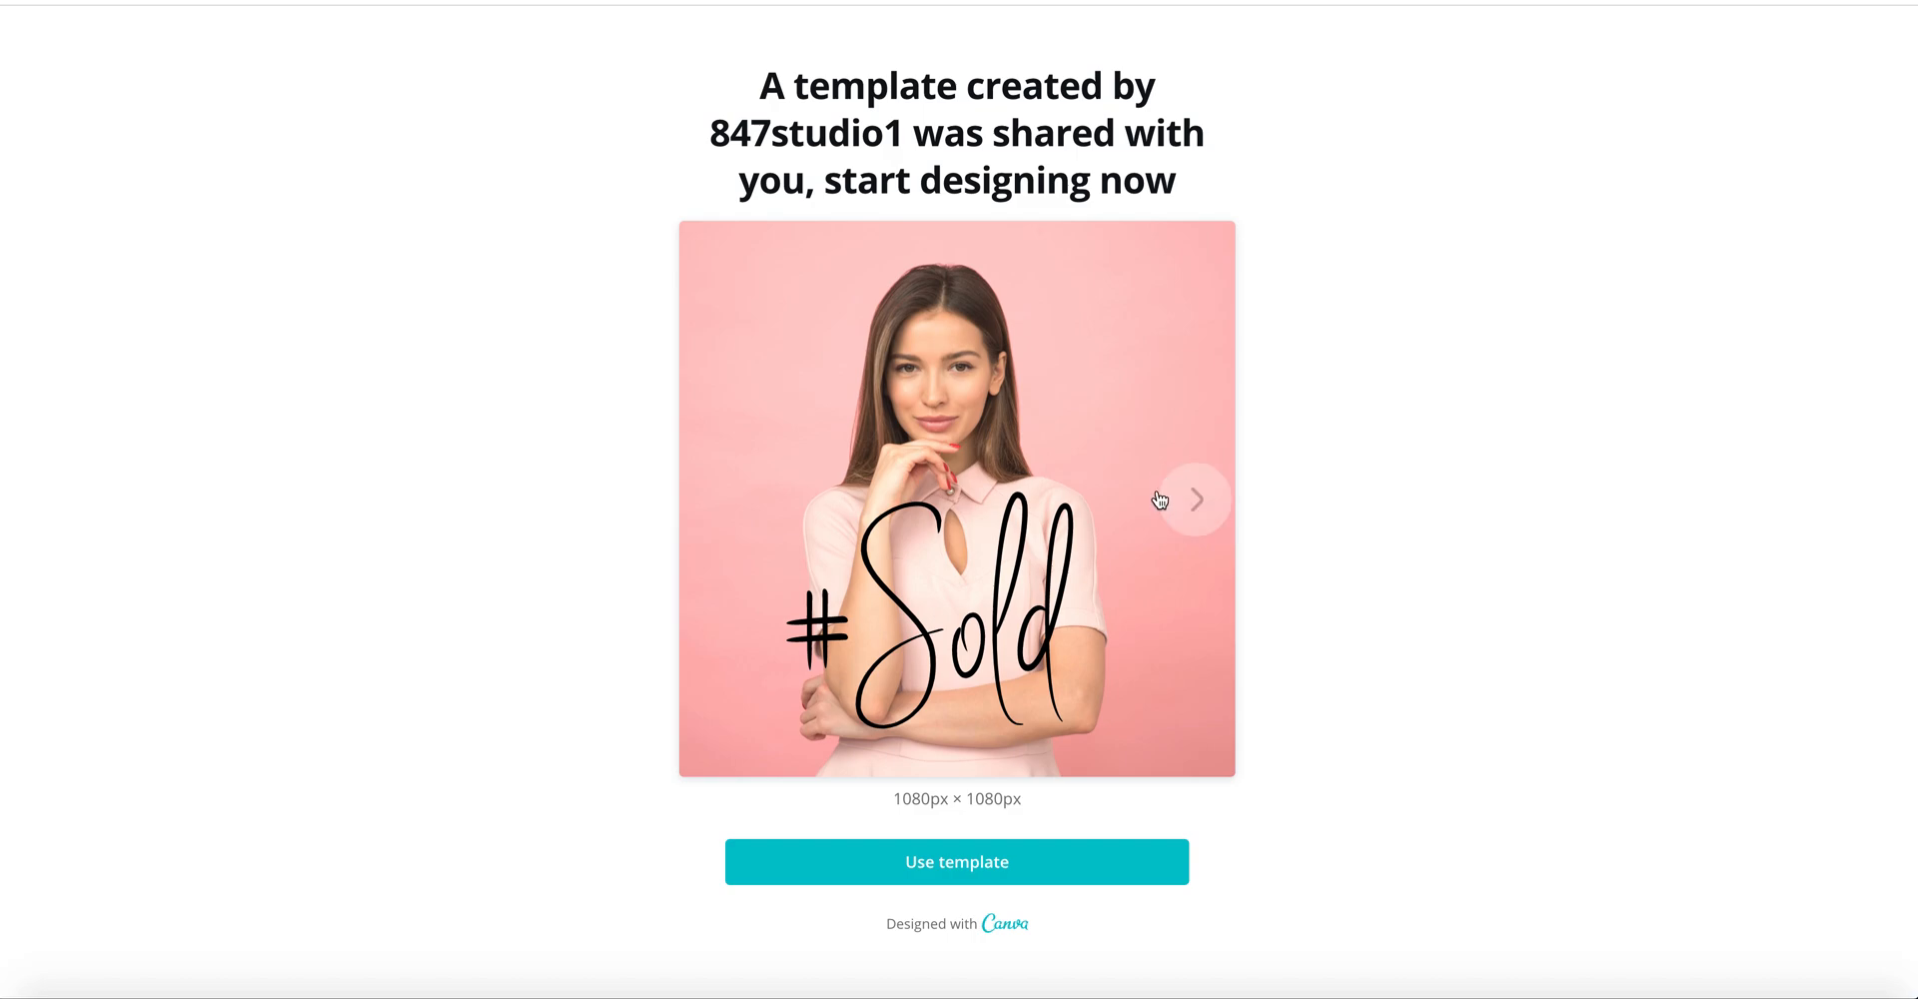
- Preview the next template, use the template as a copy, and scroll down to page 8
left_click(1196, 500)
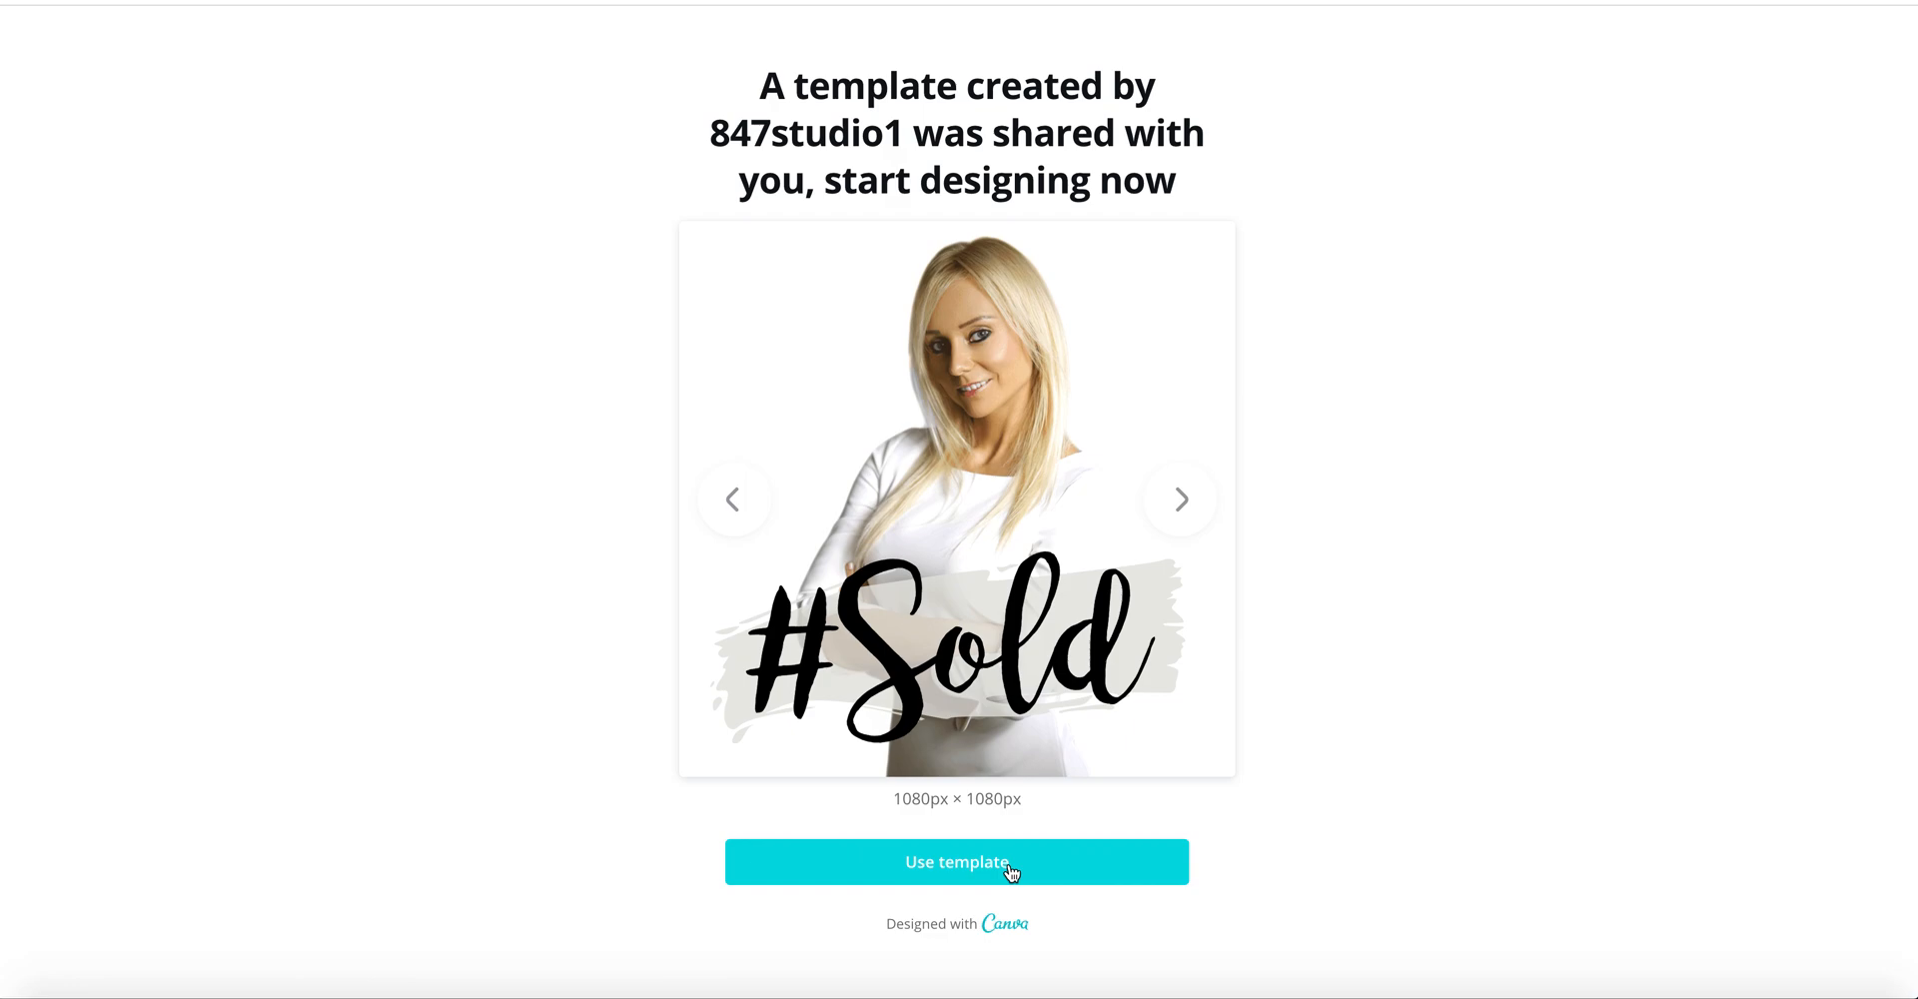
left_click(957, 862)
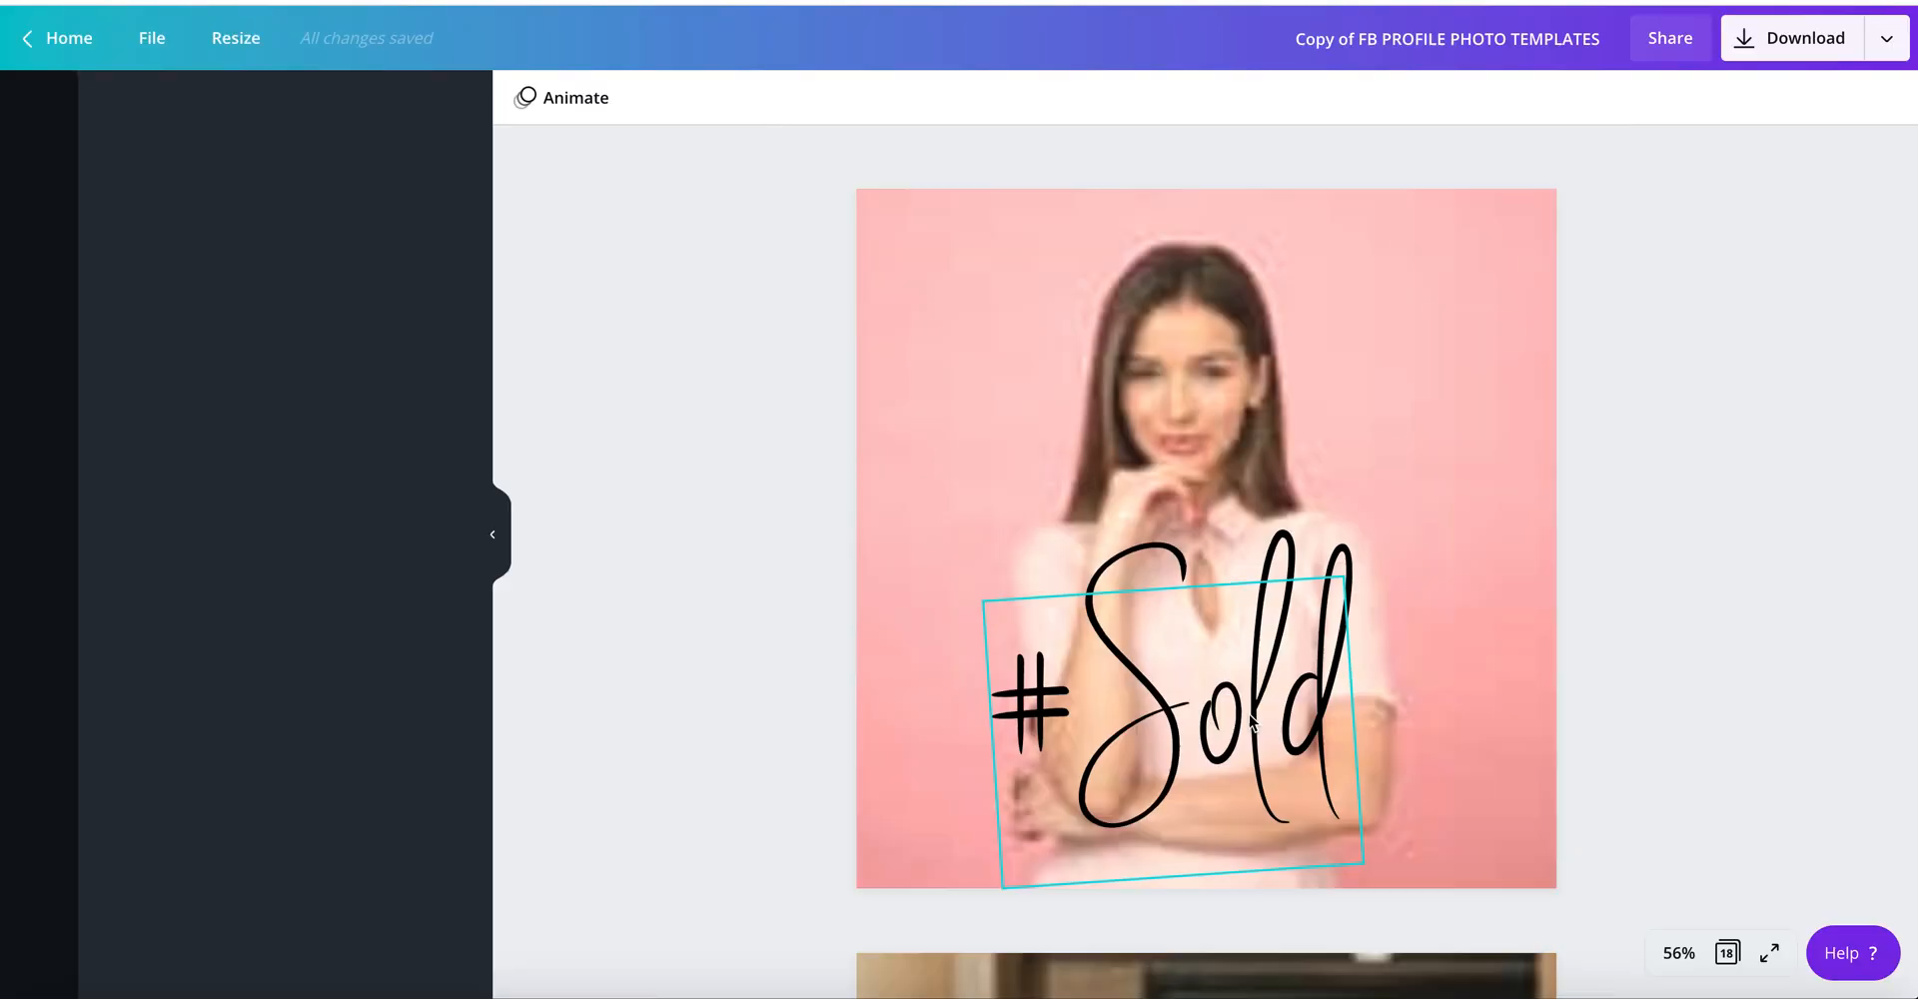
left_click(492, 534)
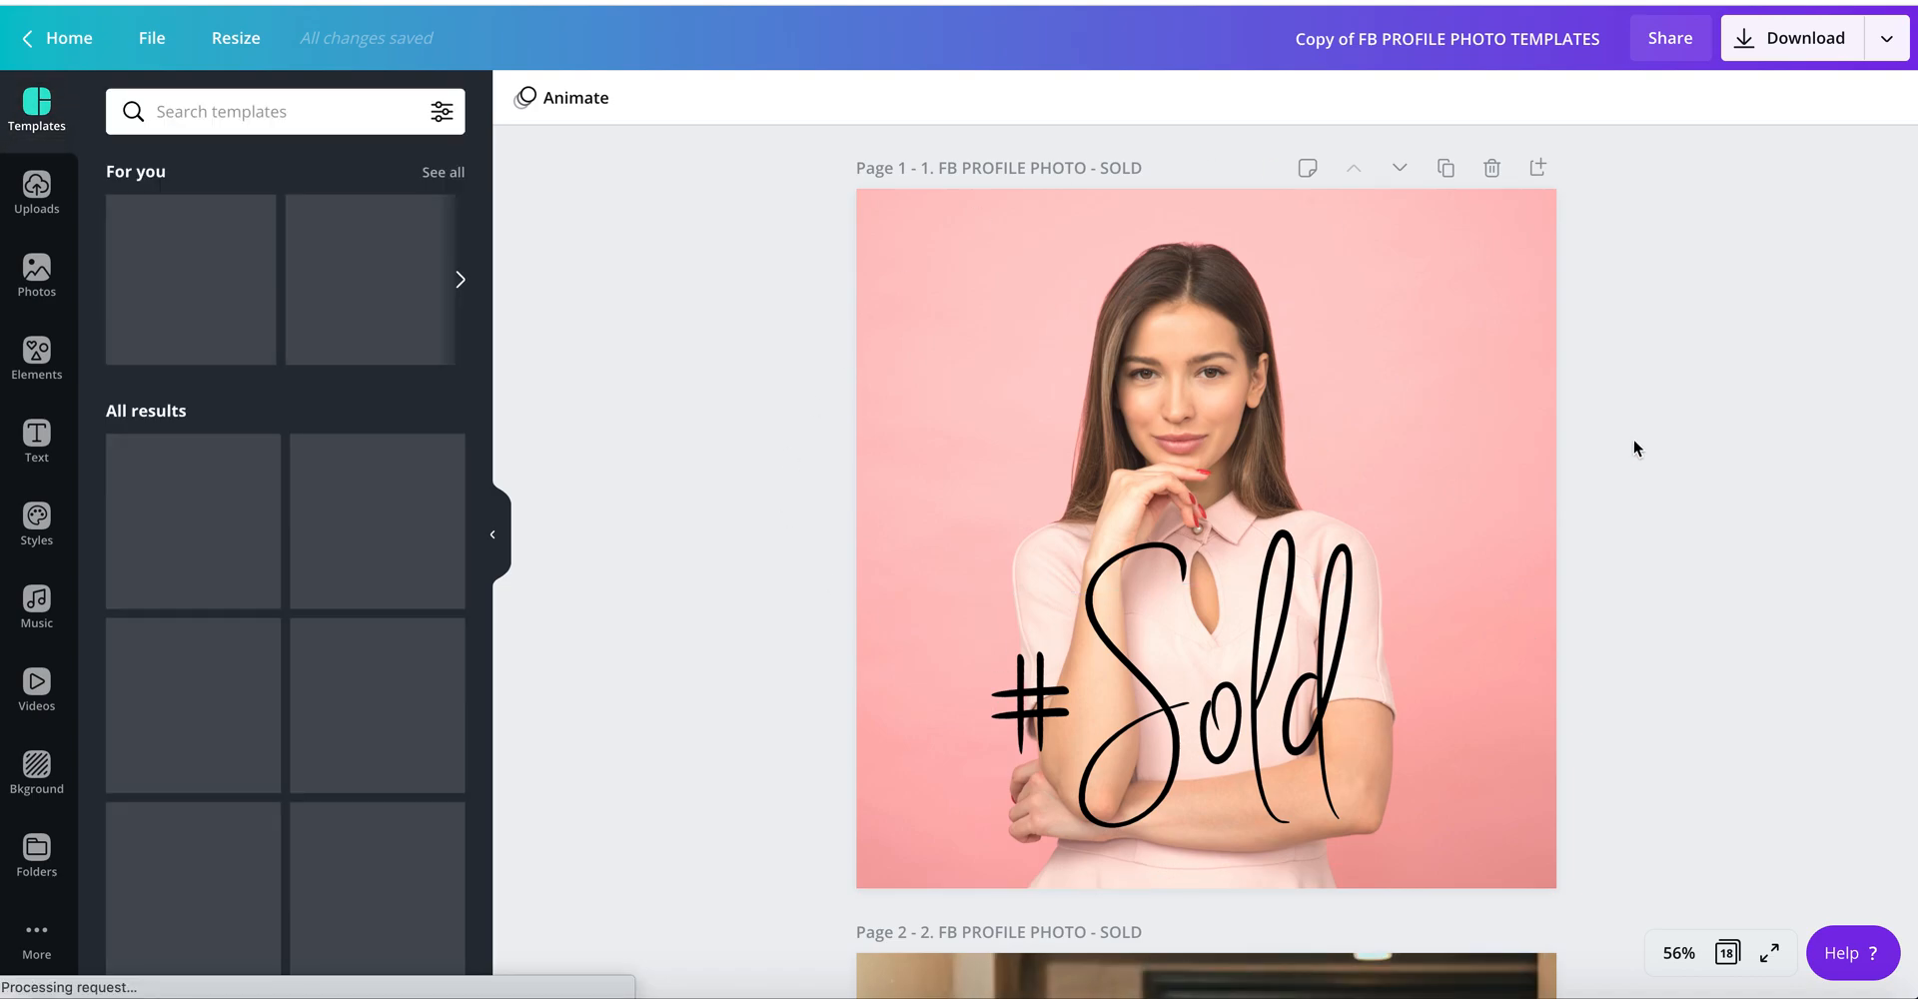
scroll("down", 3)
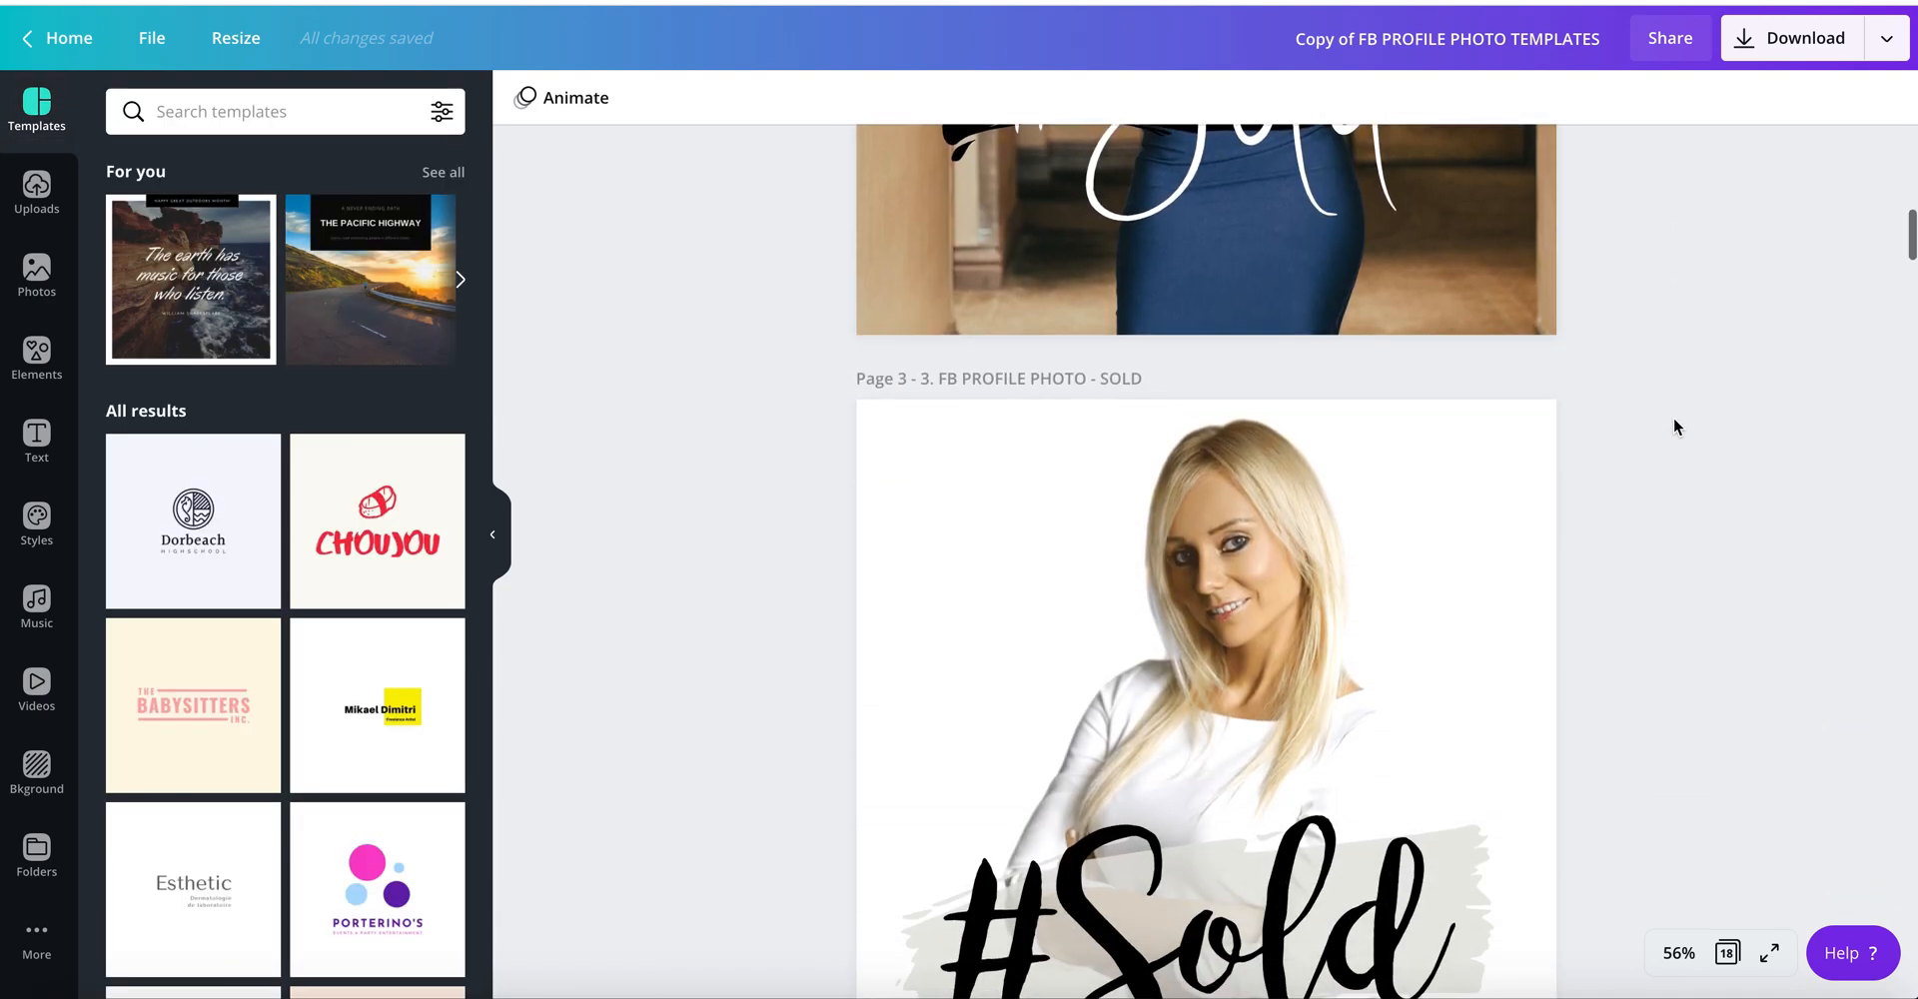
scroll("down", 3)
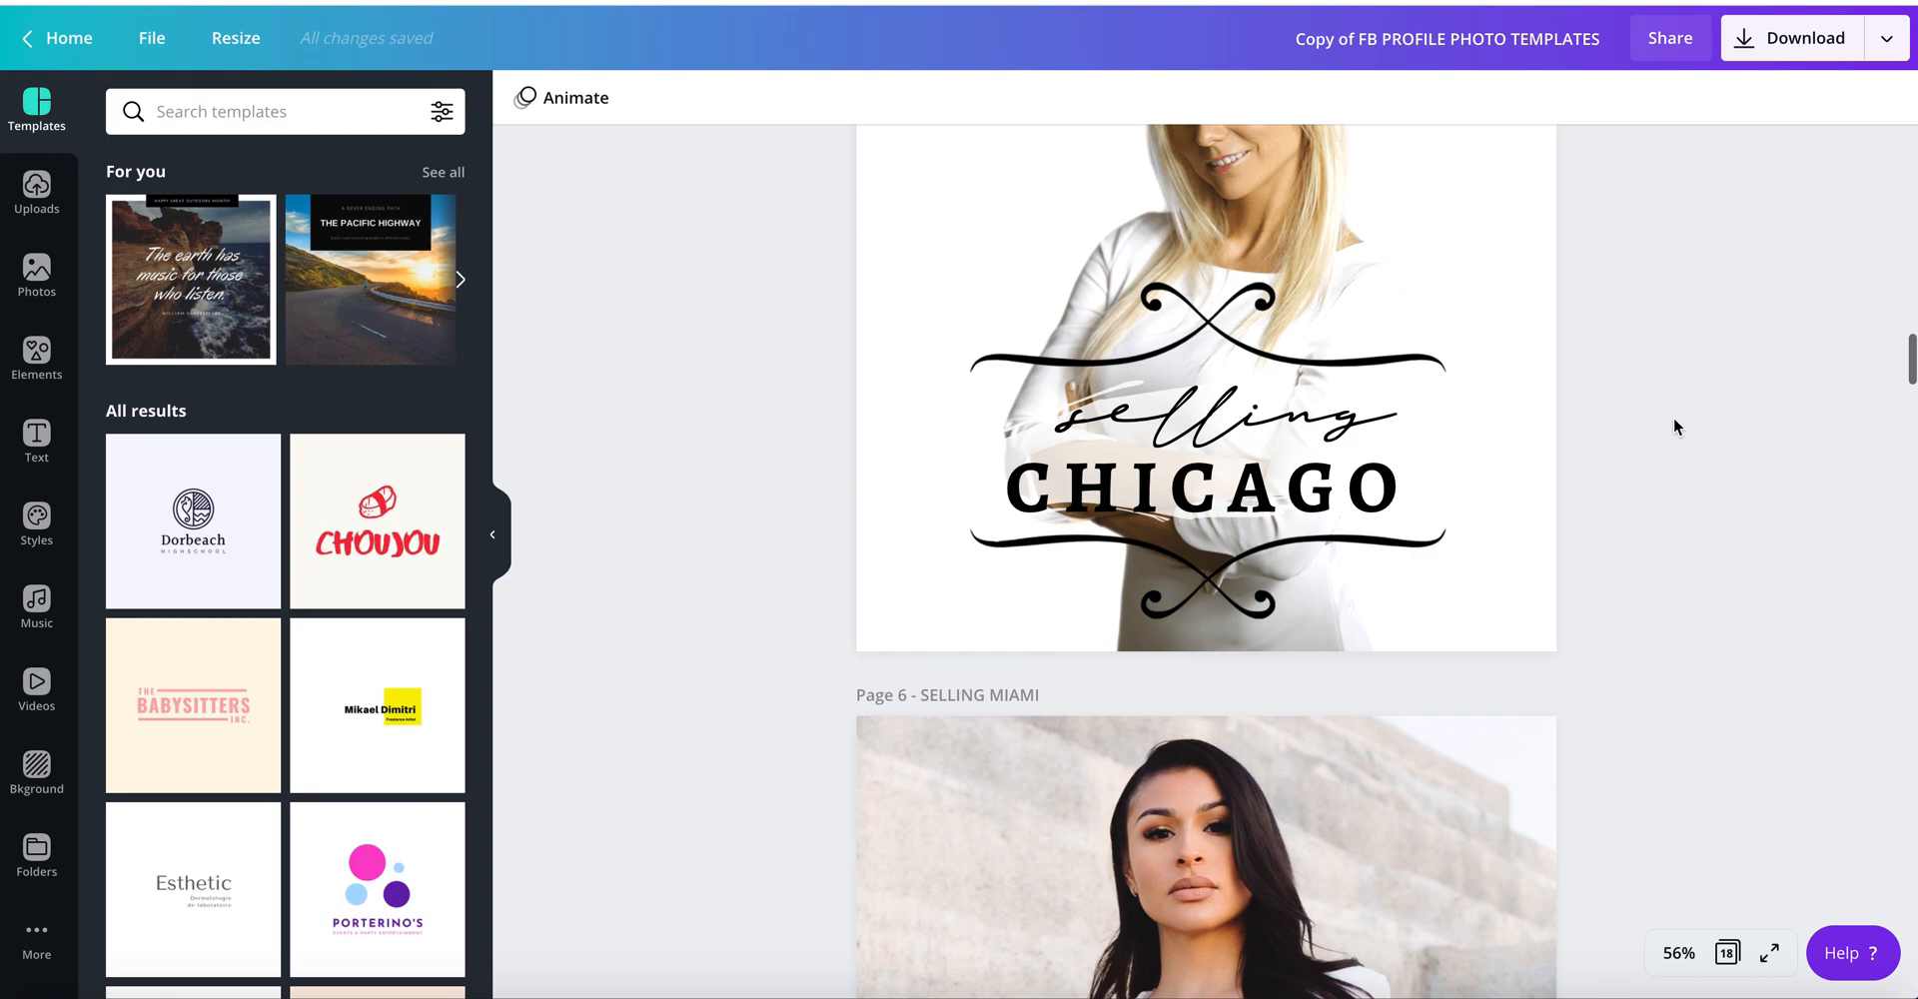
scroll("down", 3)
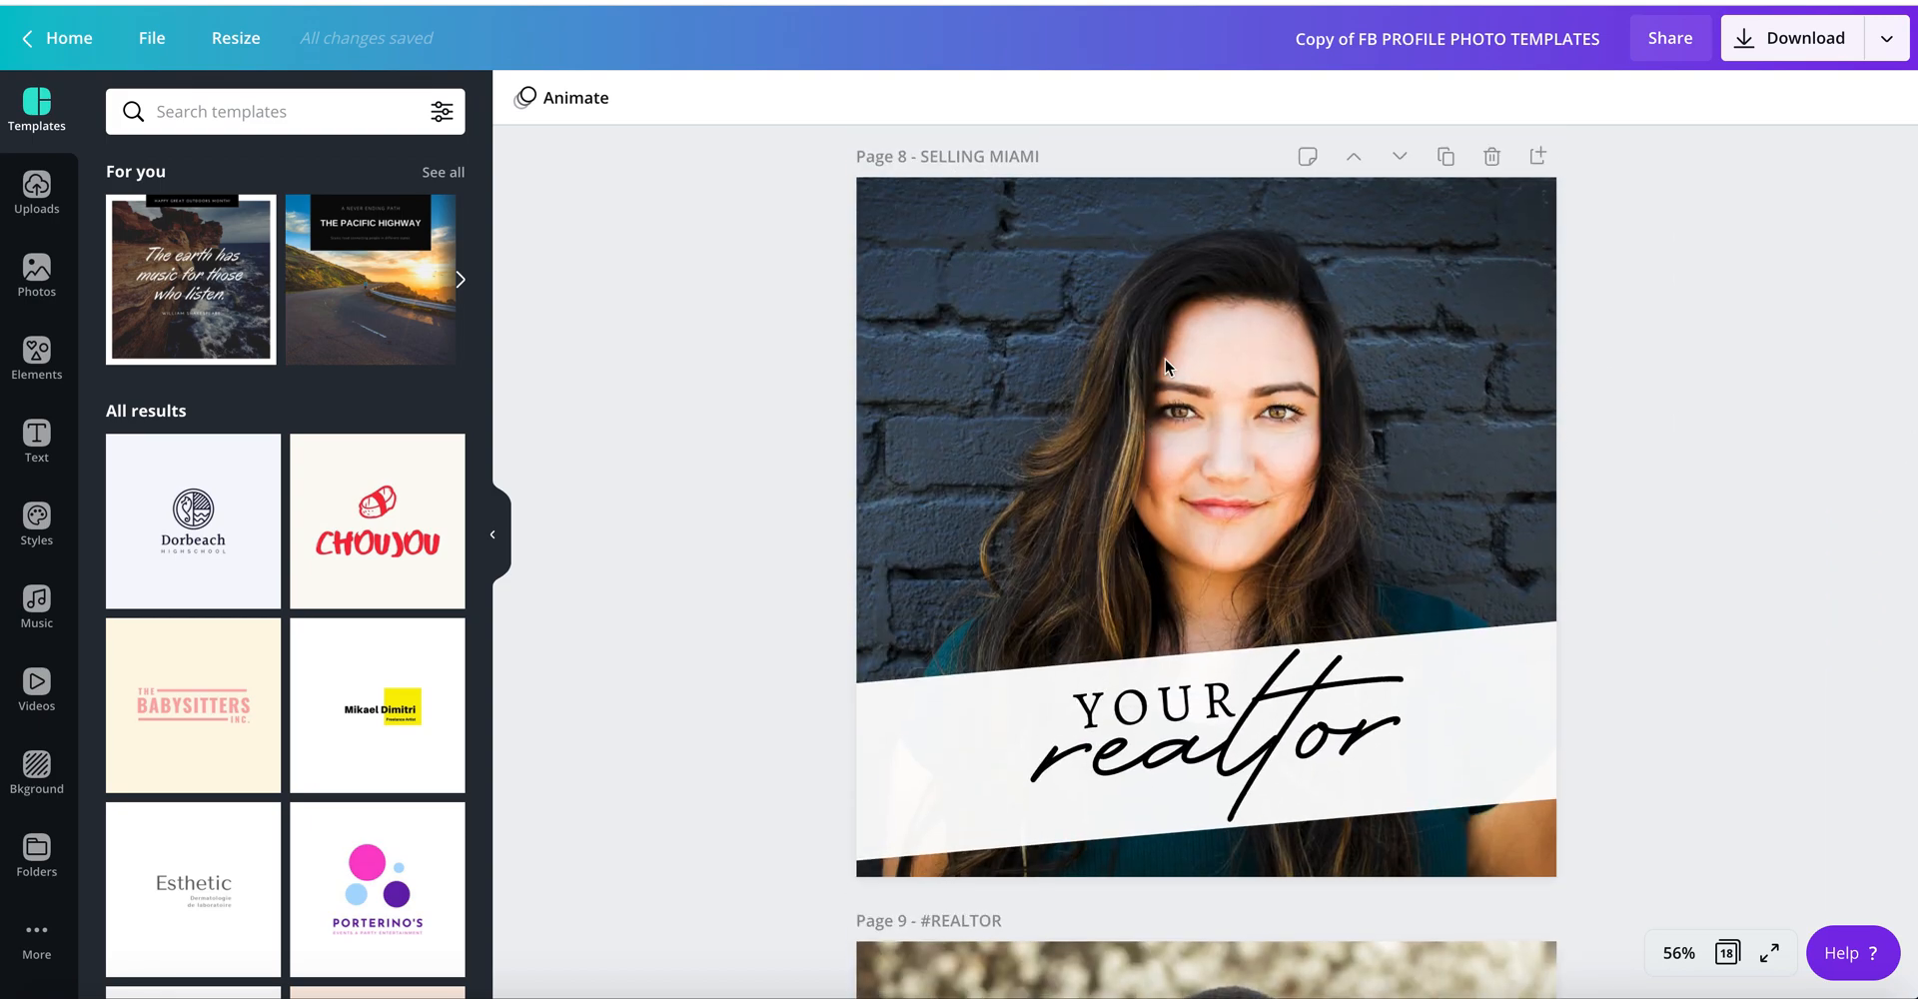
mouse_move(946, 387)
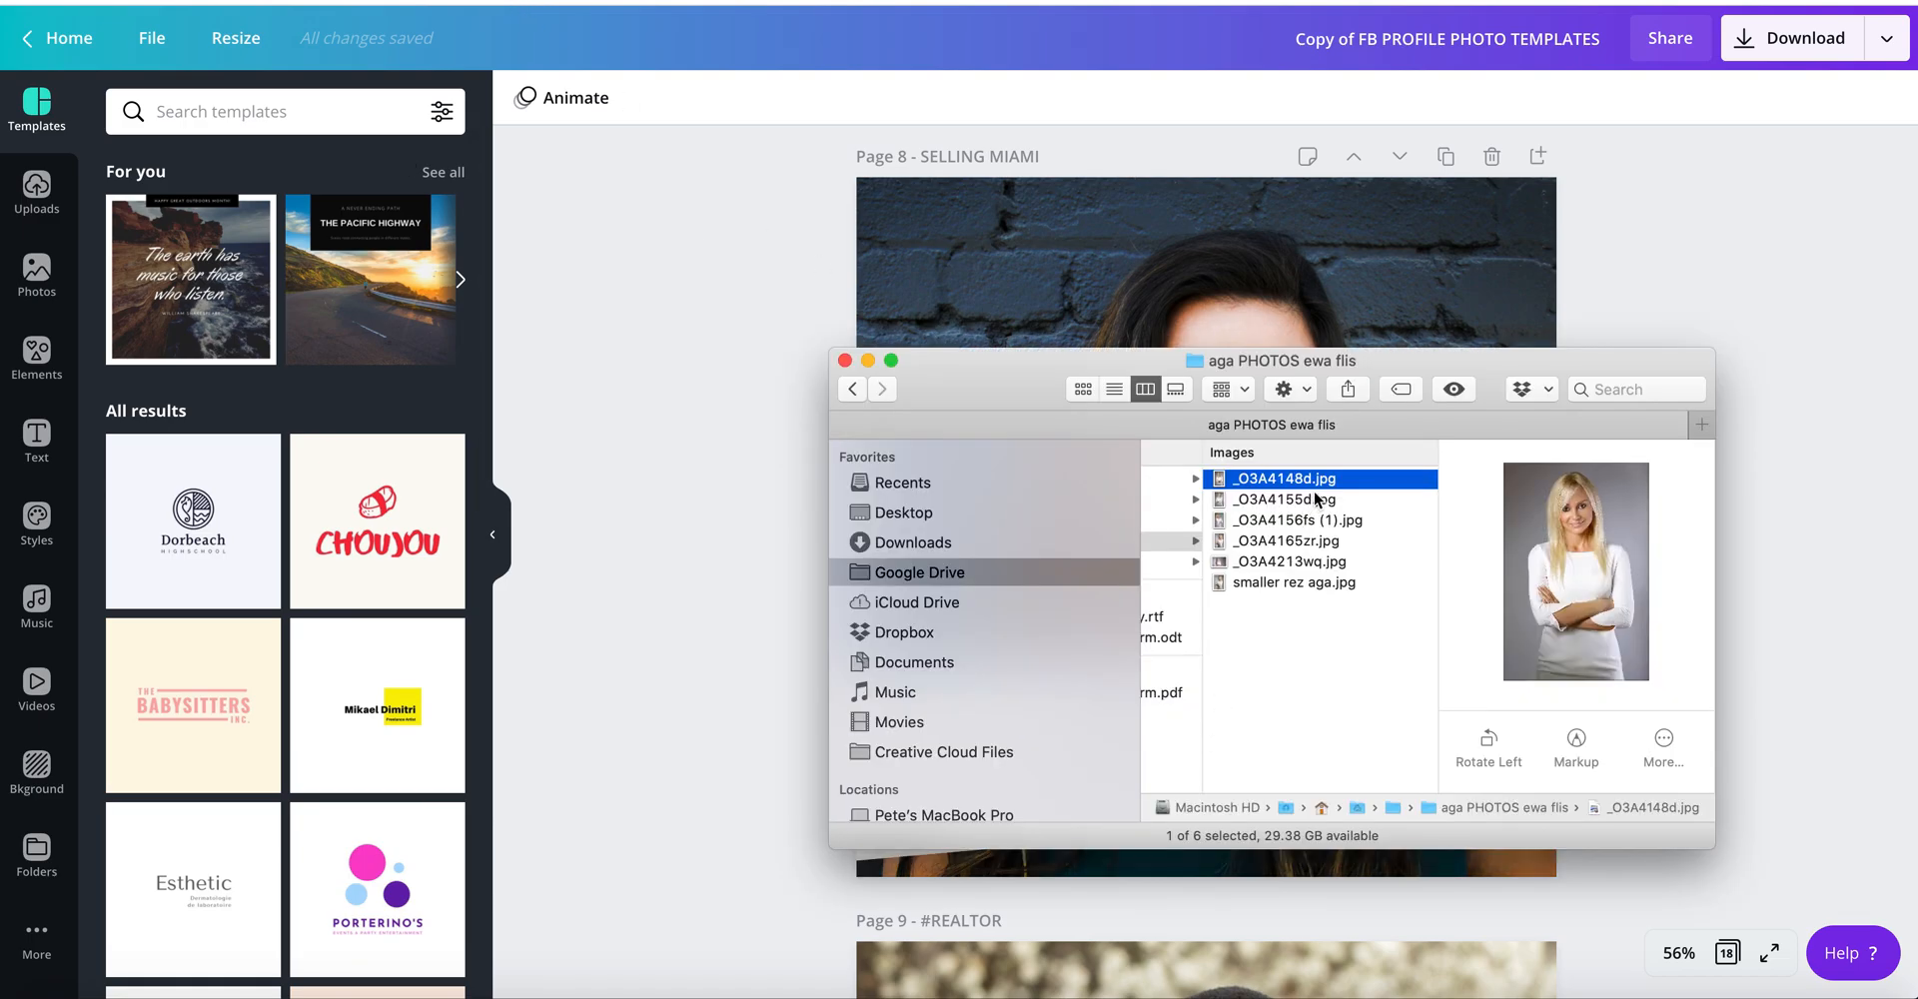
- Drag _O3A4148d.jpg from Finder into the Canva editor to upload it
left_click_drag(1281, 478, 245, 284)
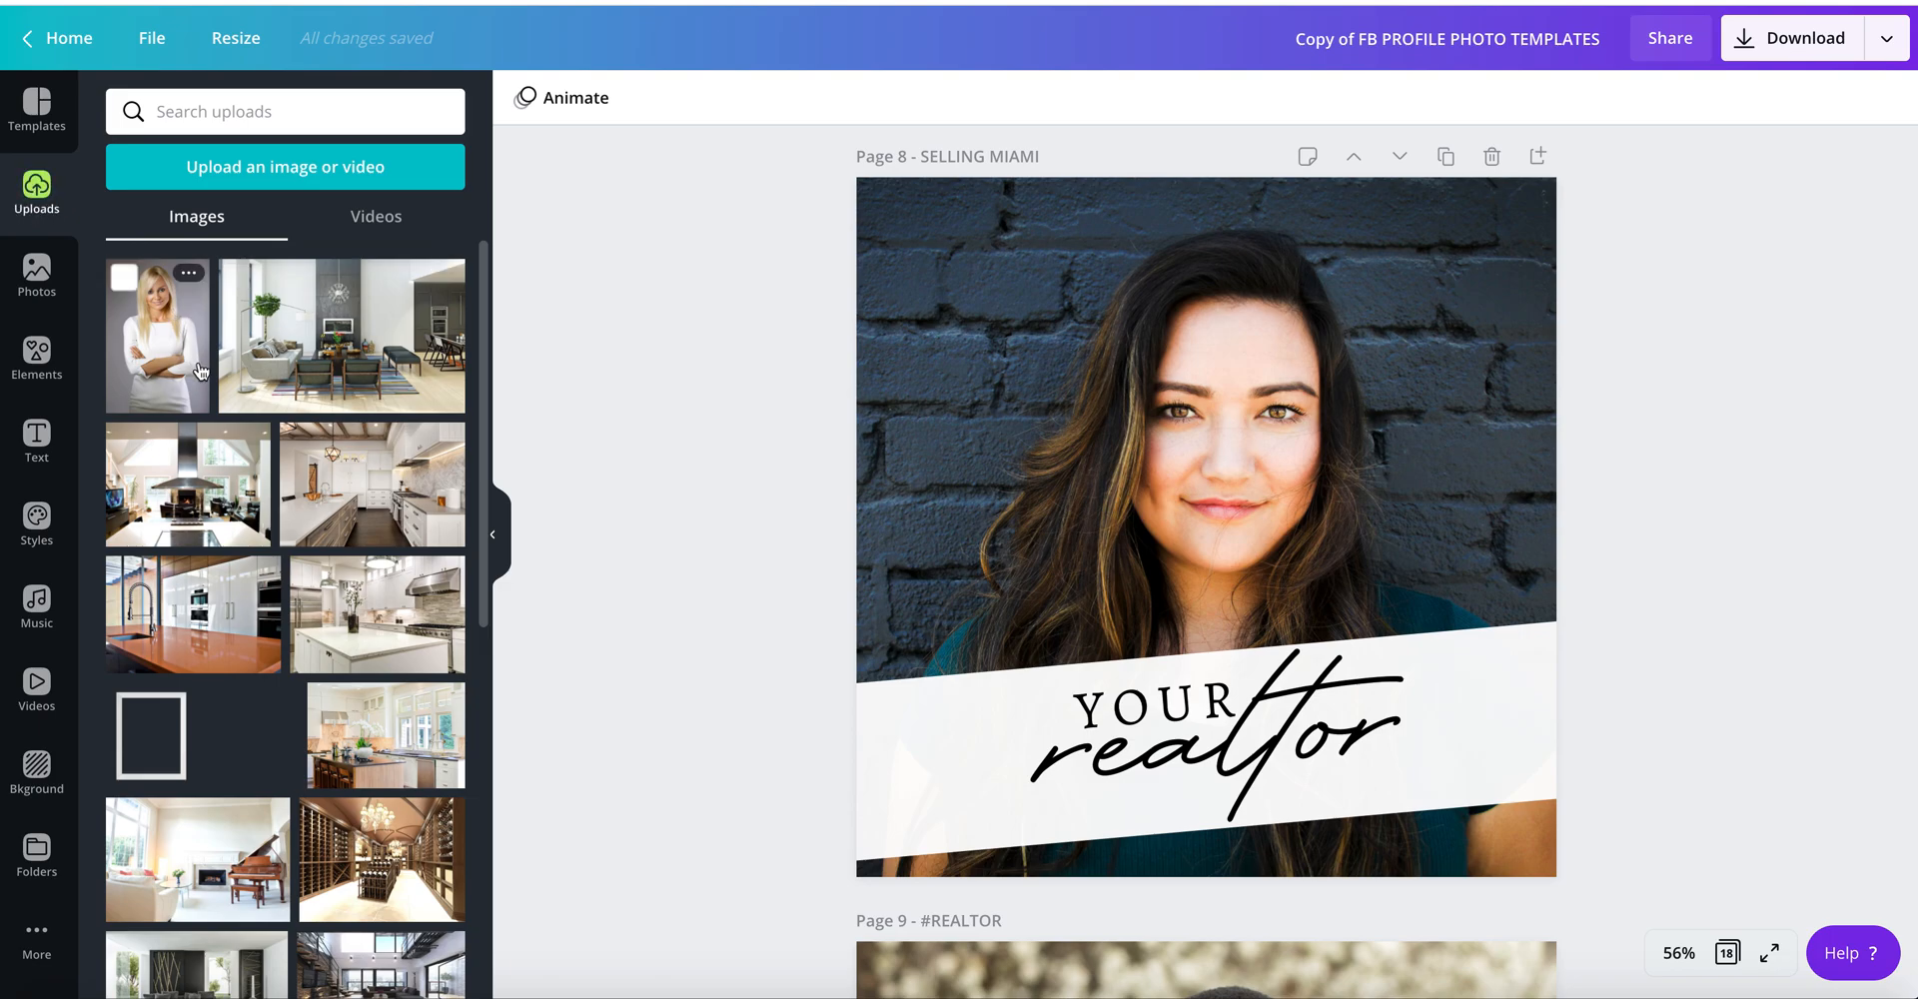
mouse_move(169, 353)
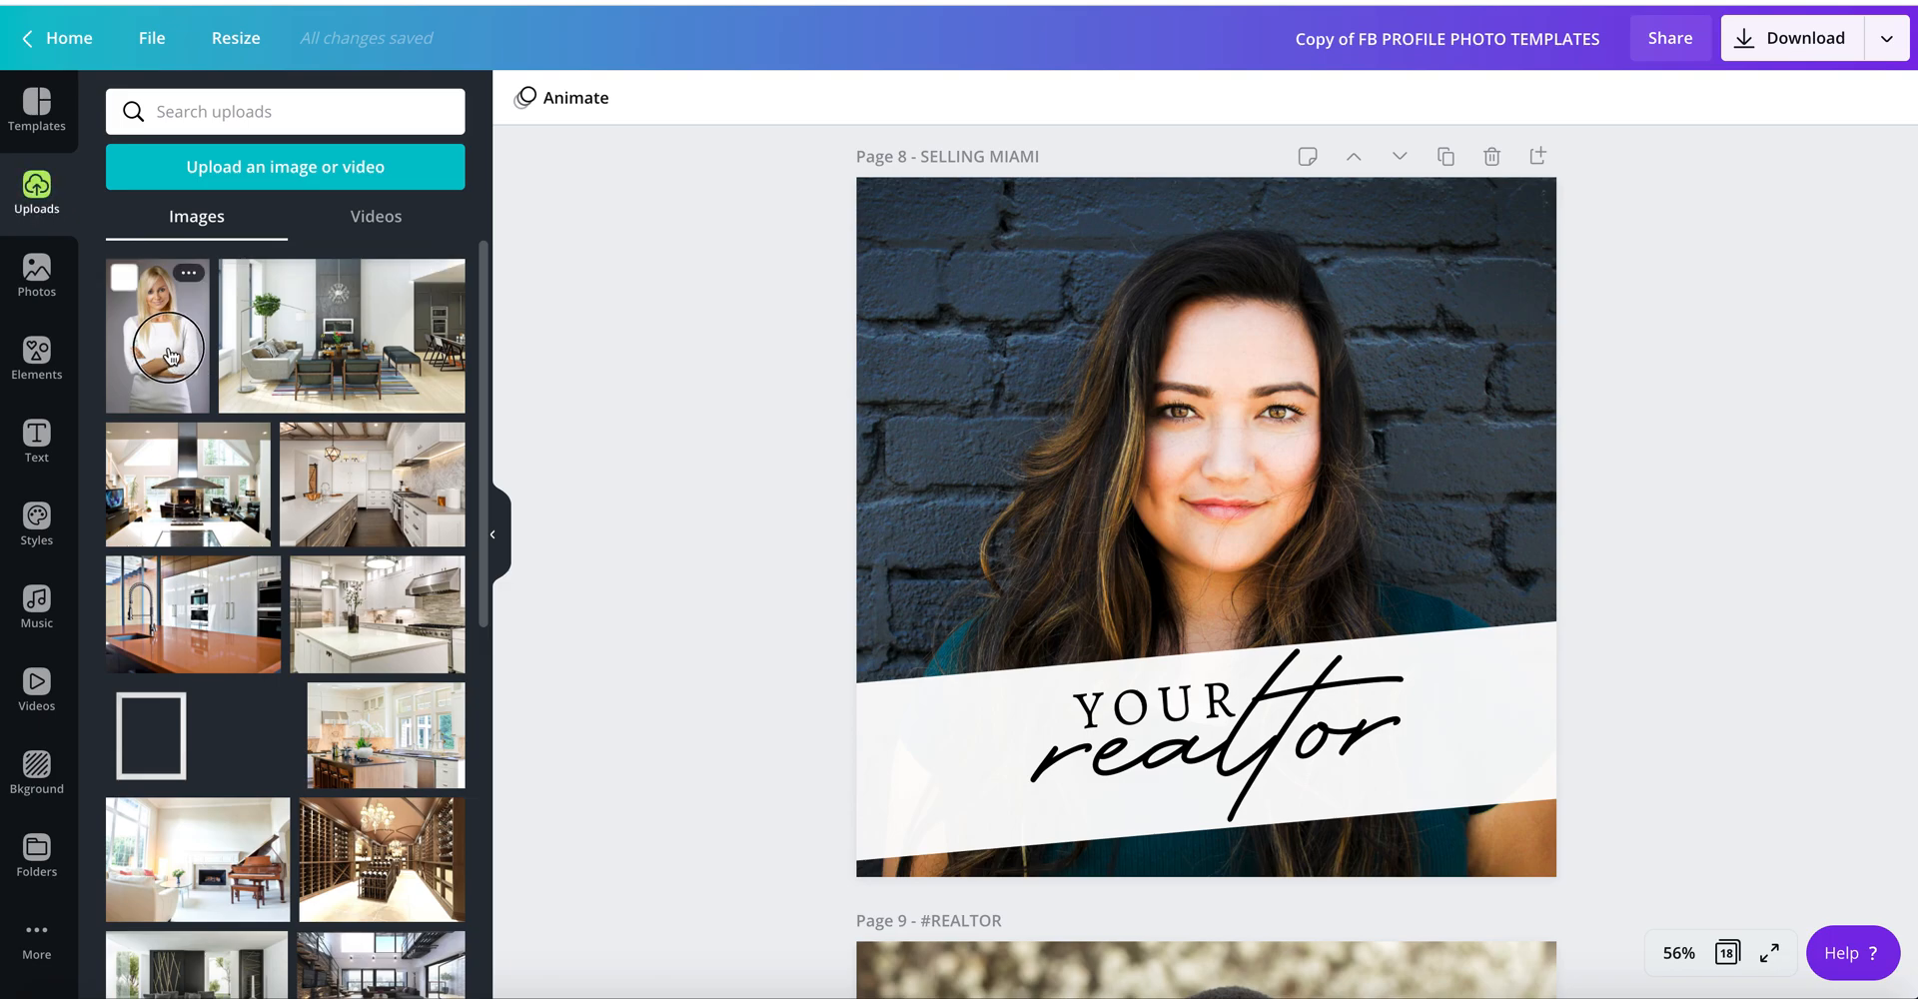
- Replace page 8's photo with the uploaded portrait and shift it lower in the frame
left_click_drag(155, 337, 848, 370)
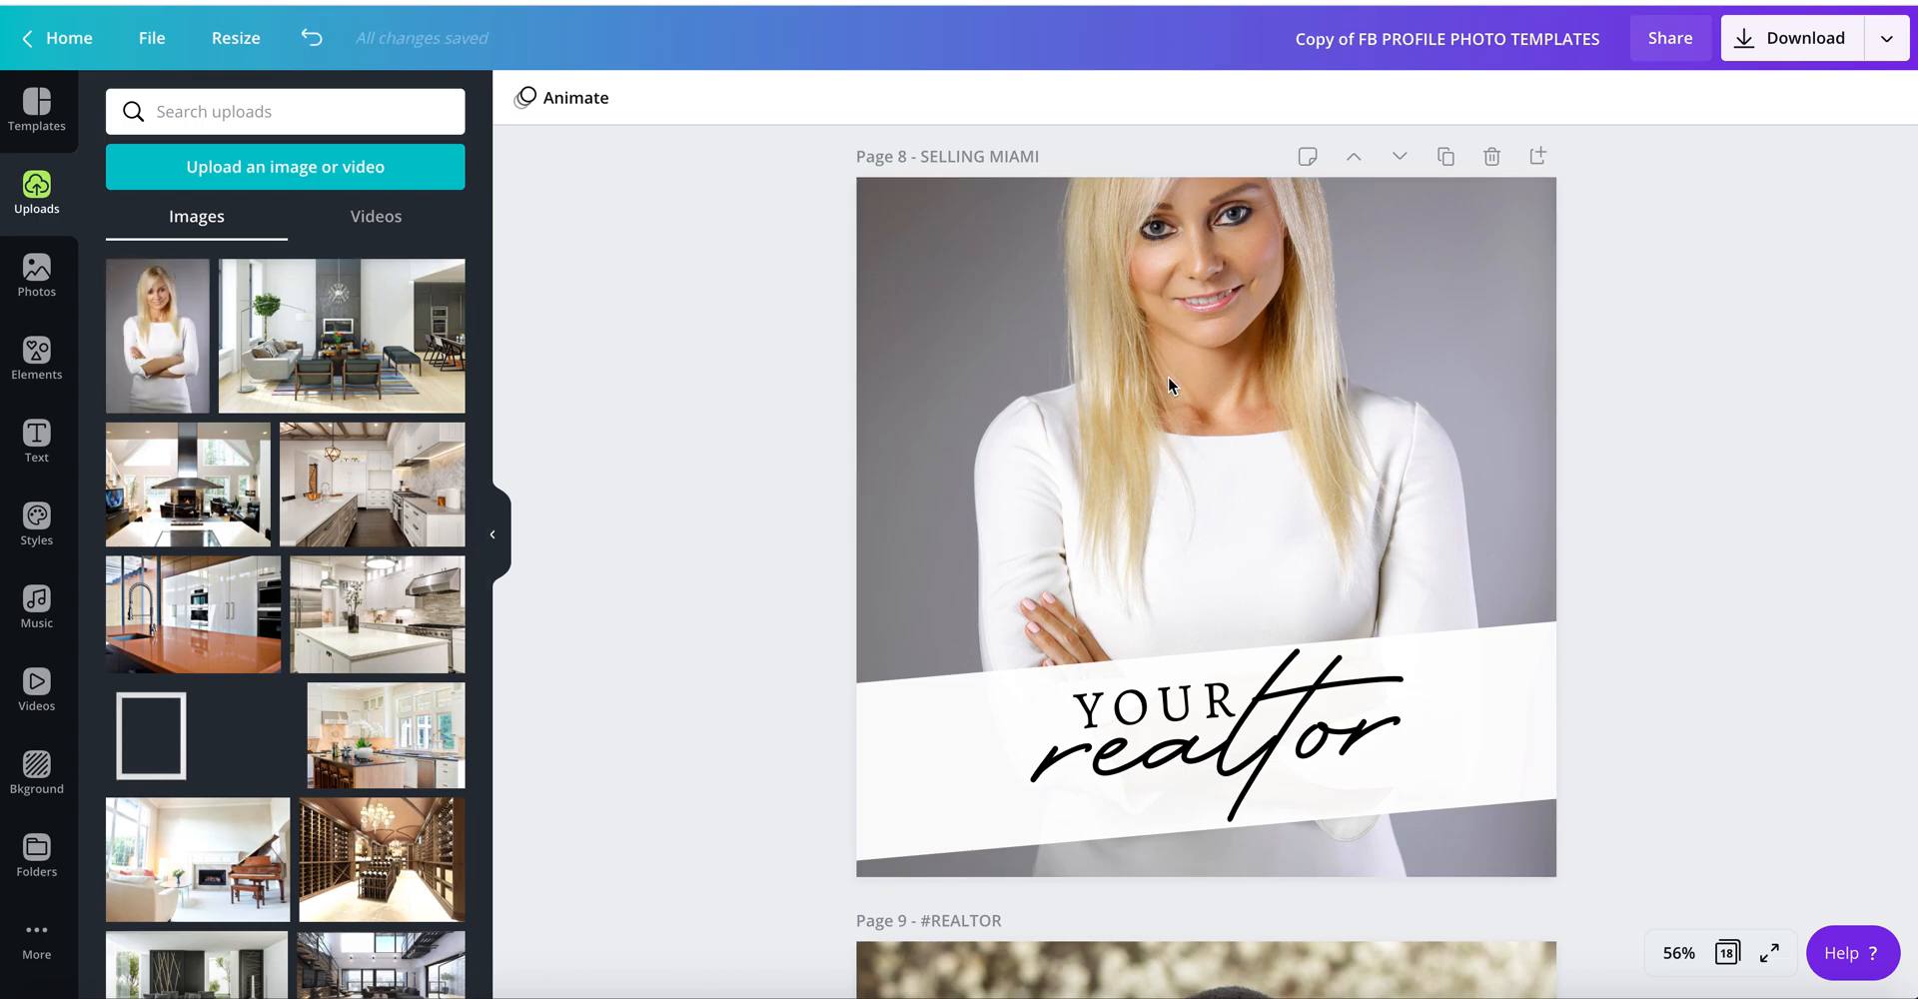
double_click(1172, 386)
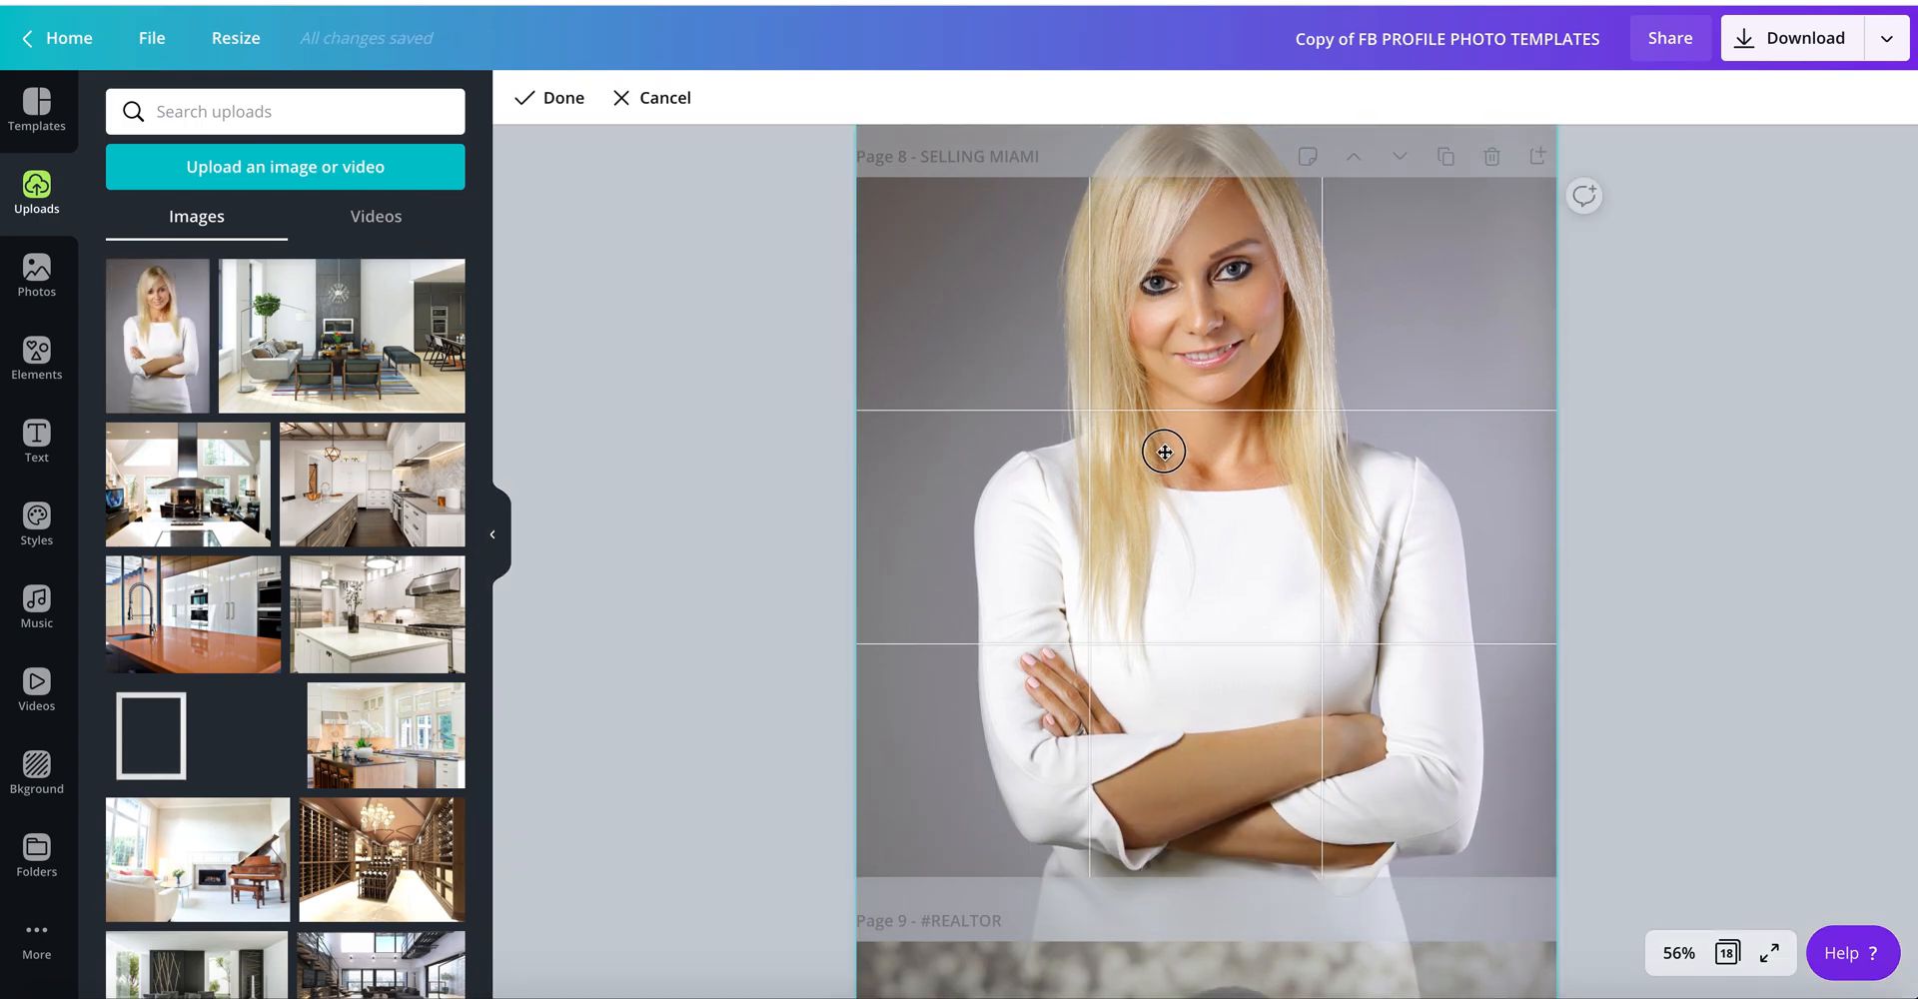
left_click_drag(1162, 452, 1187, 513)
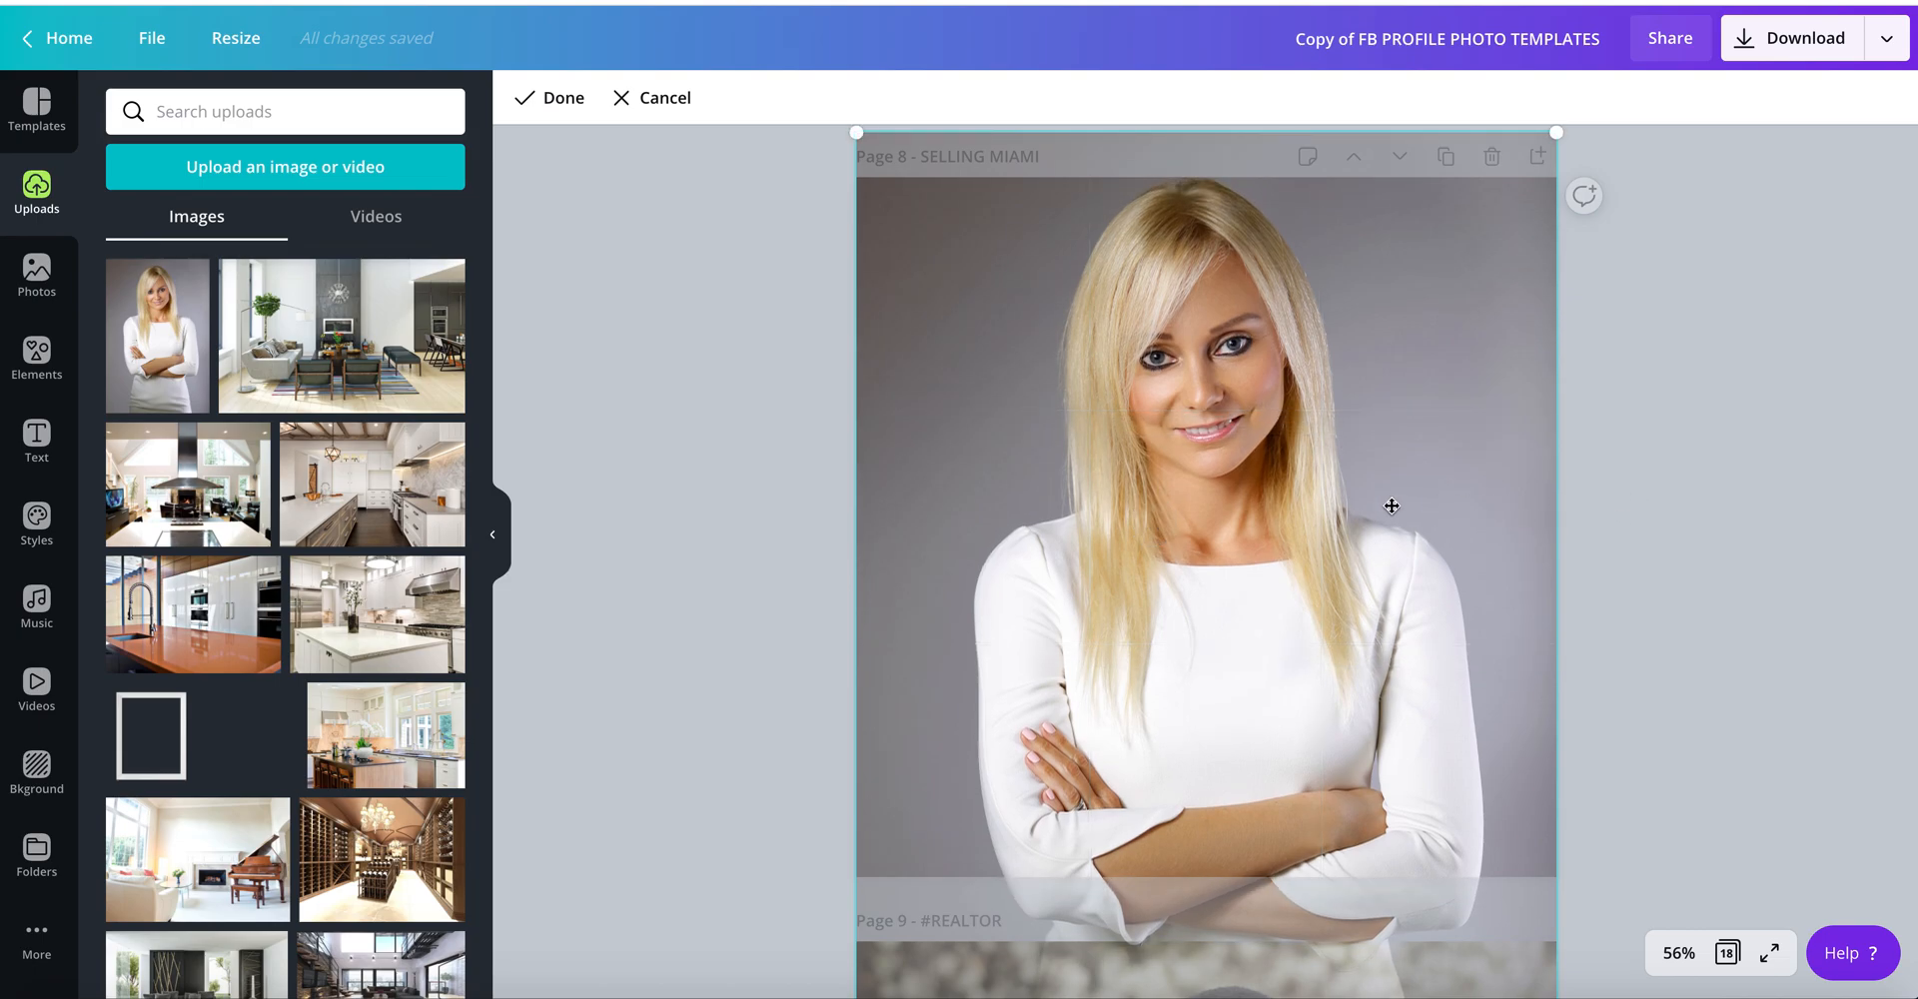
left_click(564, 98)
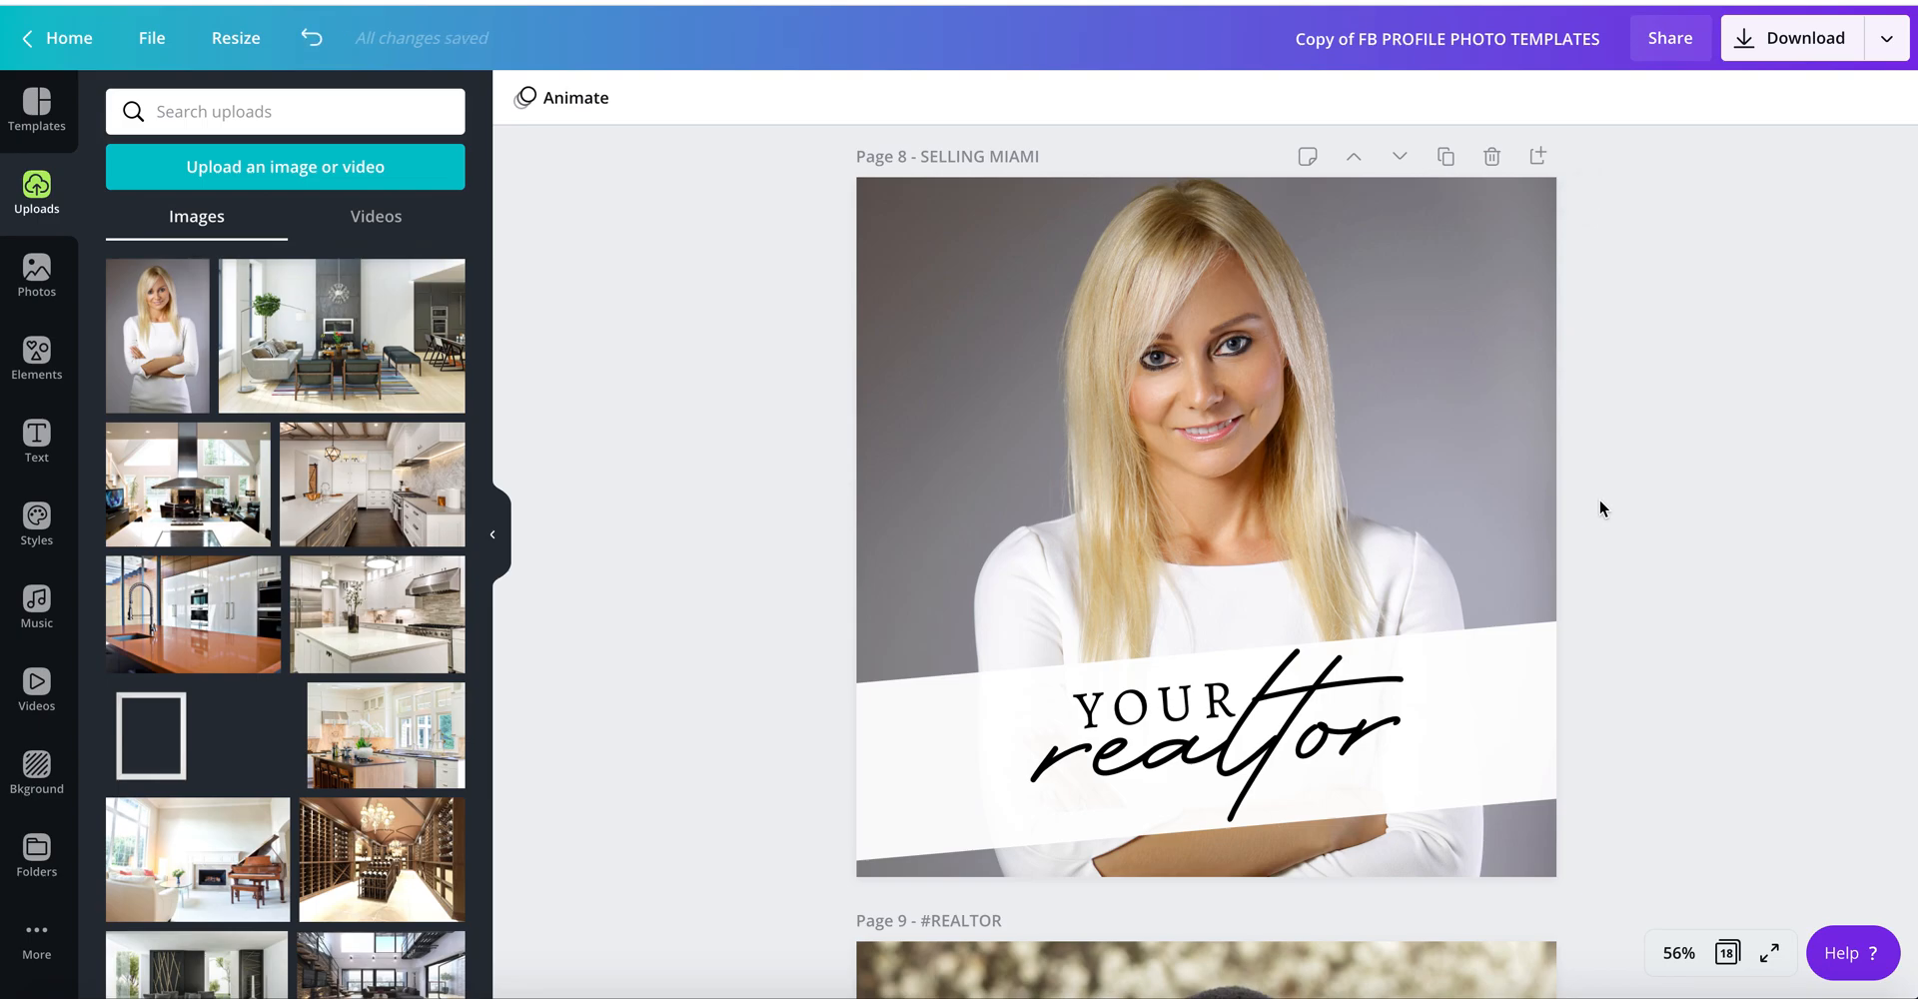
mouse_move(1438, 423)
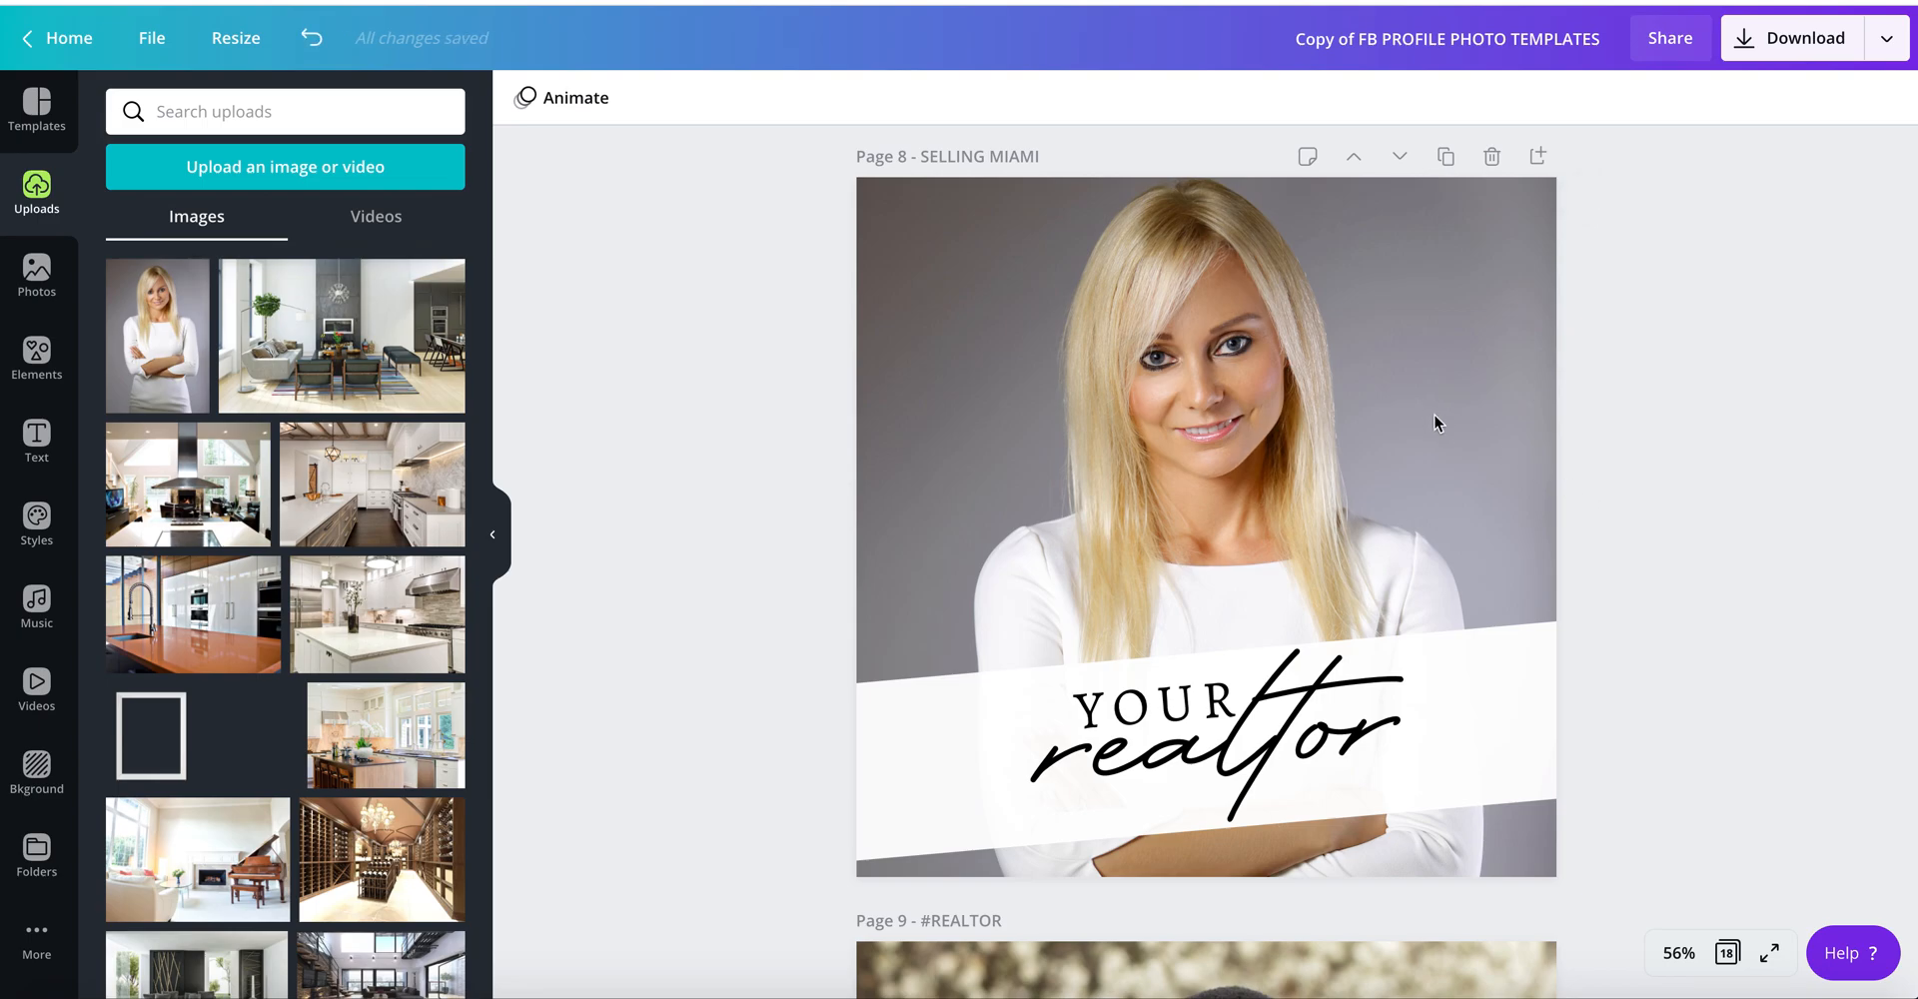
mouse_move(308, 38)
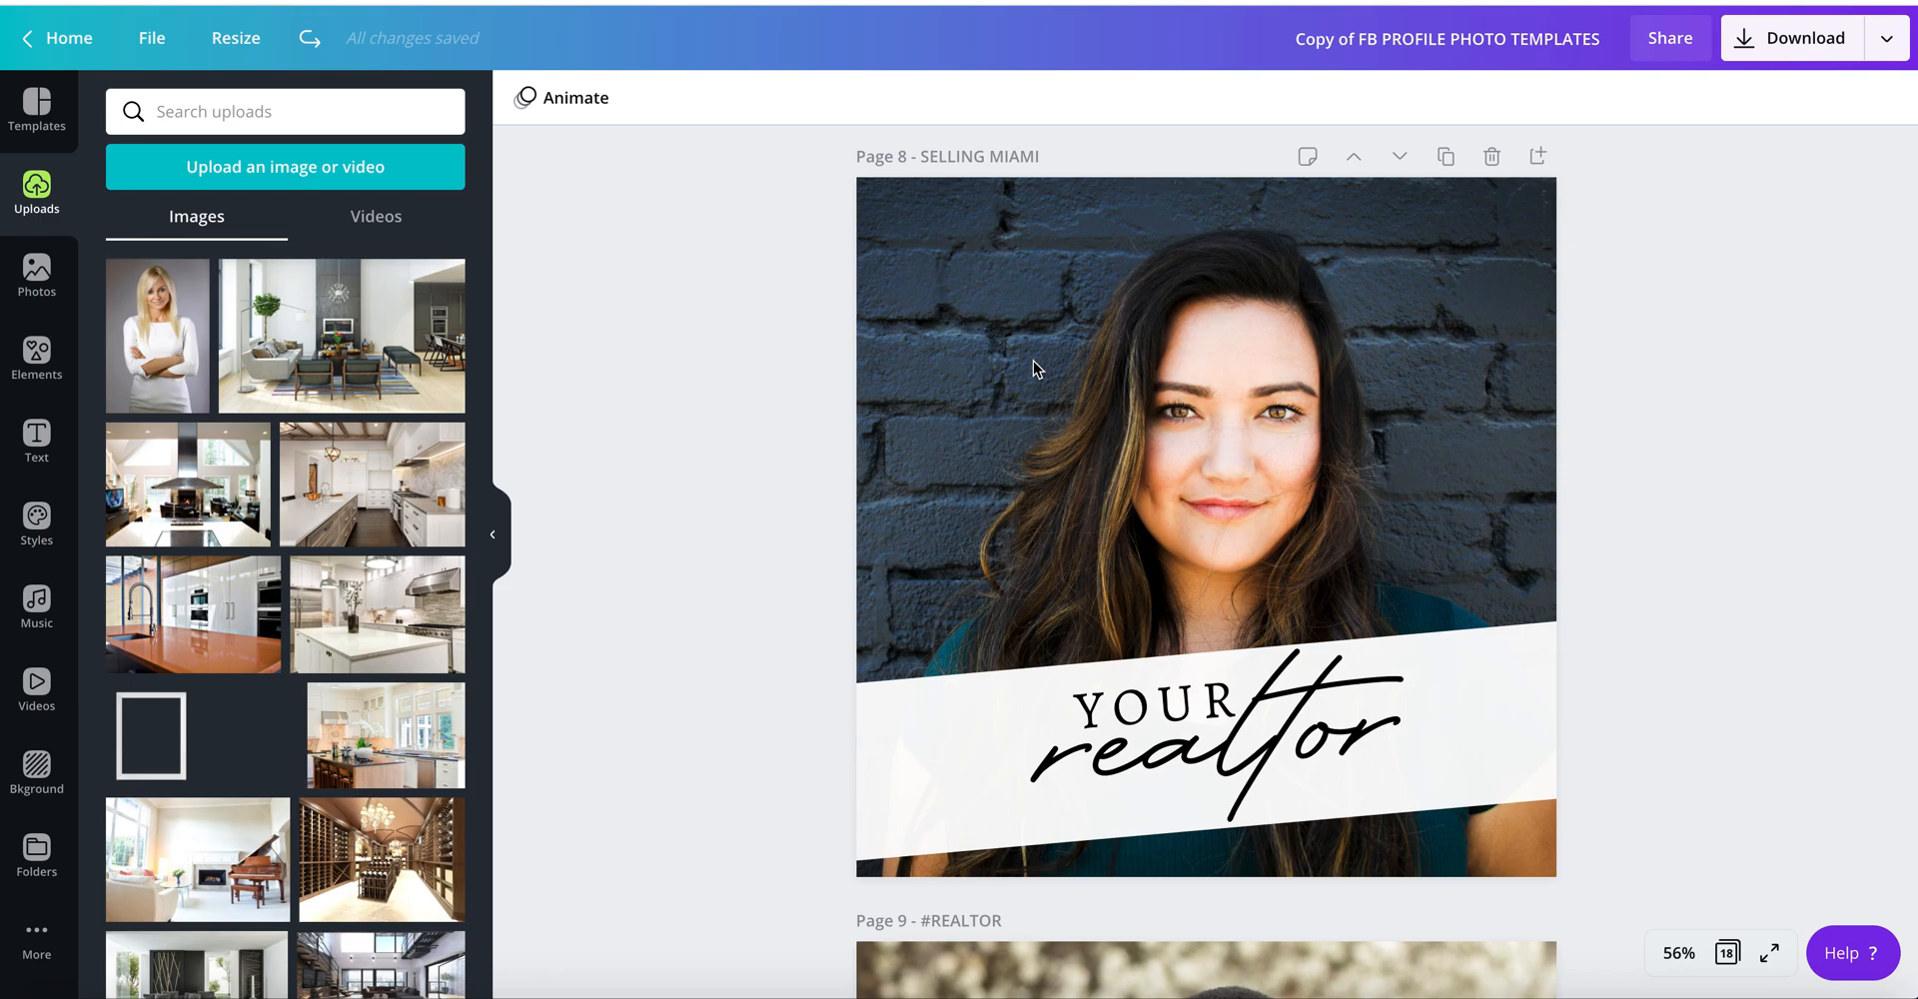
mouse_move(1081, 374)
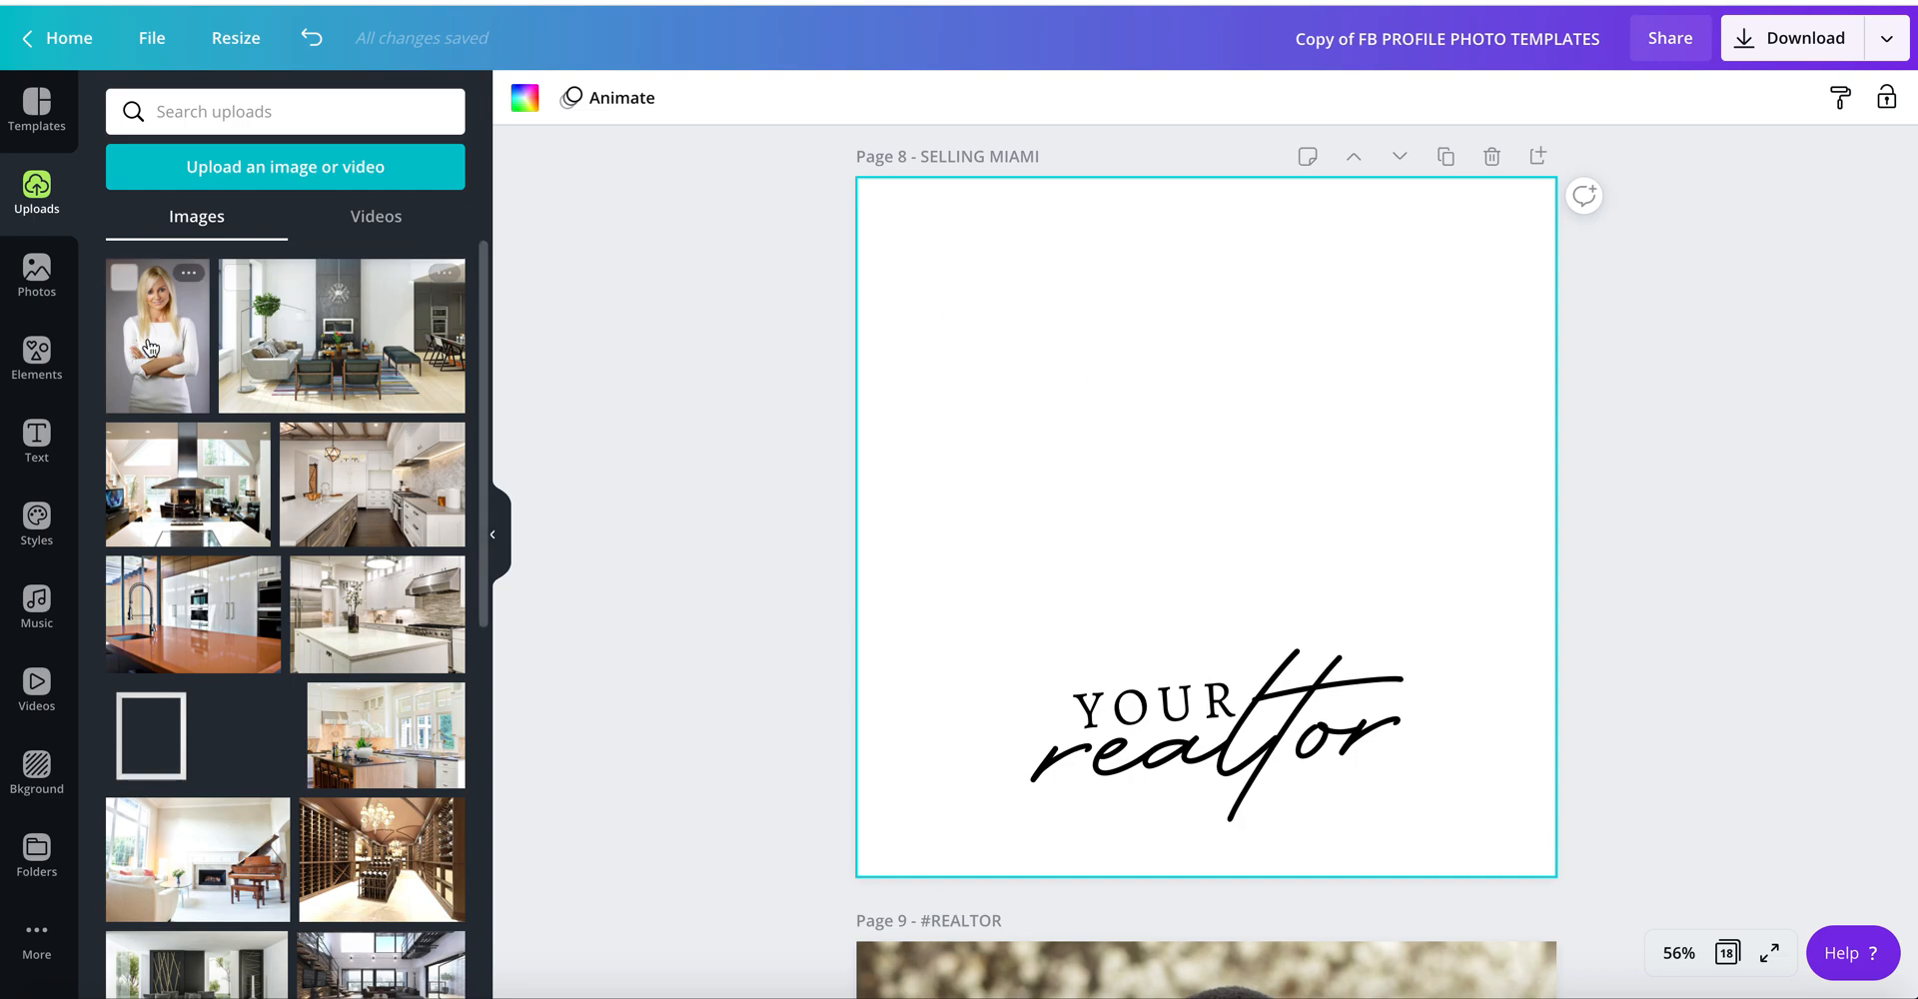
- Add the blonde portrait to page 8, move it top-left, and stretch it across the page
left_click(158, 337)
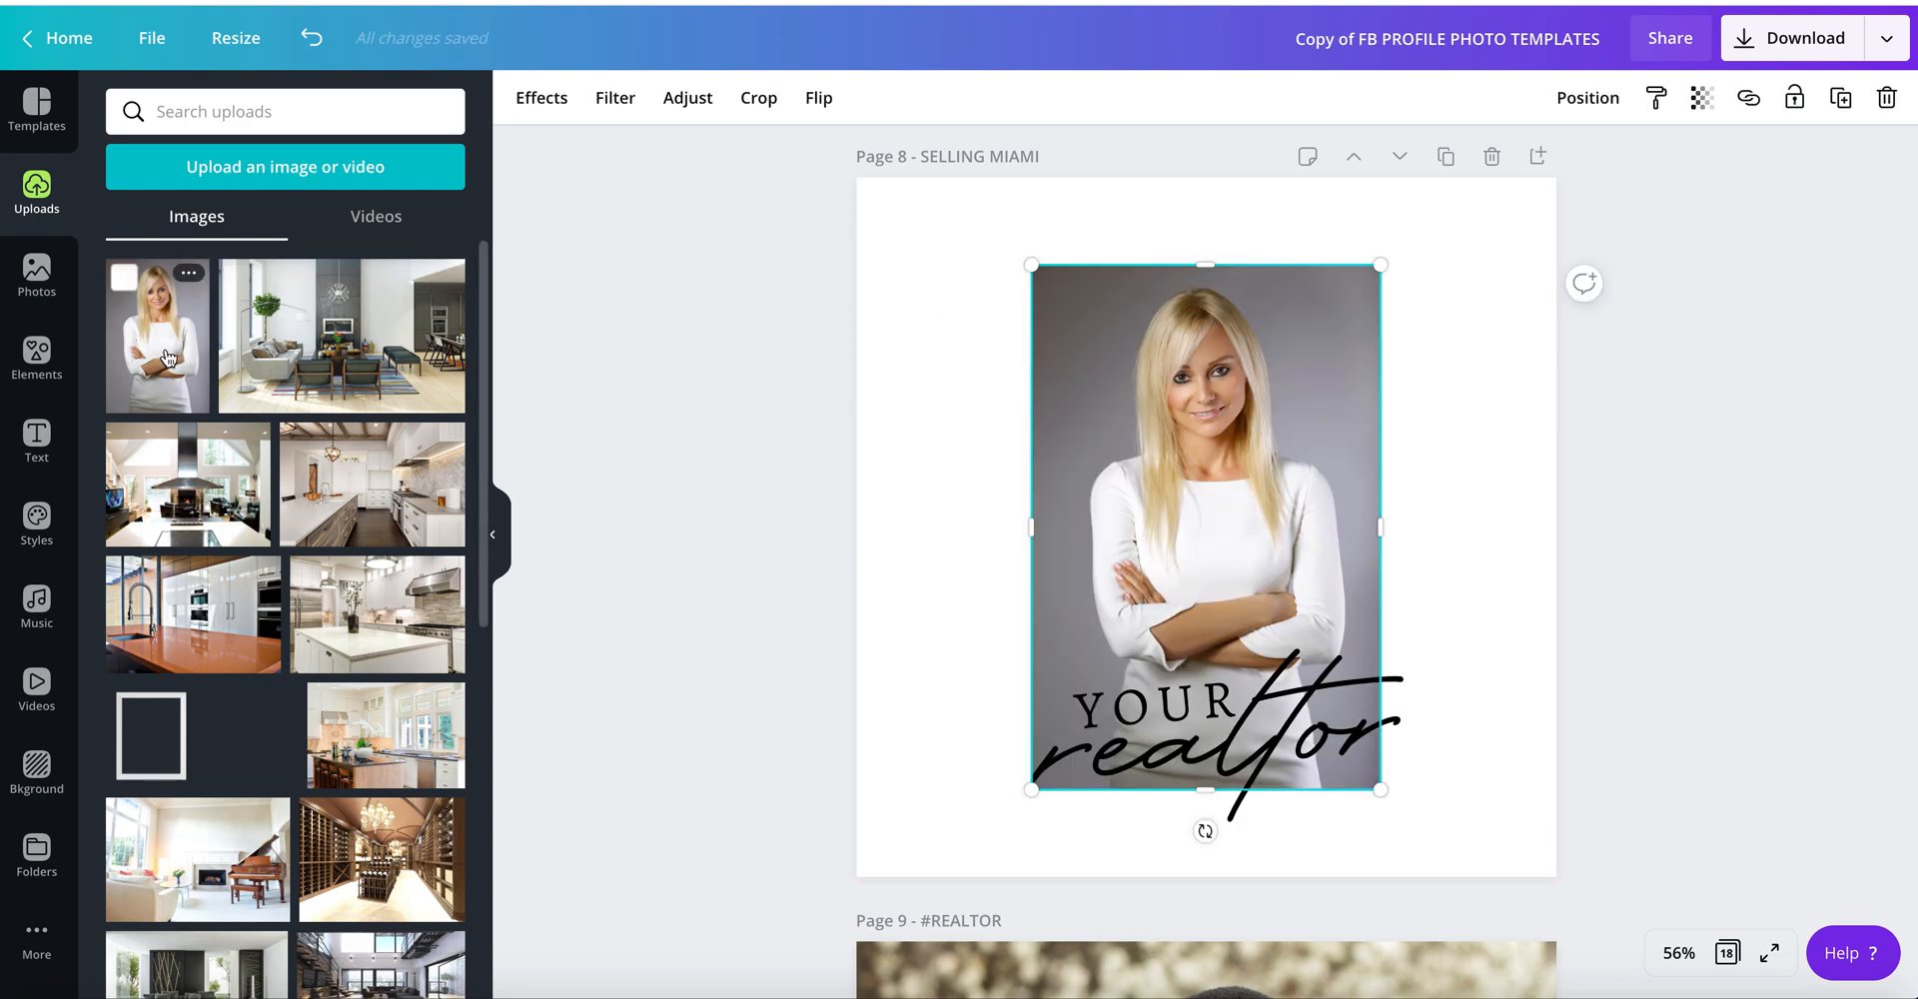
mouse_move(1117, 394)
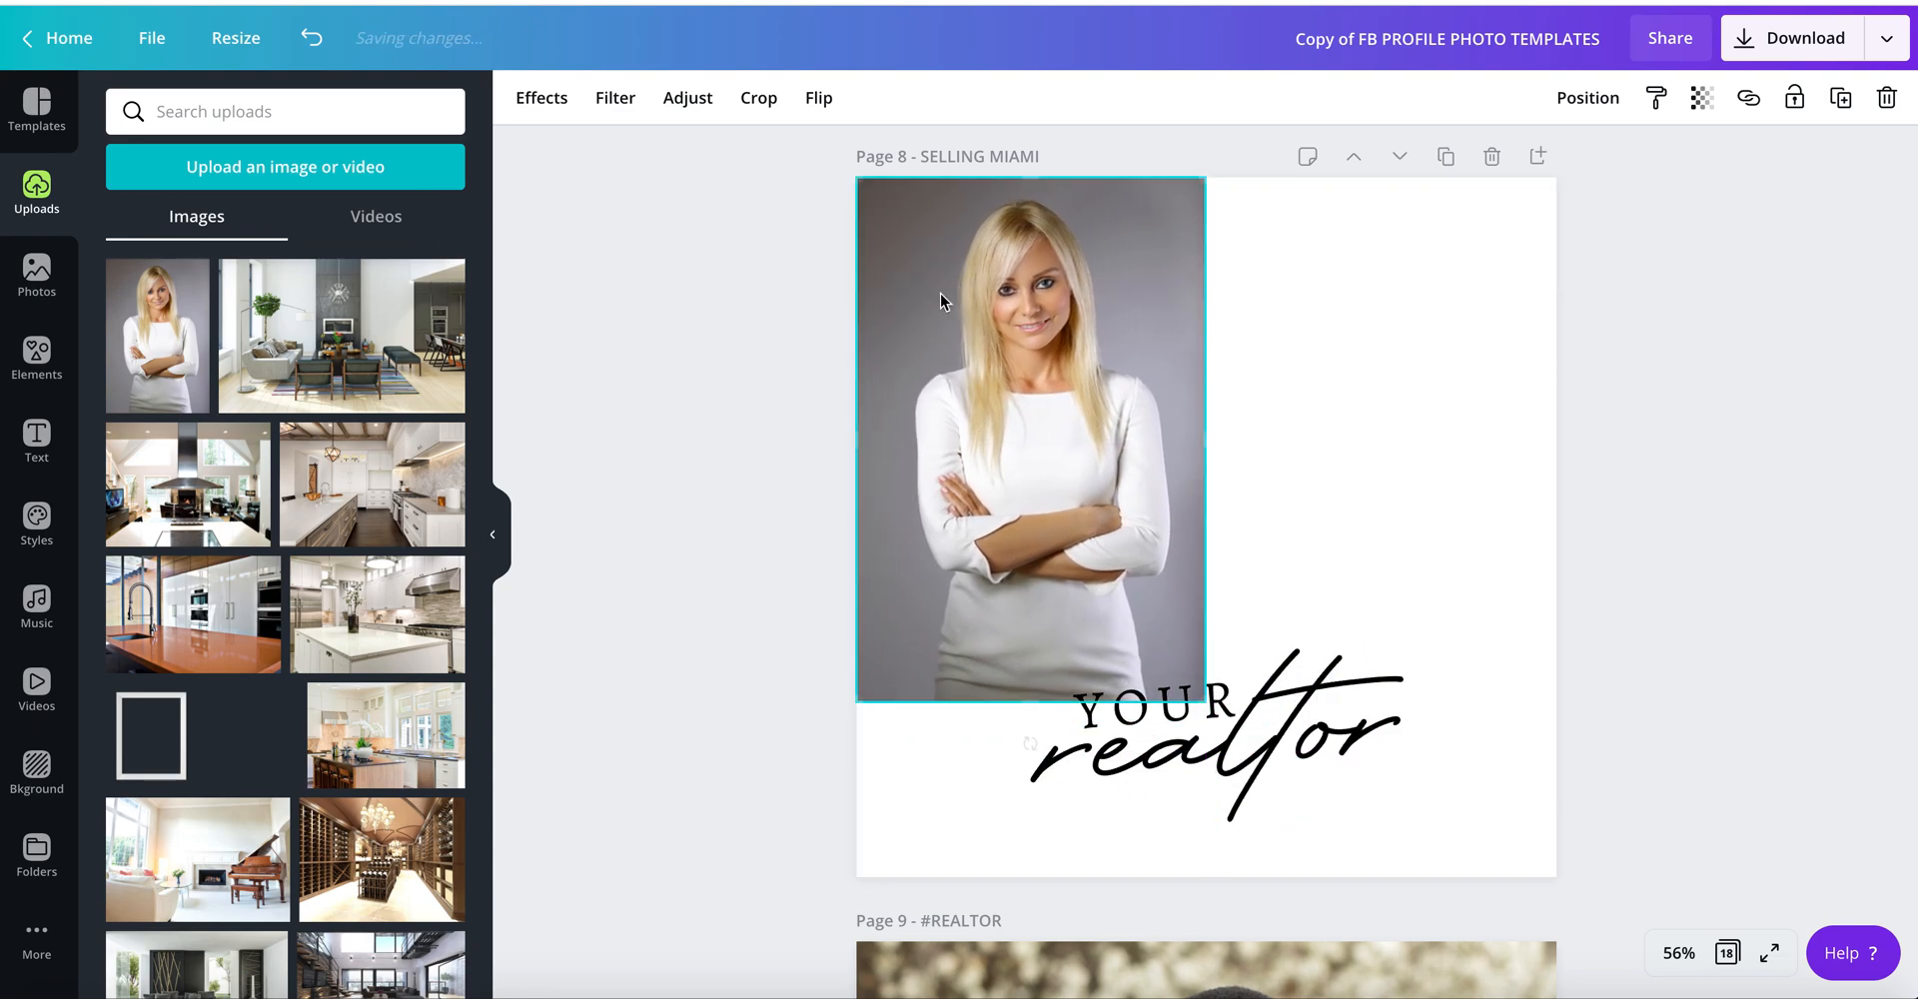
left_click_drag(1203, 706, 1341, 813)
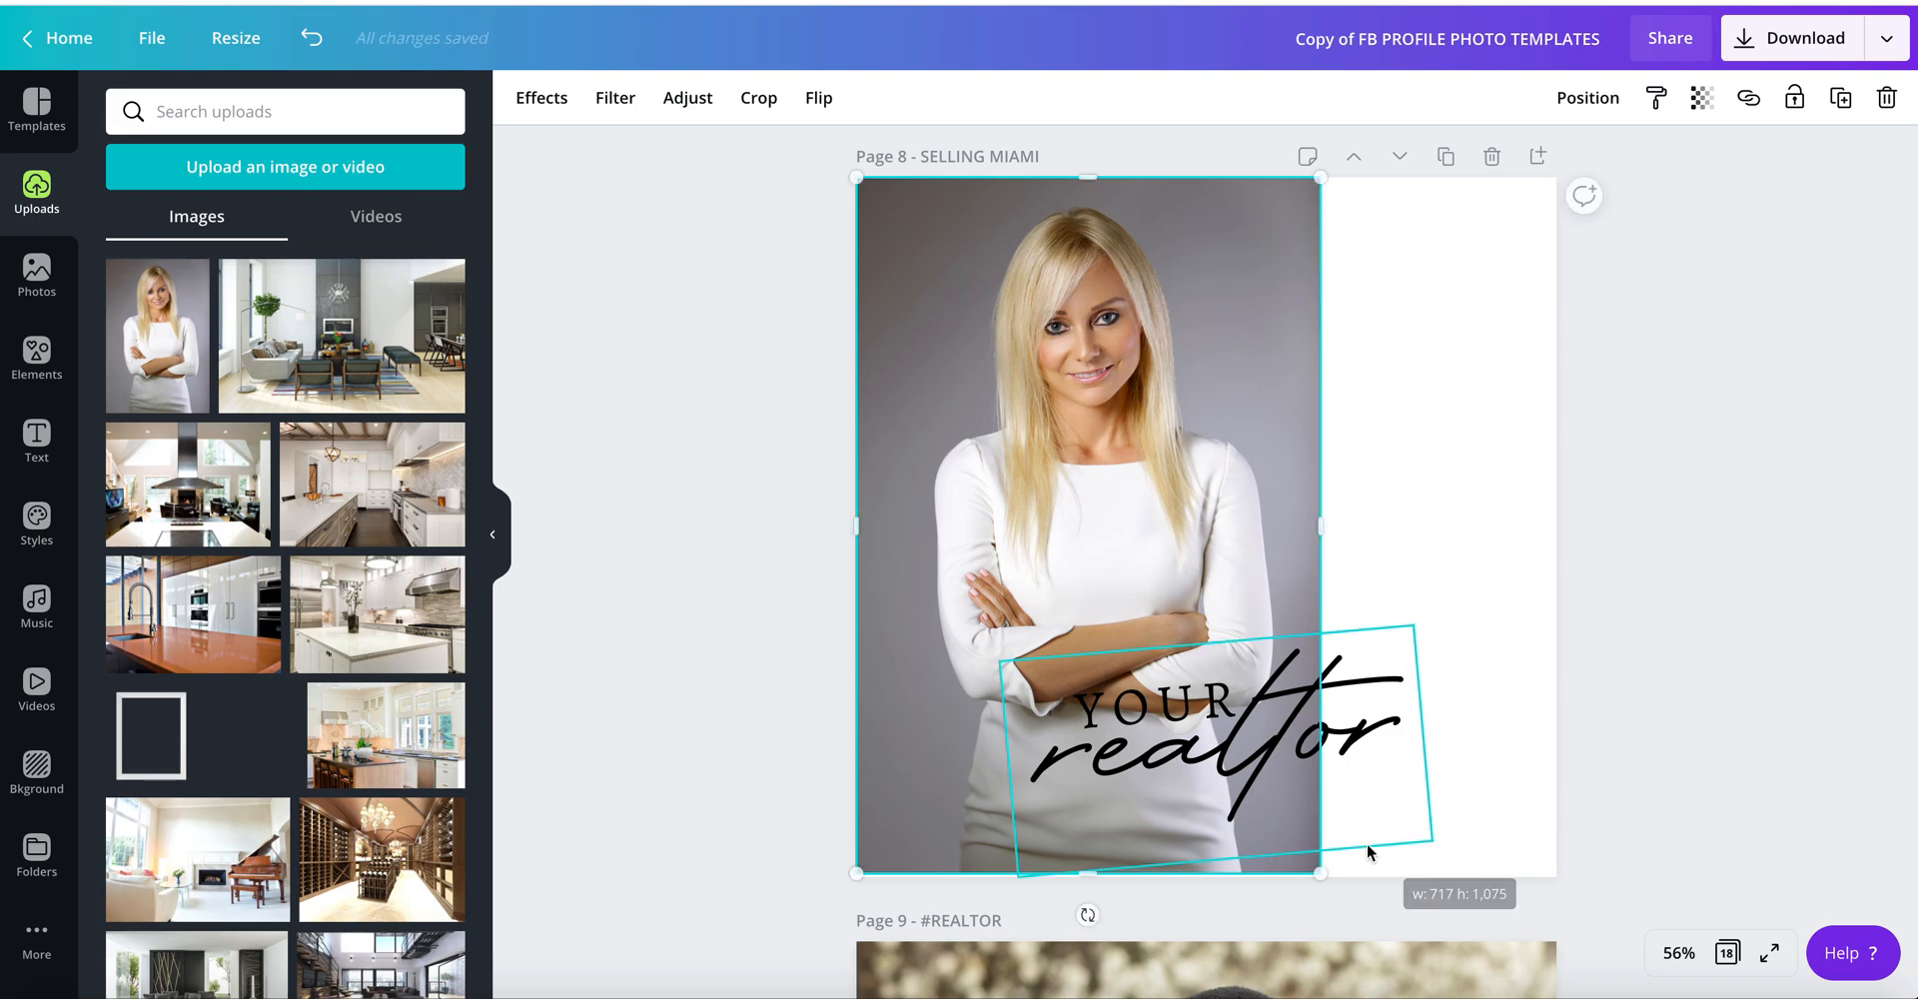
left_click_drag(1319, 528, 1383, 534)
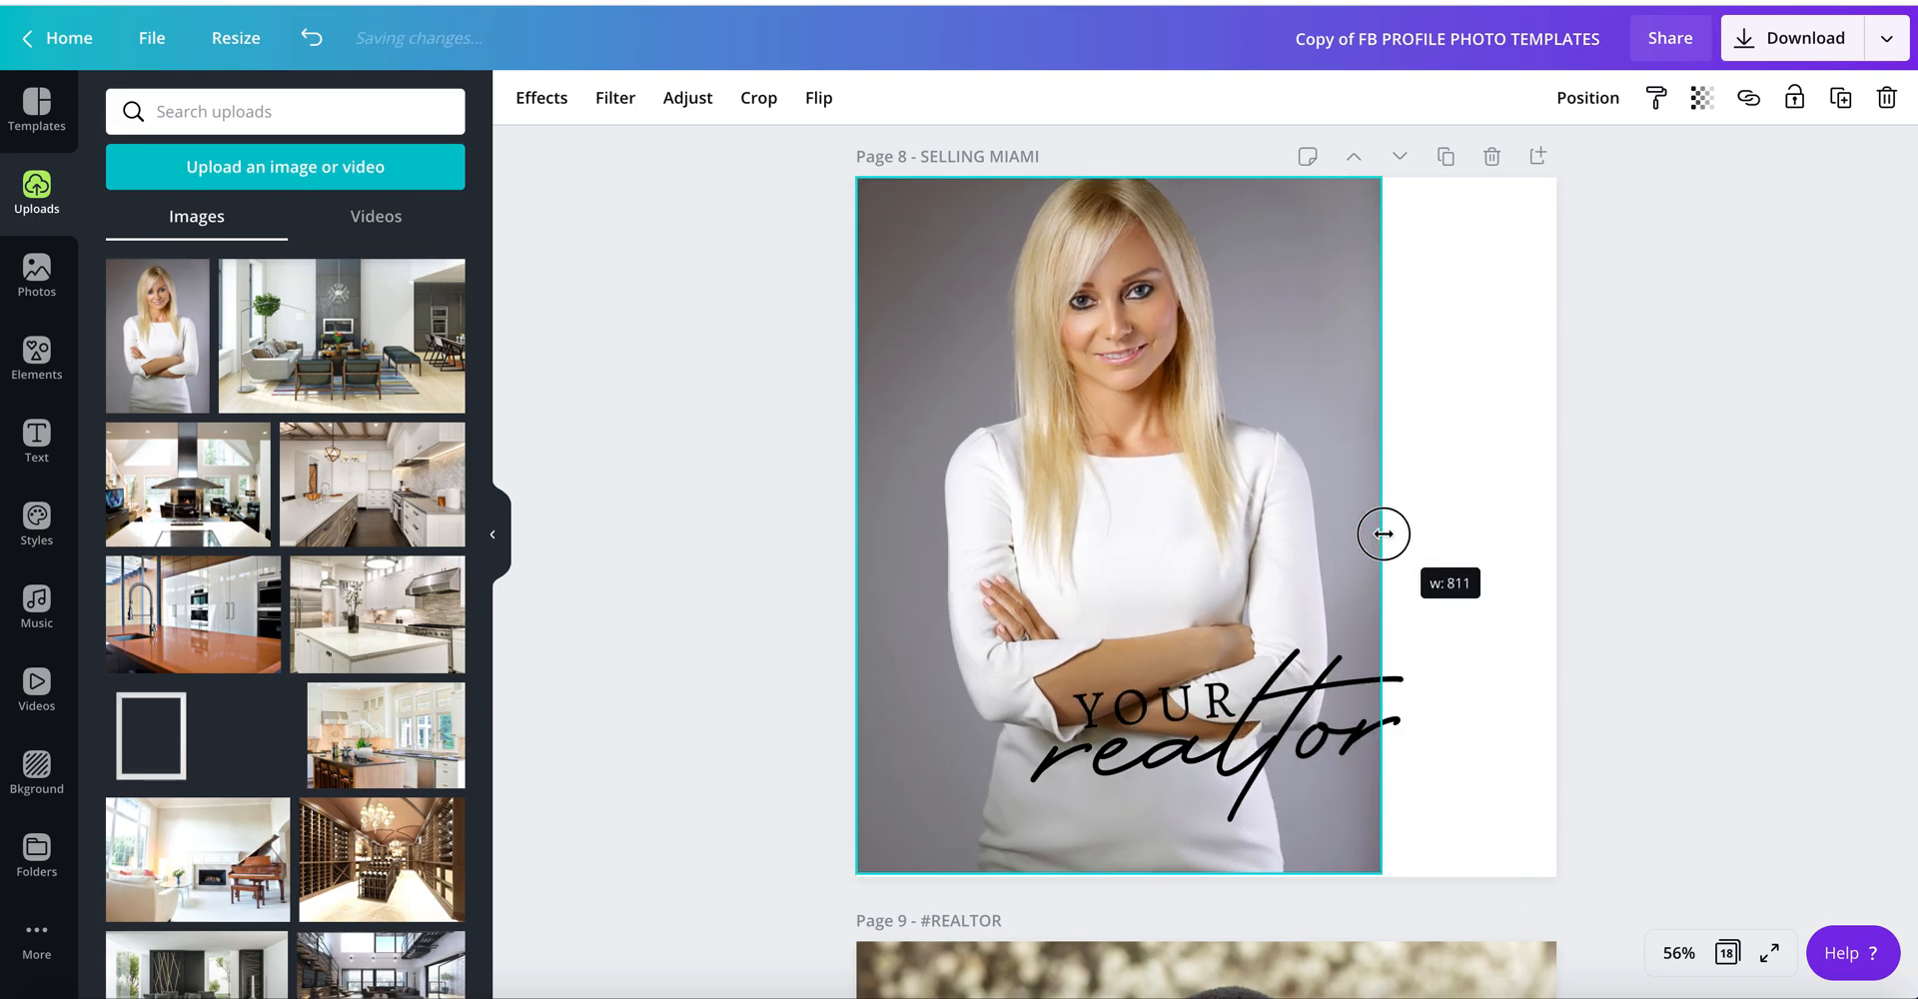
left_click_drag(1383, 534, 1528, 561)
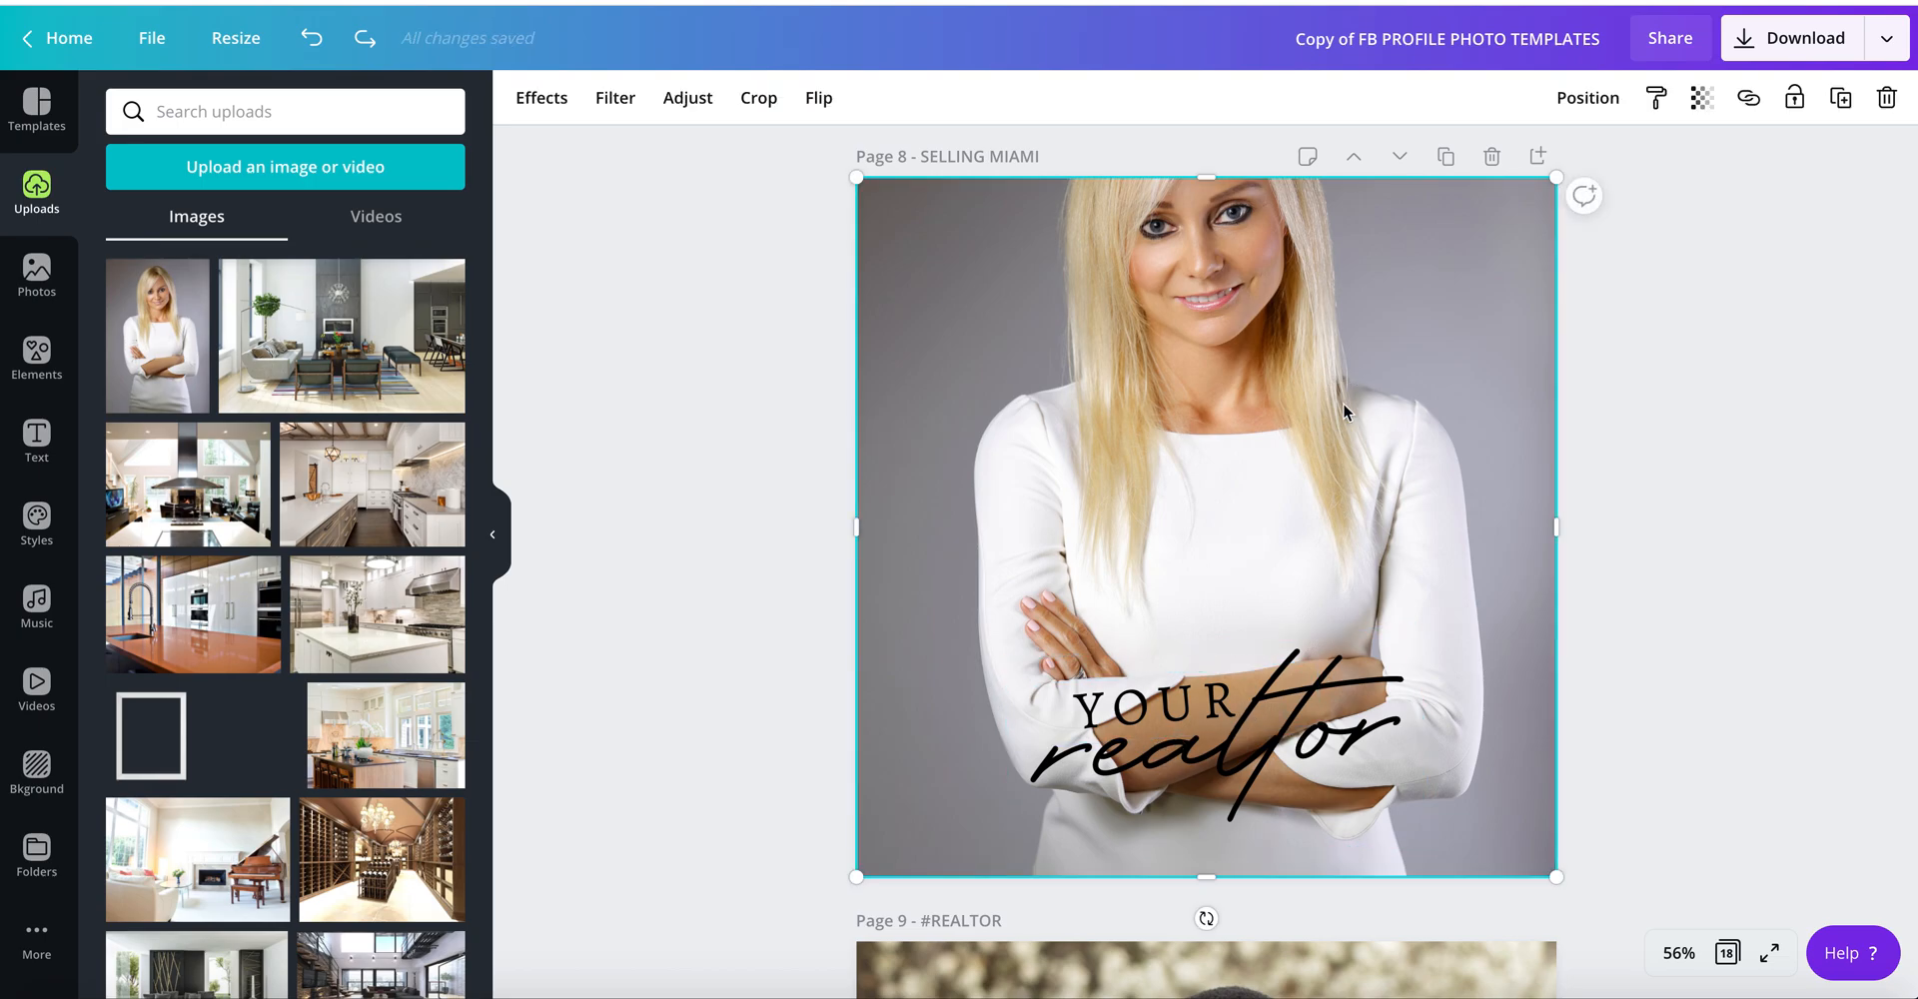
mouse_move(1266, 444)
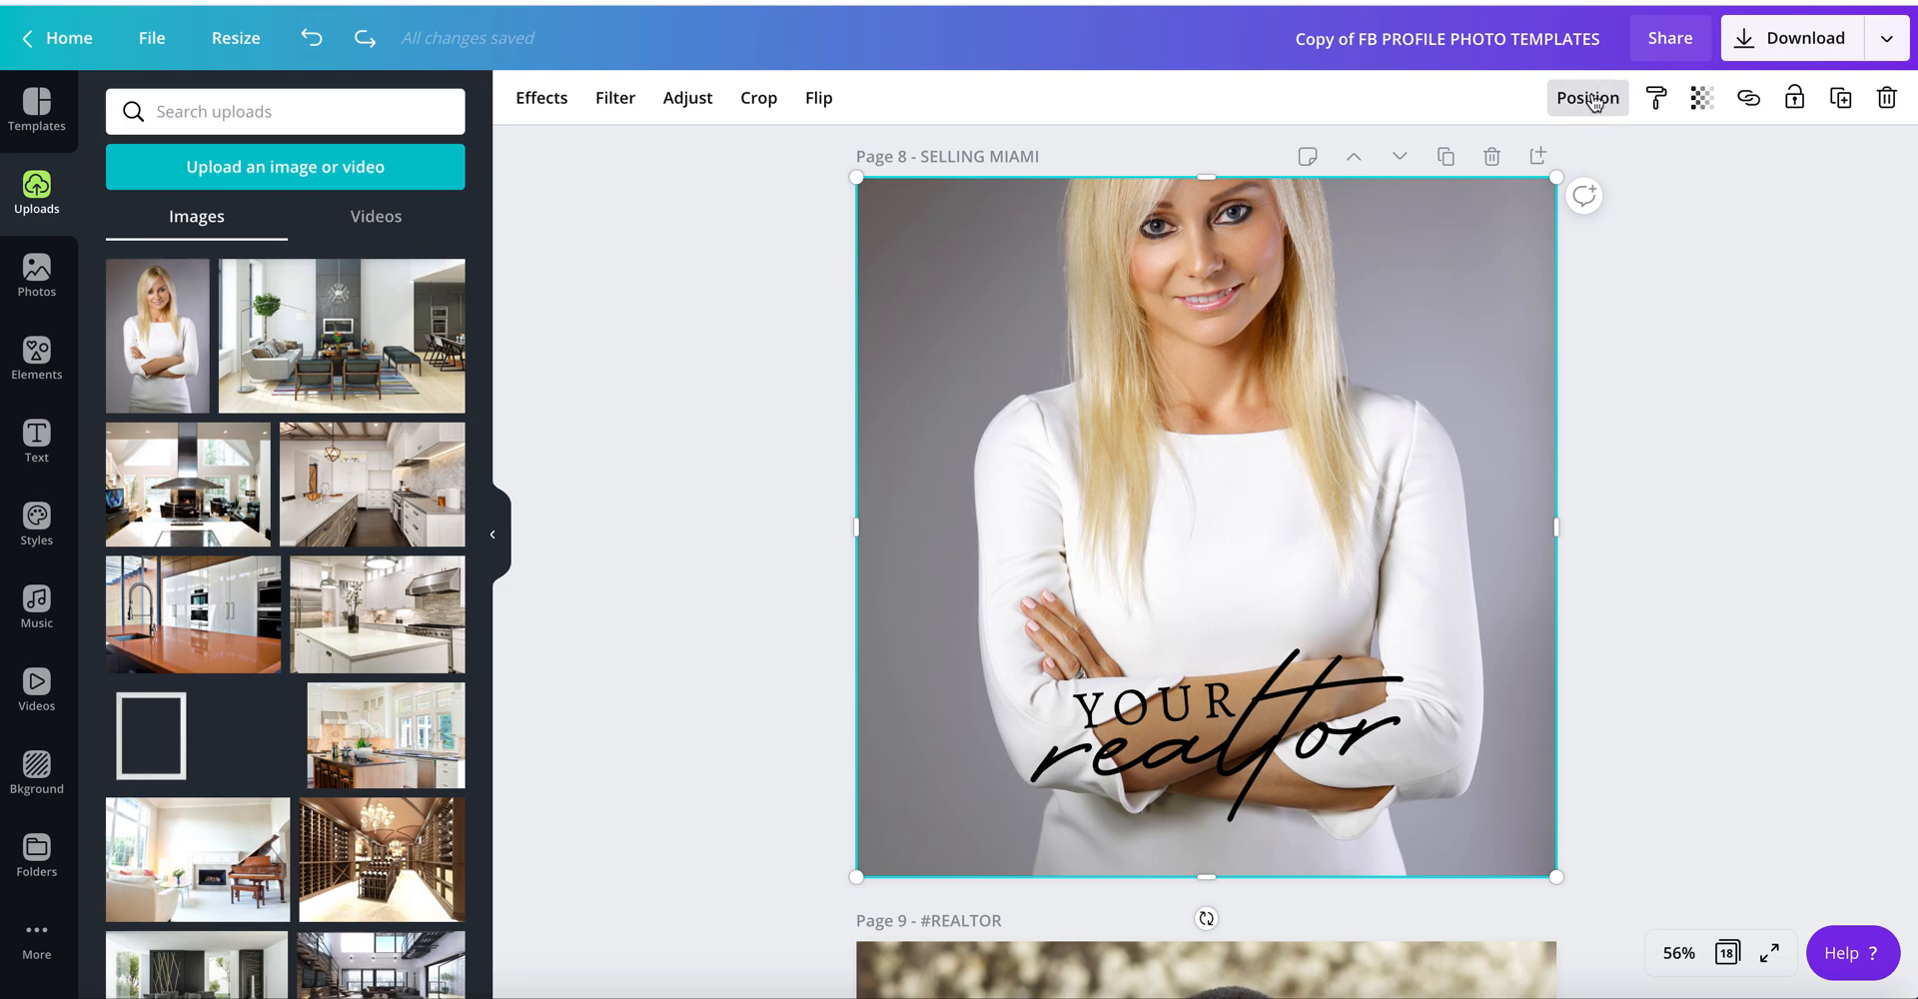
- Use Position to send the portrait backward behind the white YOUR realtor ribbon
left_click(1588, 98)
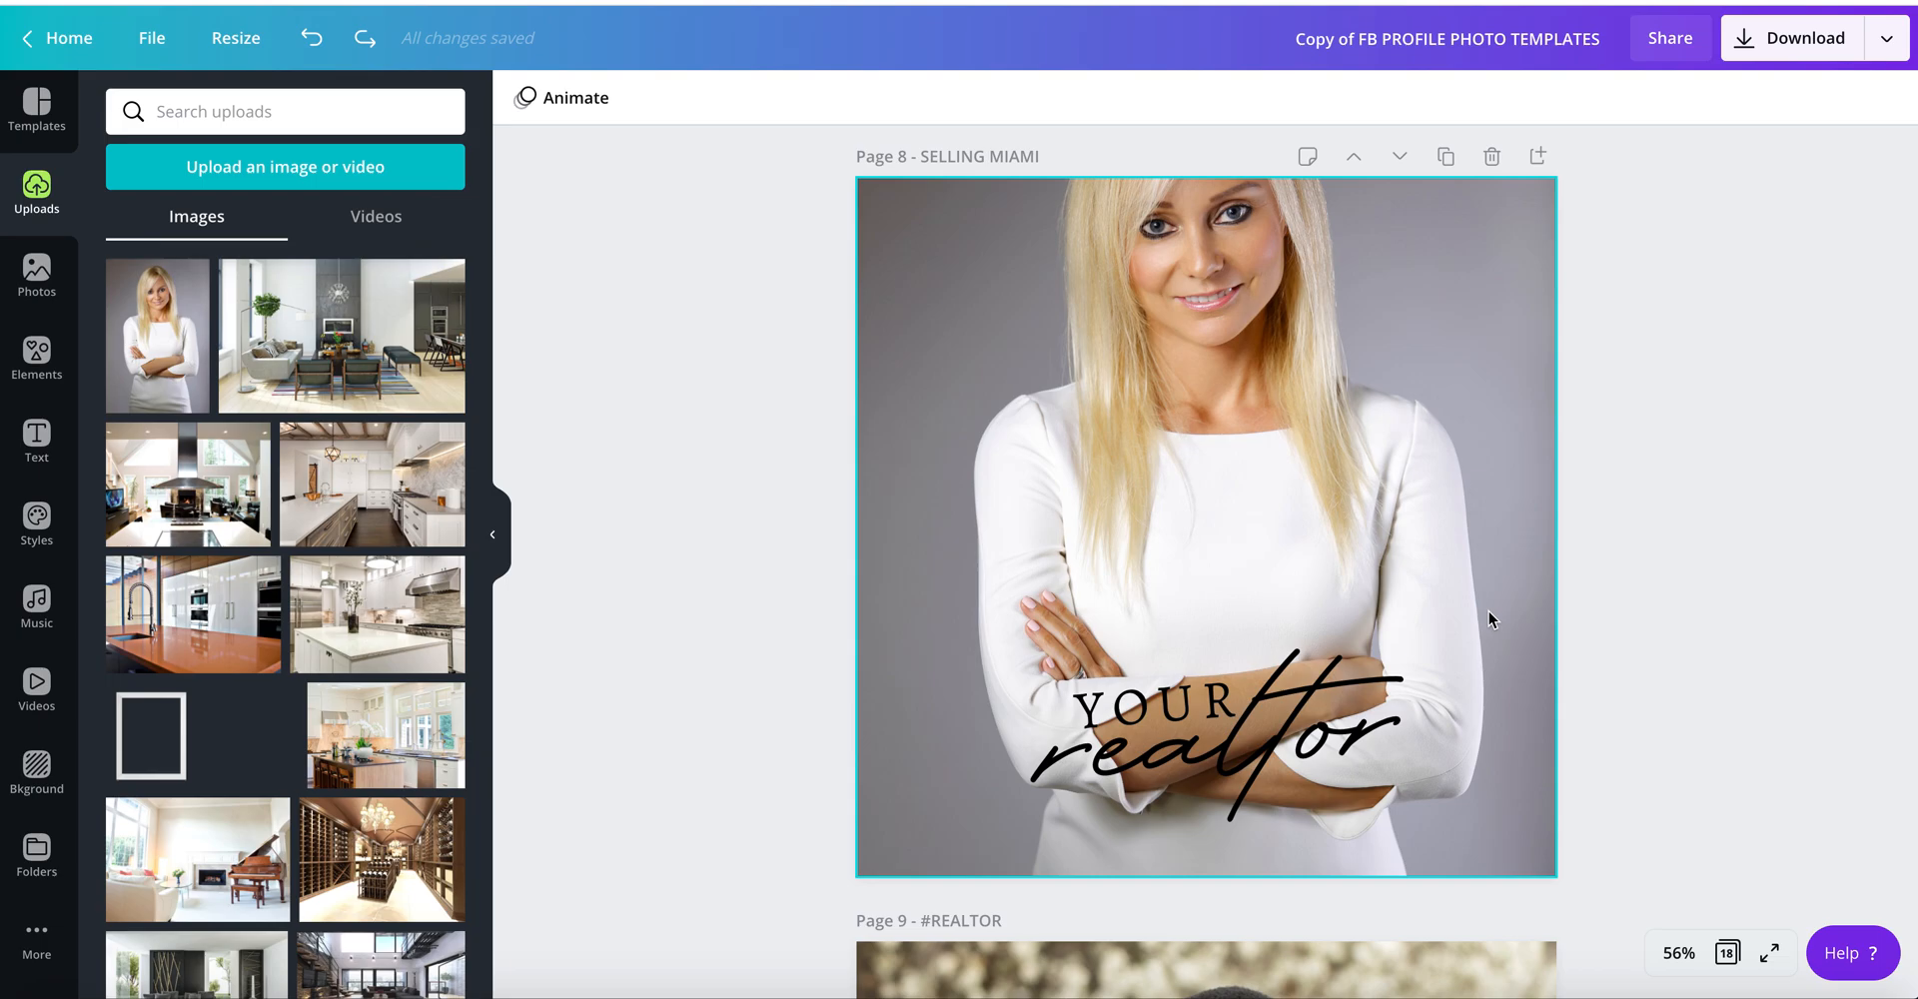
mouse_move(1474, 553)
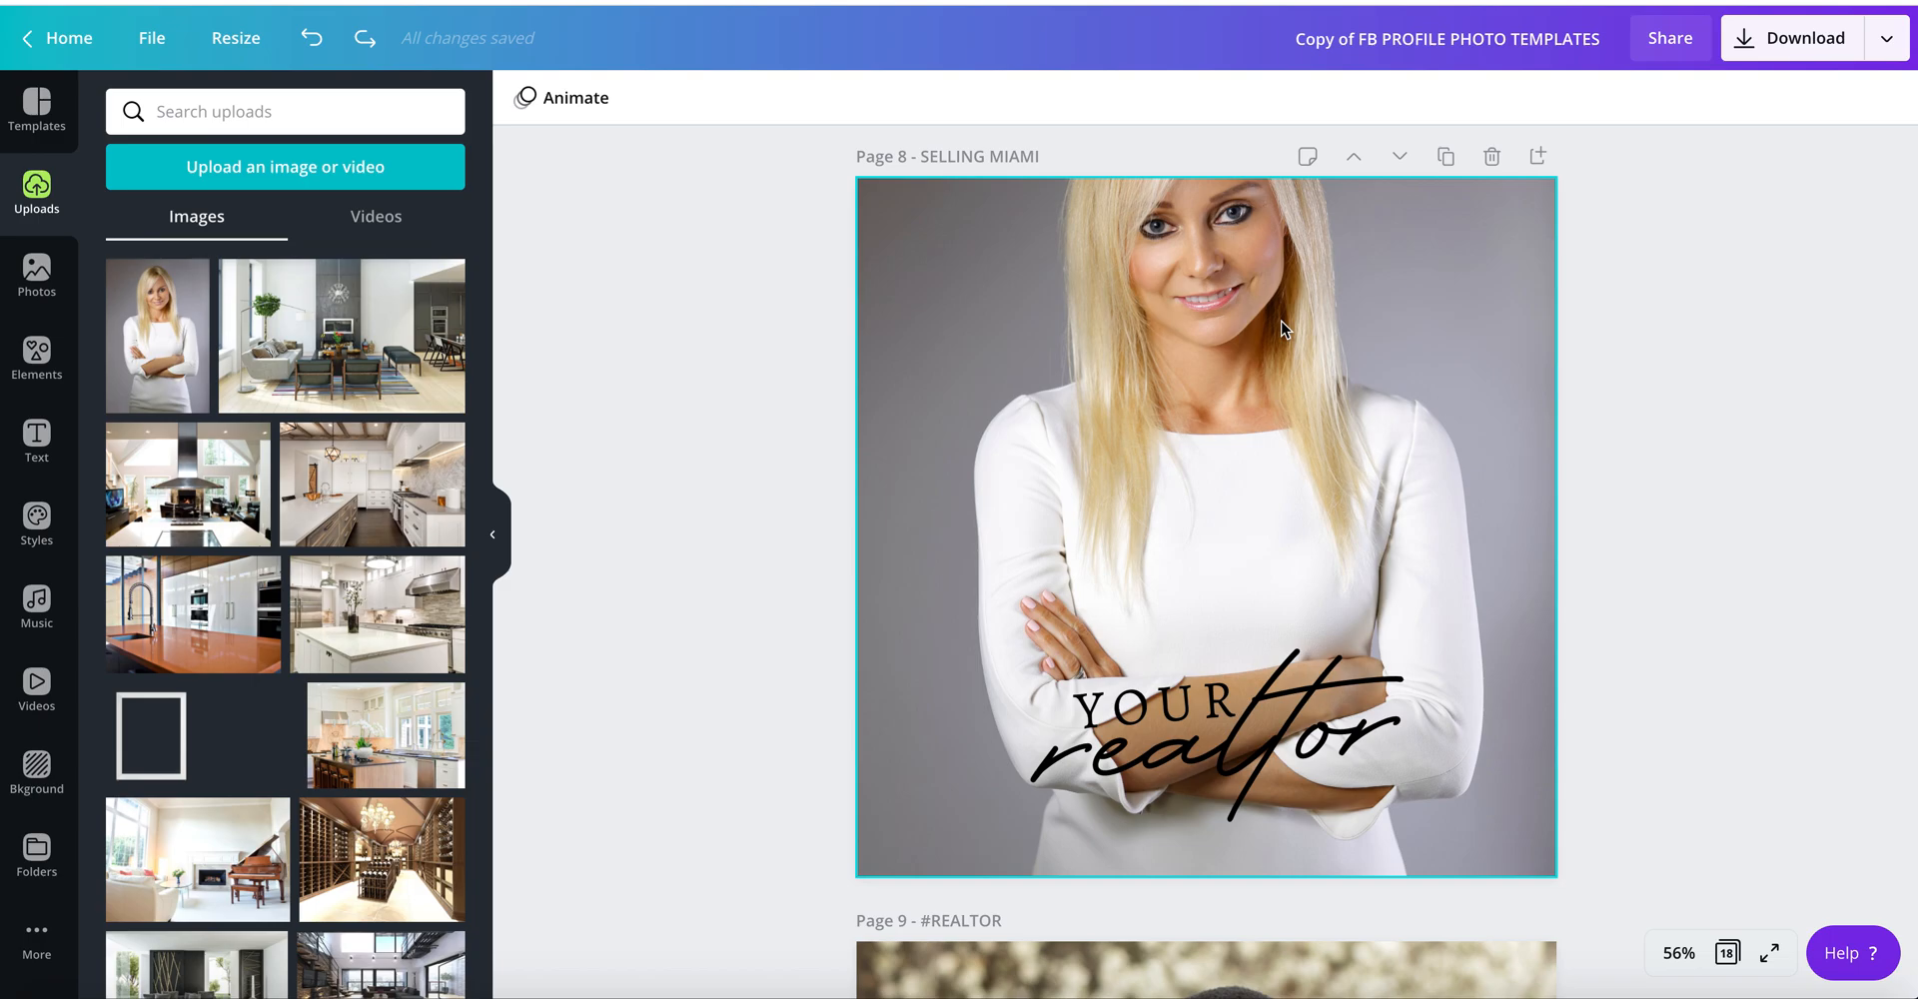
left_click(1286, 329)
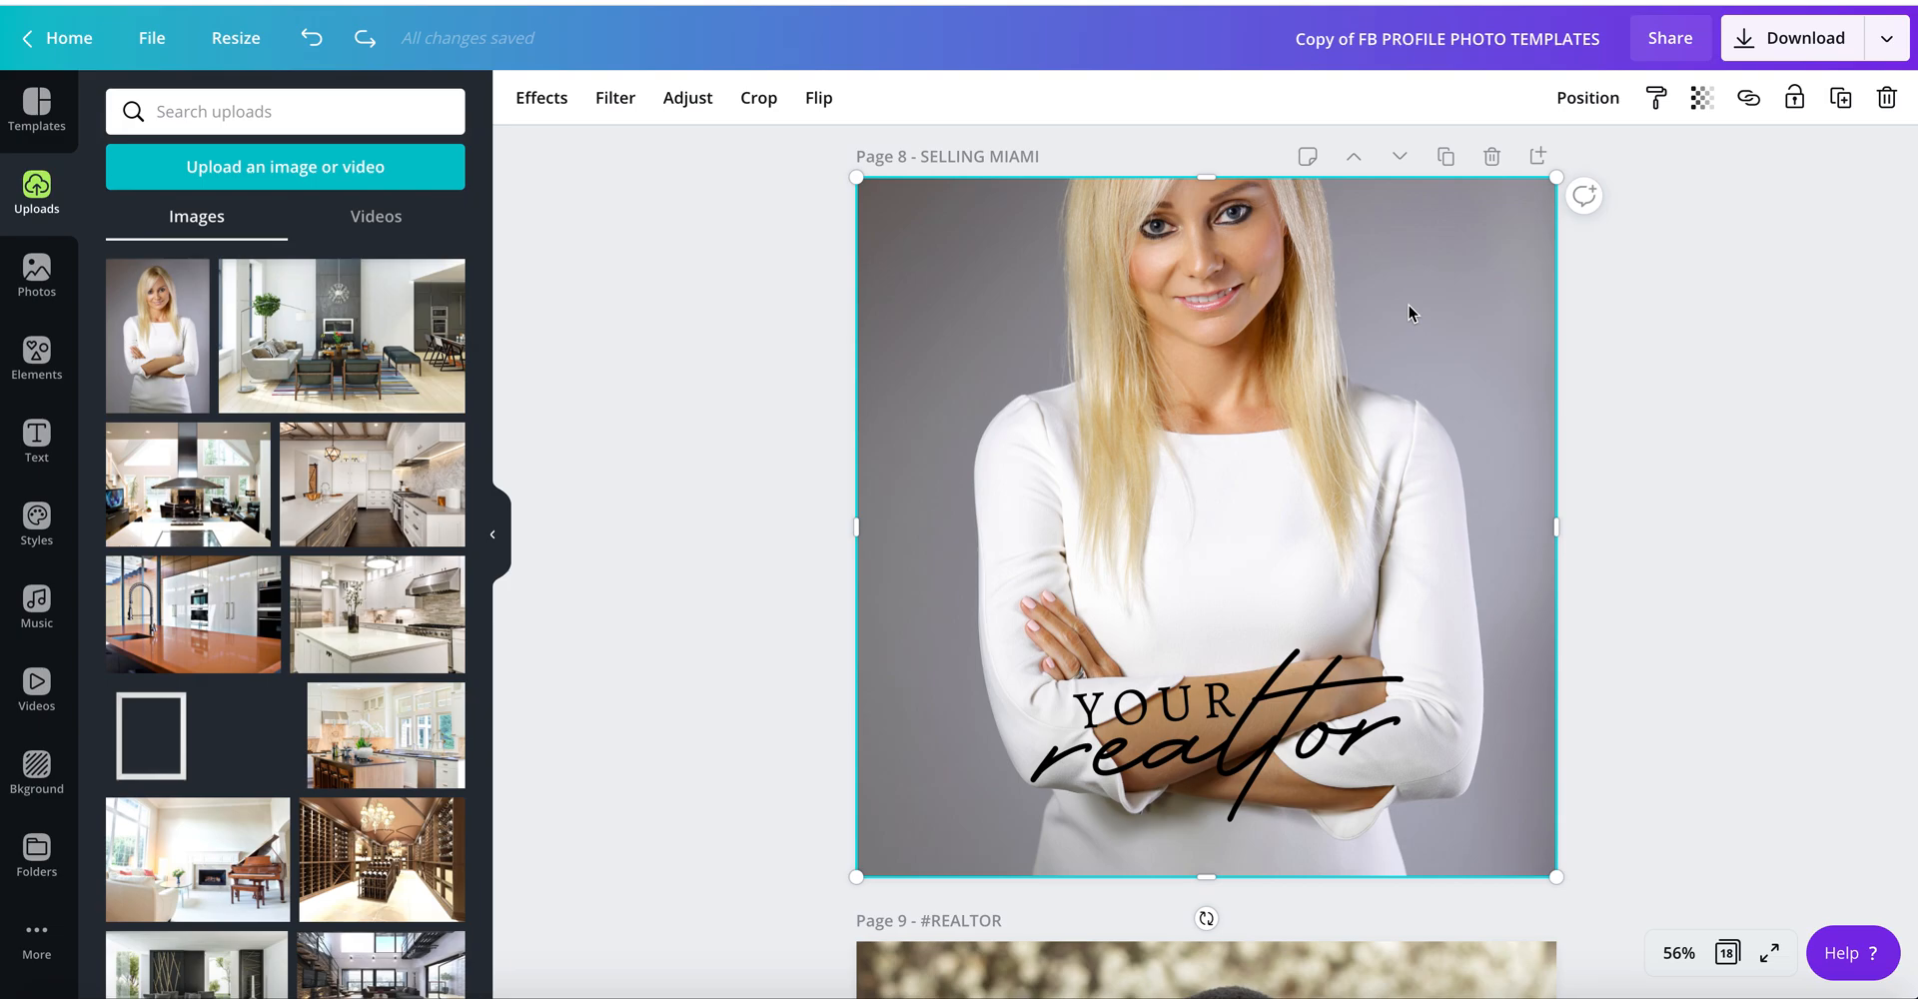
left_click(1162, 723)
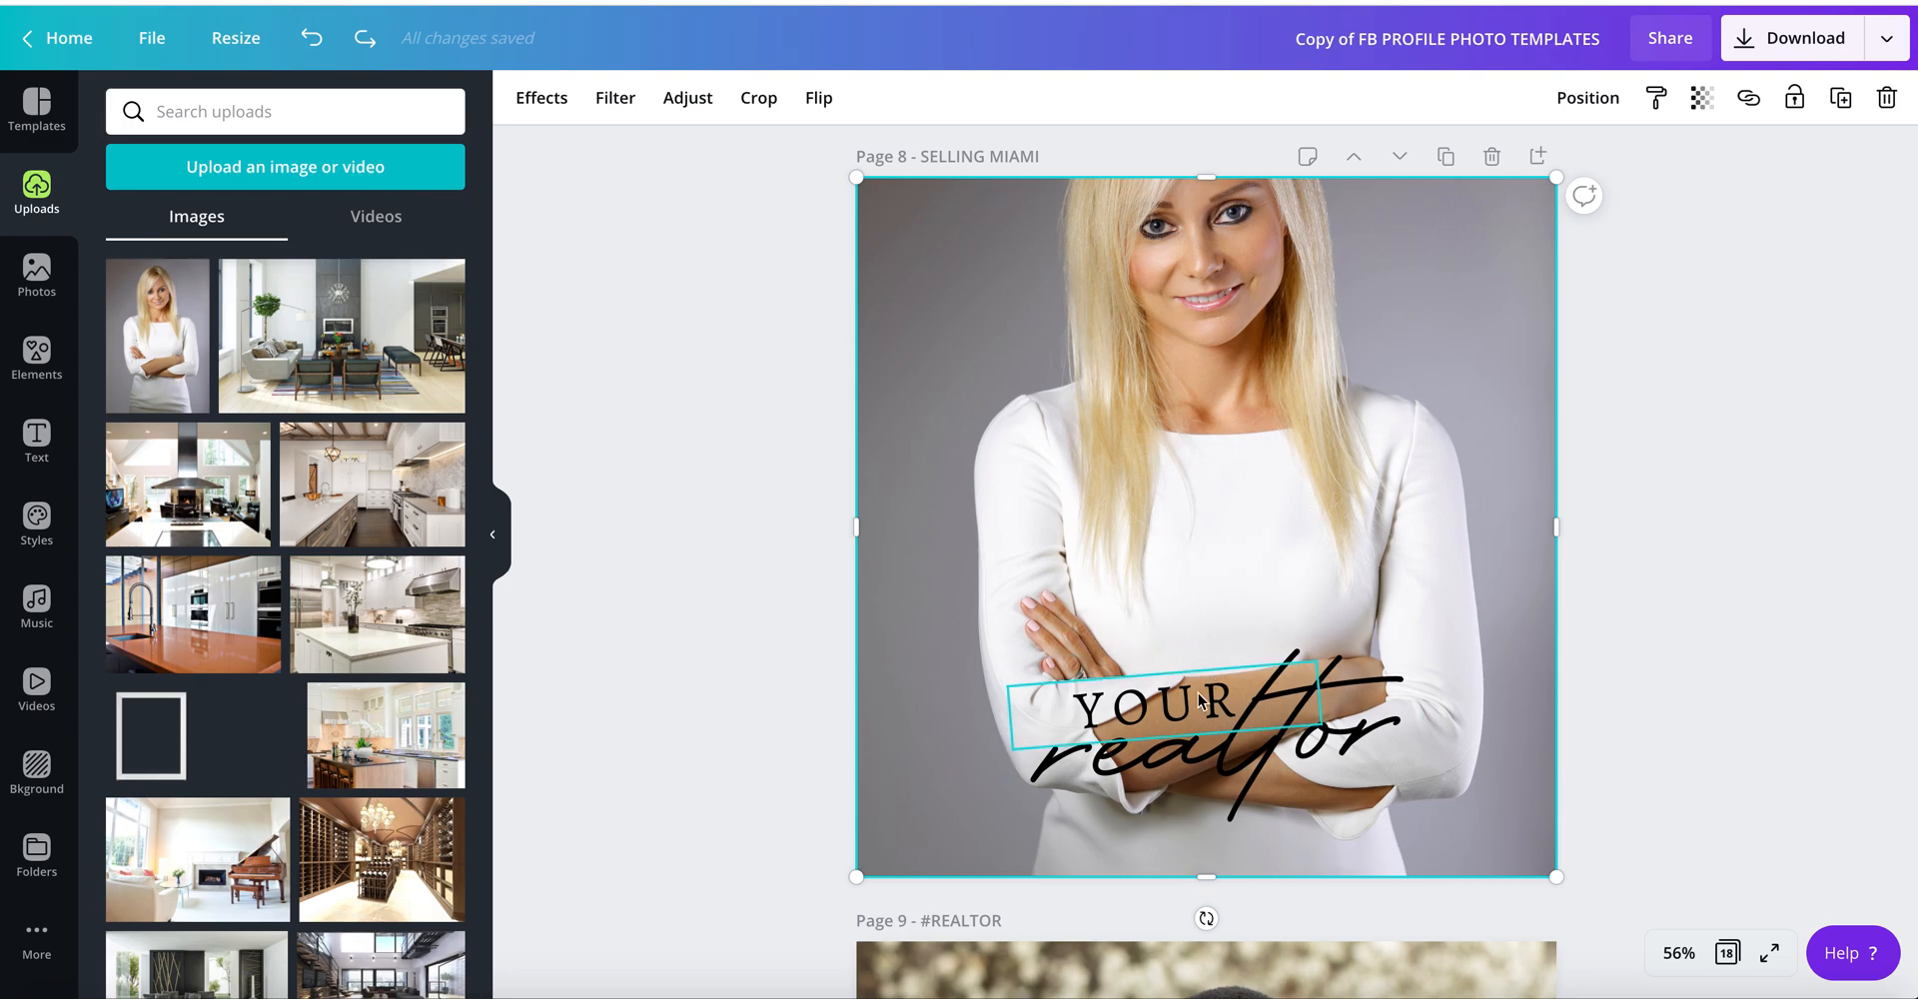
left_click(1162, 706)
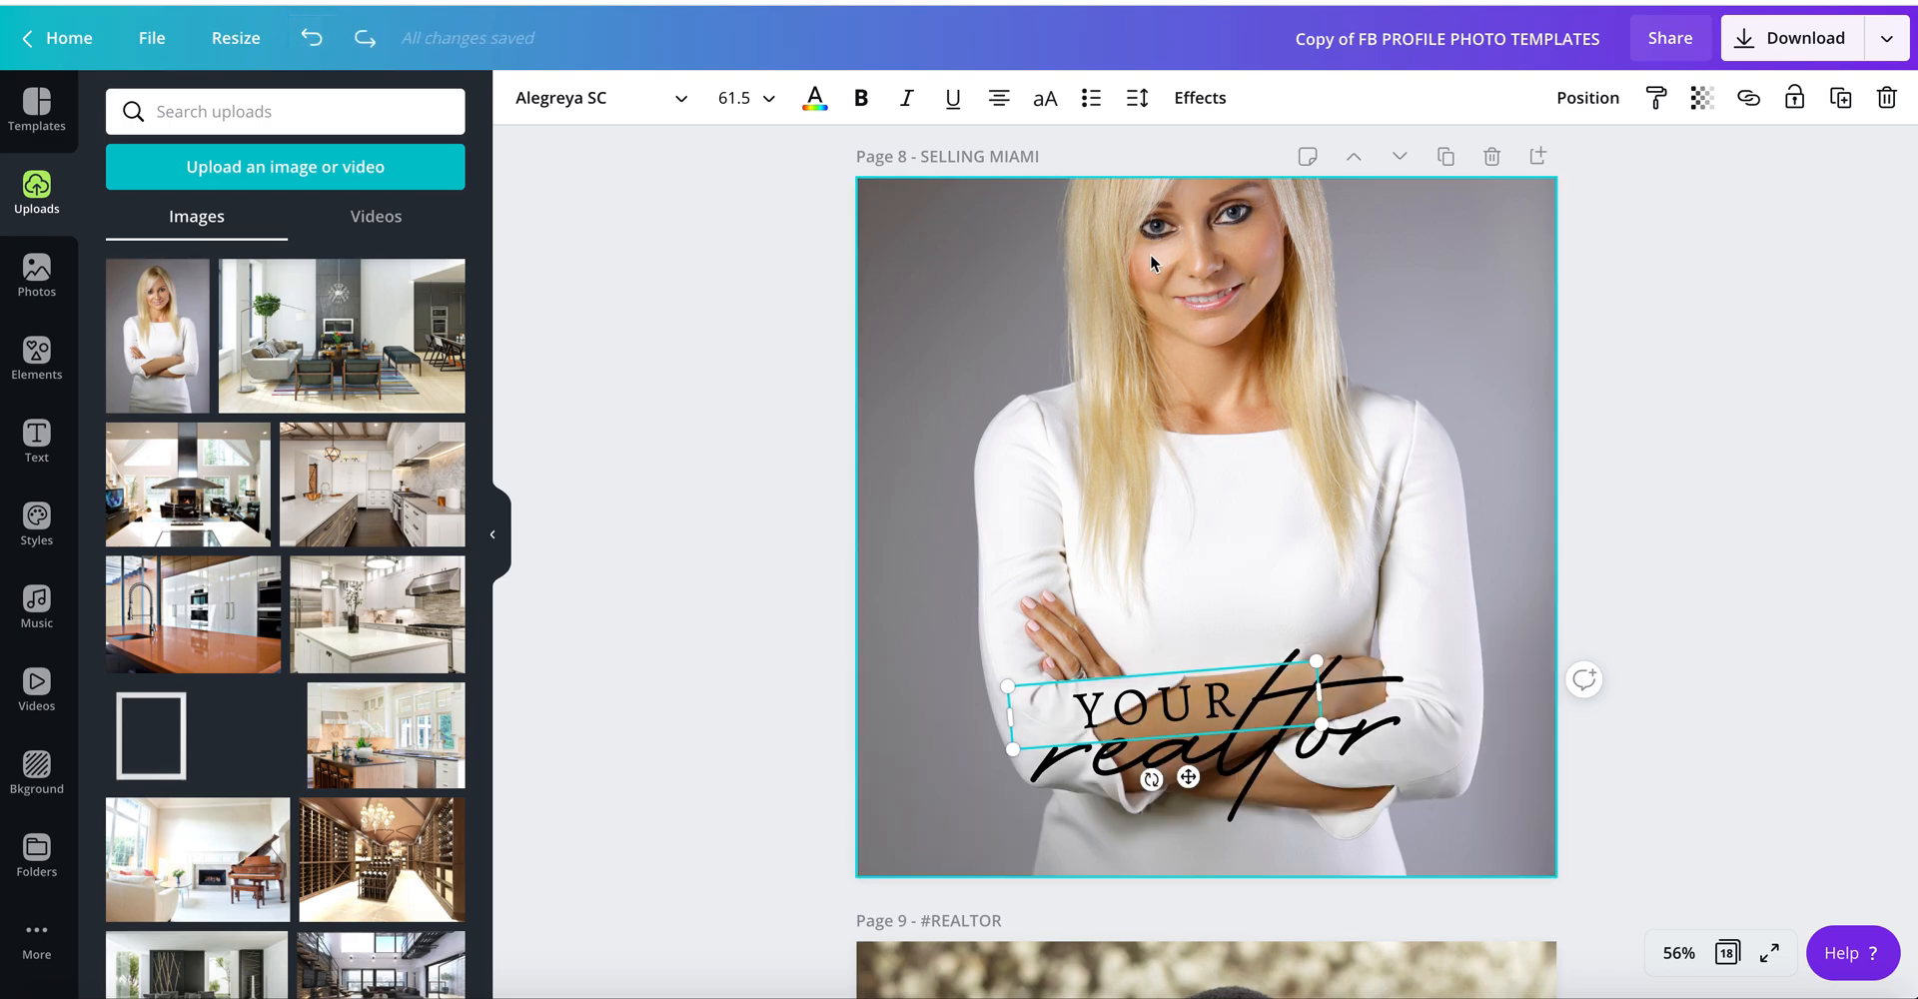
mouse_move(1225, 306)
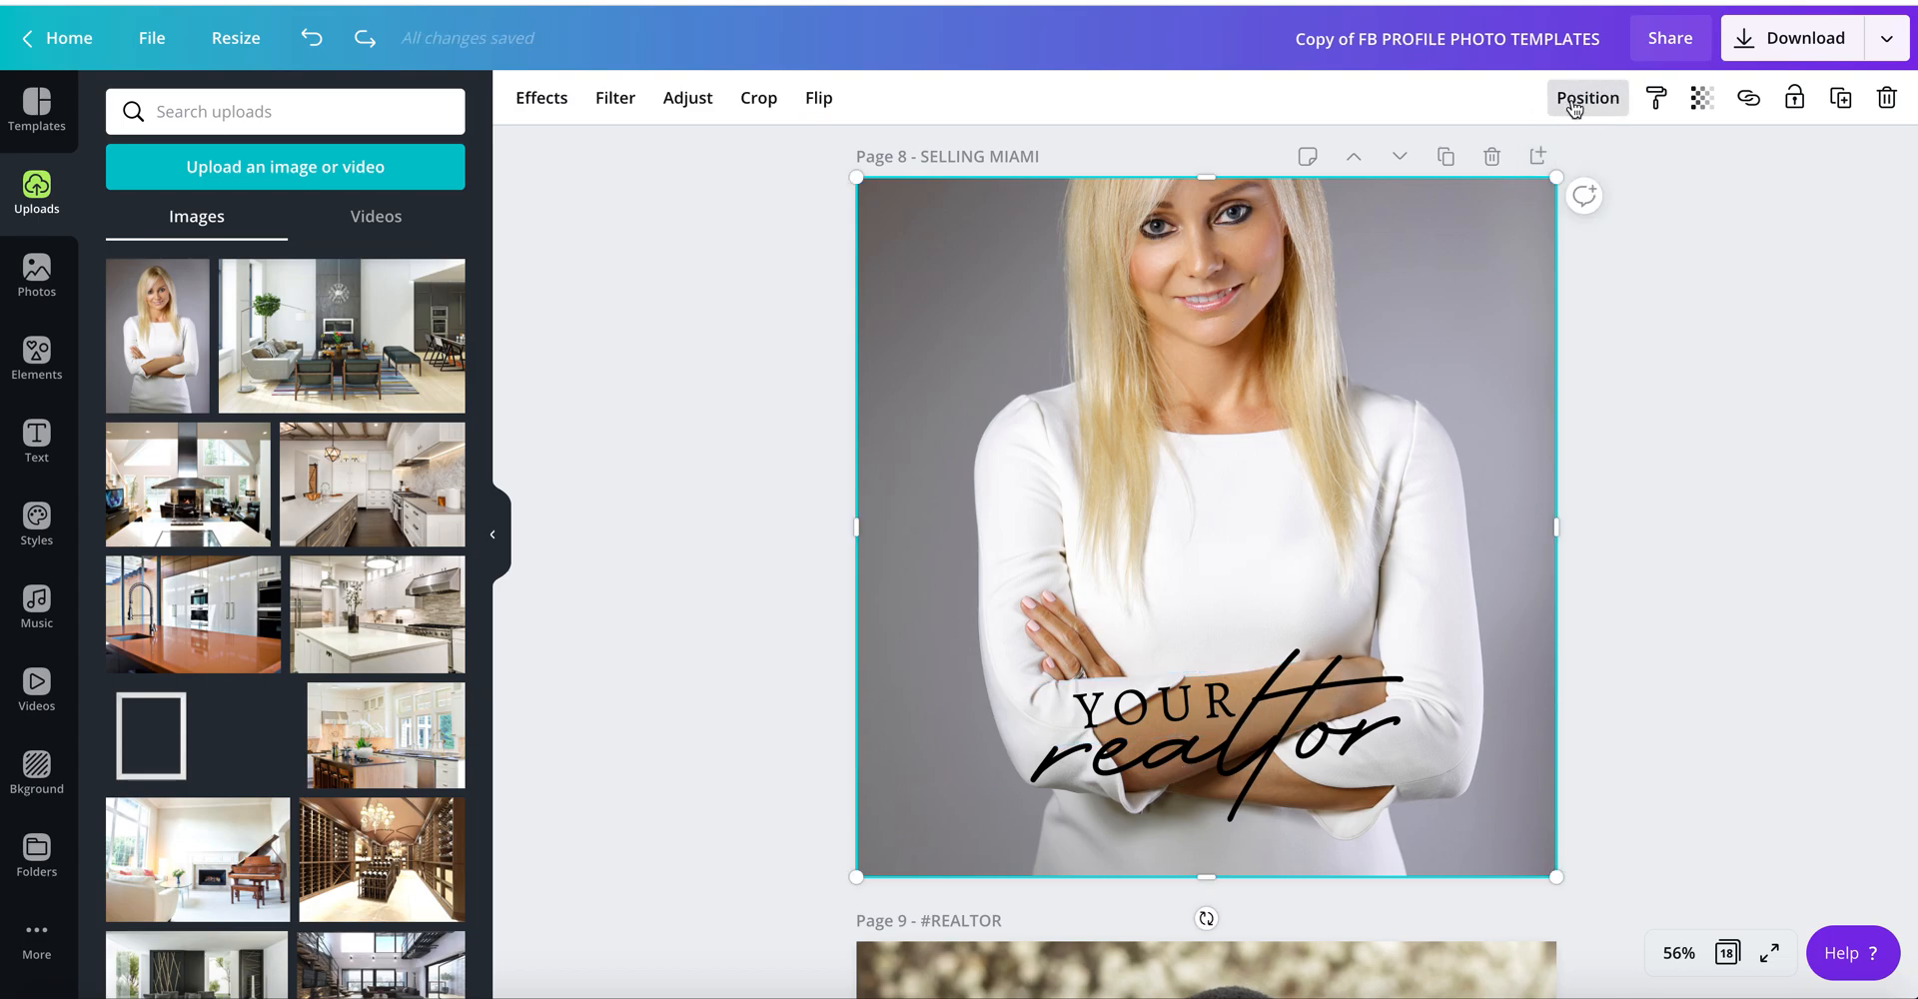
left_click(1587, 98)
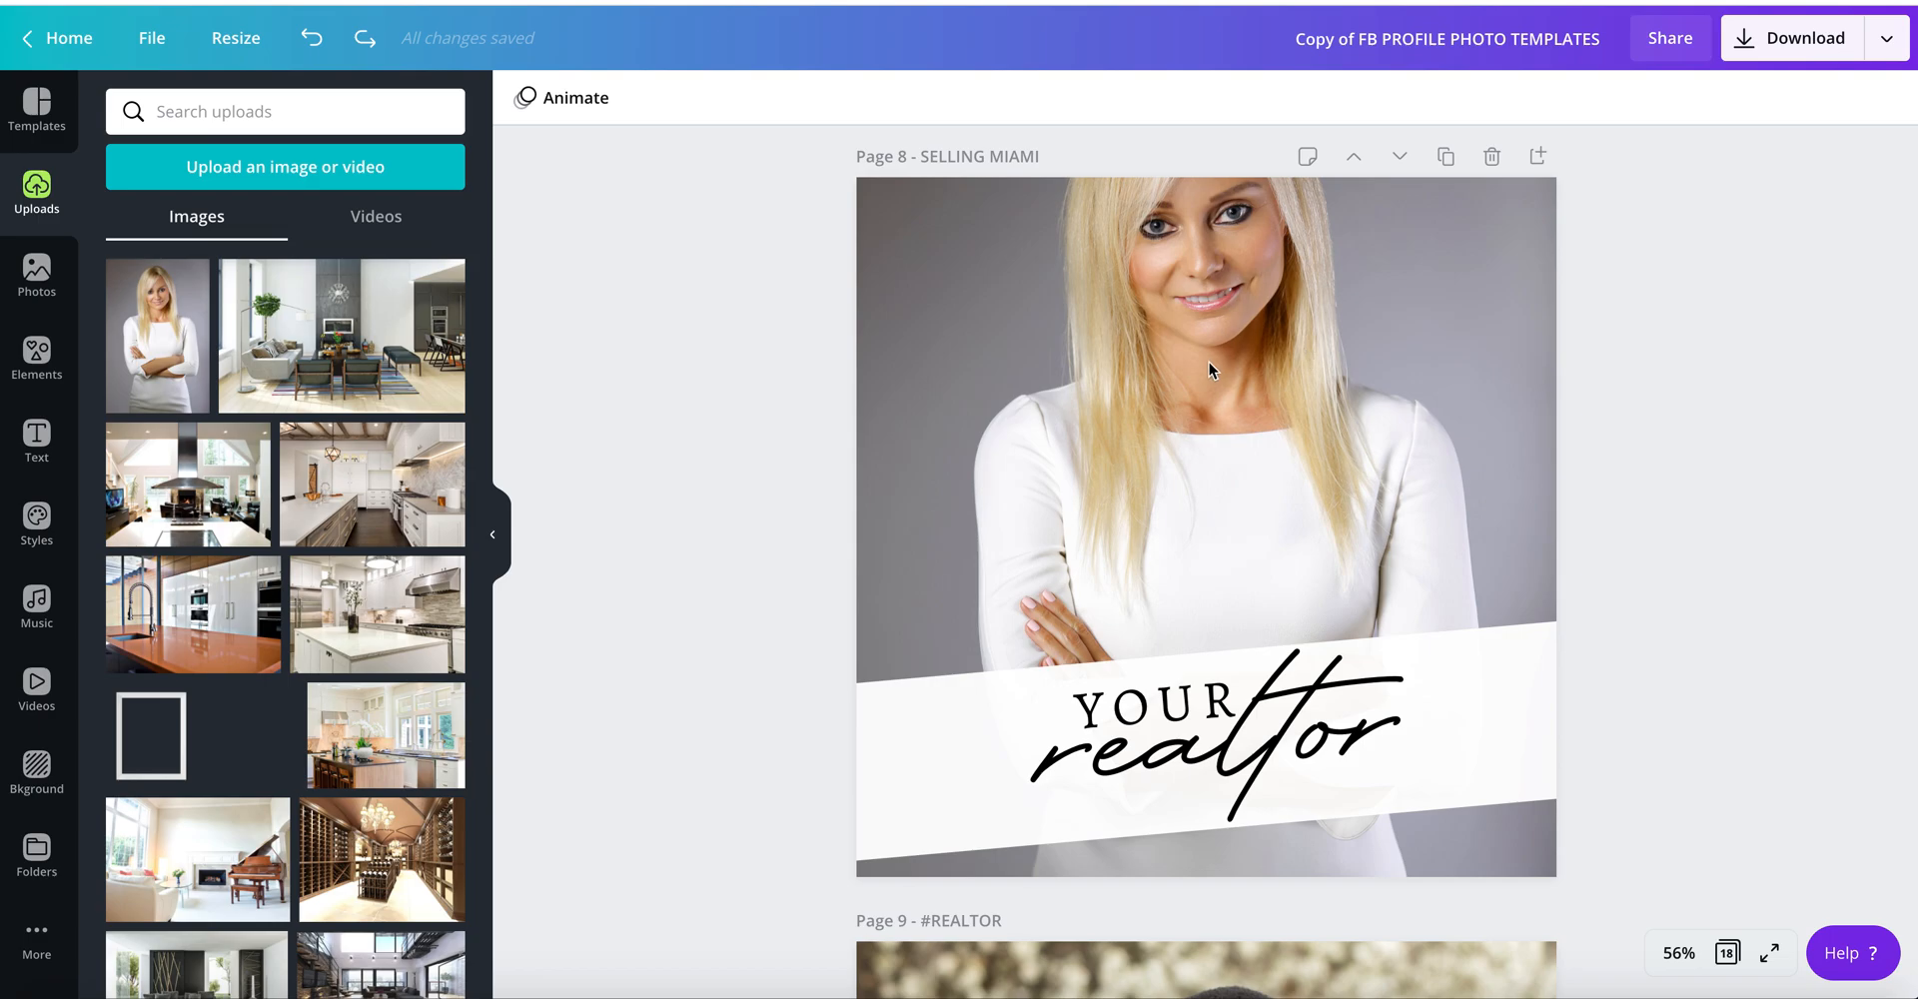
- In Download settings, select only Page 8 for the PNG export
left_click(1806, 38)
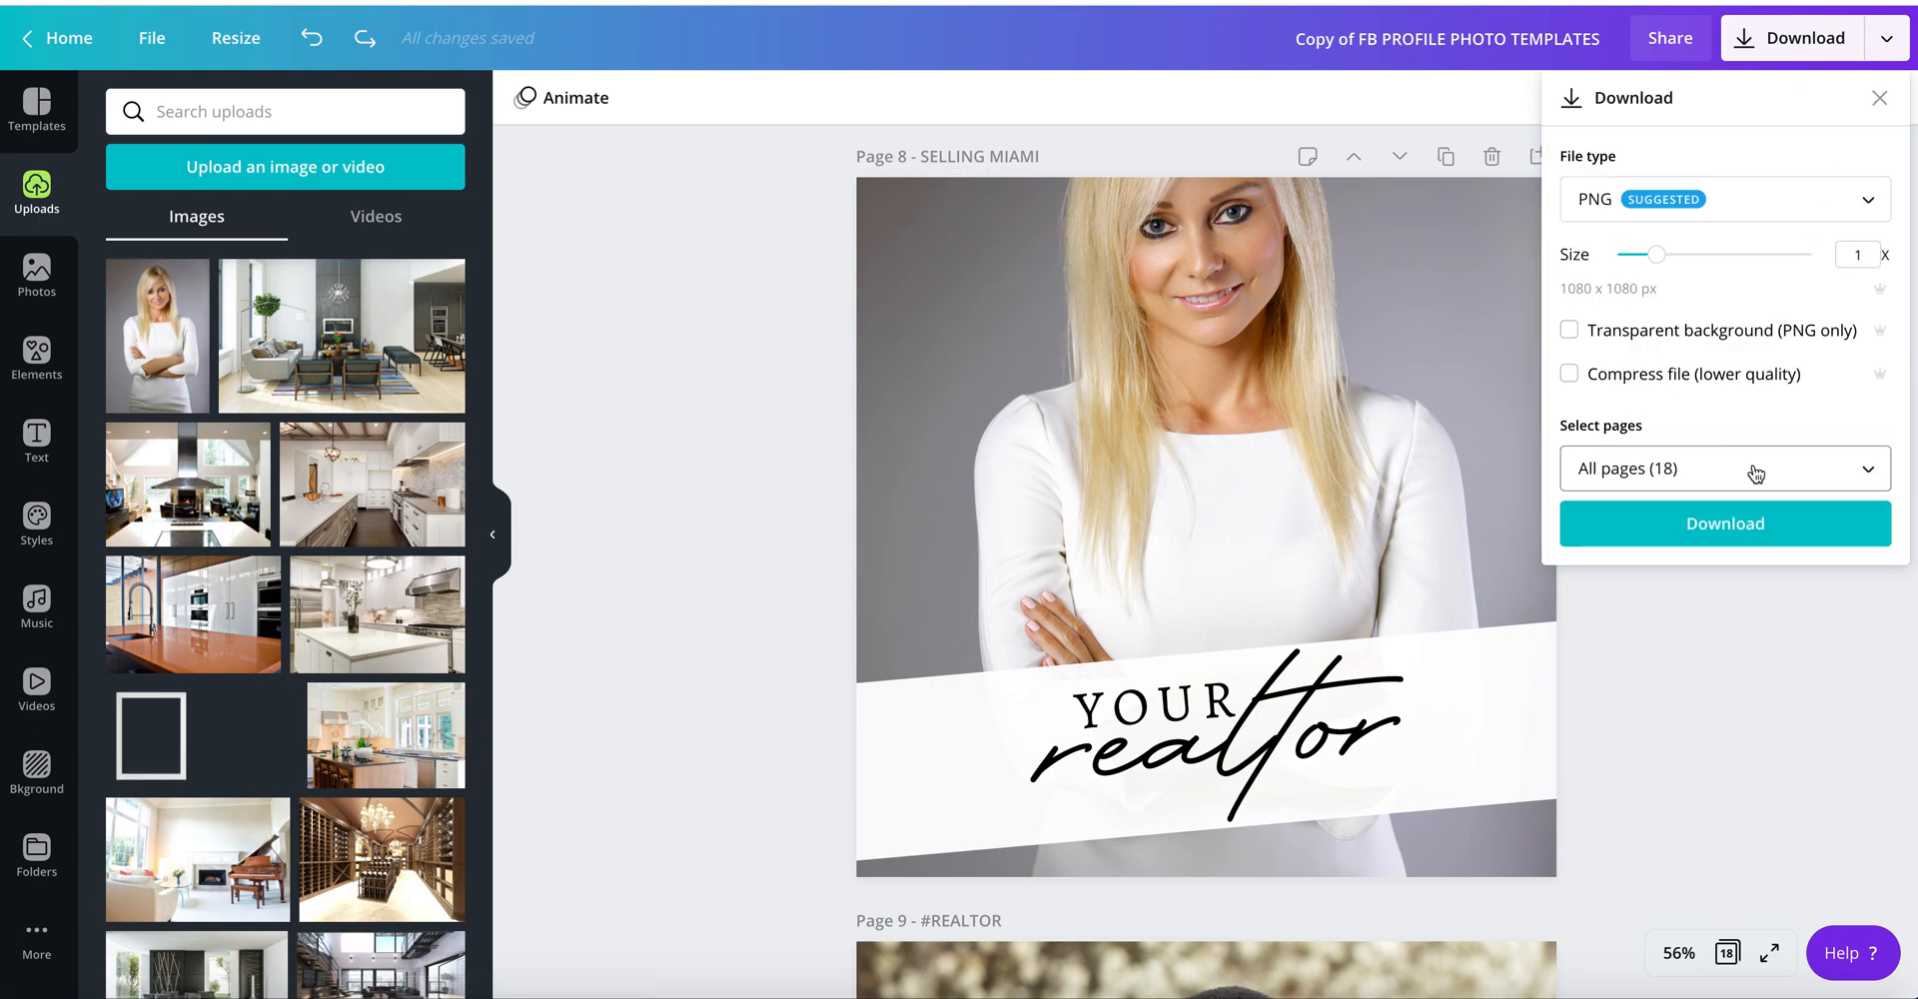
left_click(1725, 468)
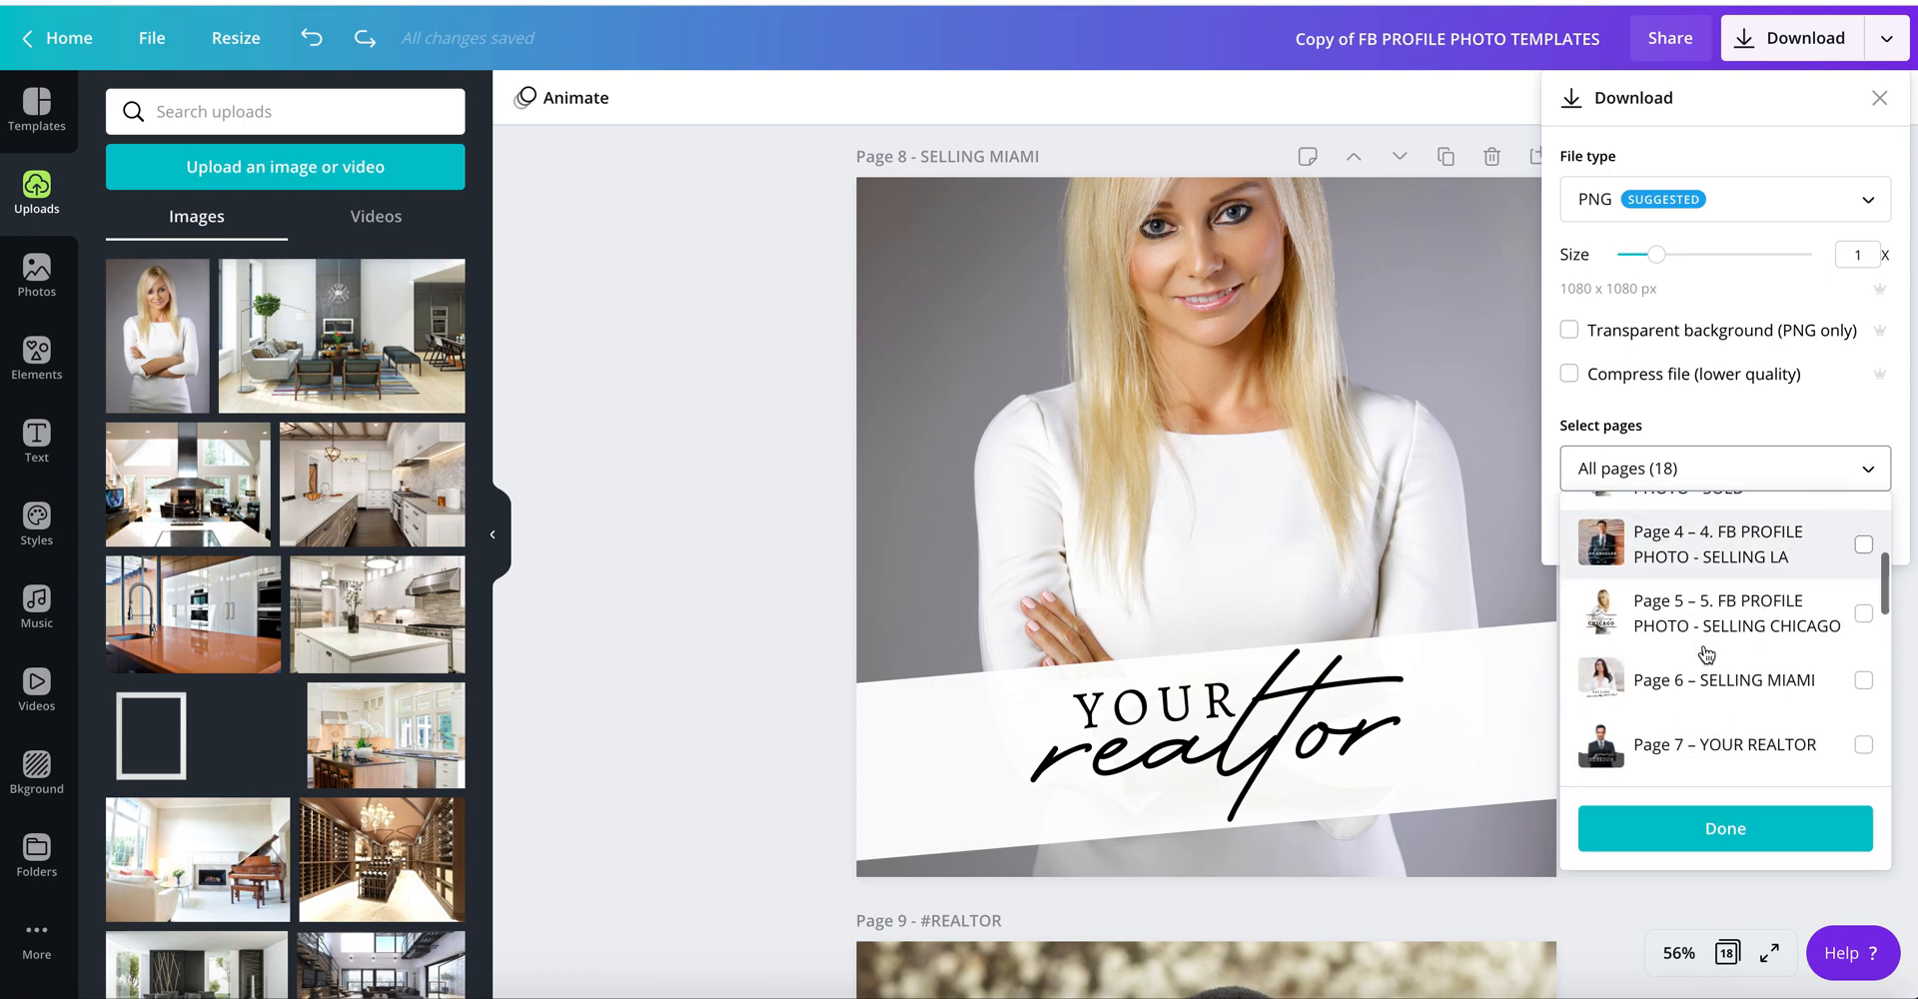
scroll("down", 3)
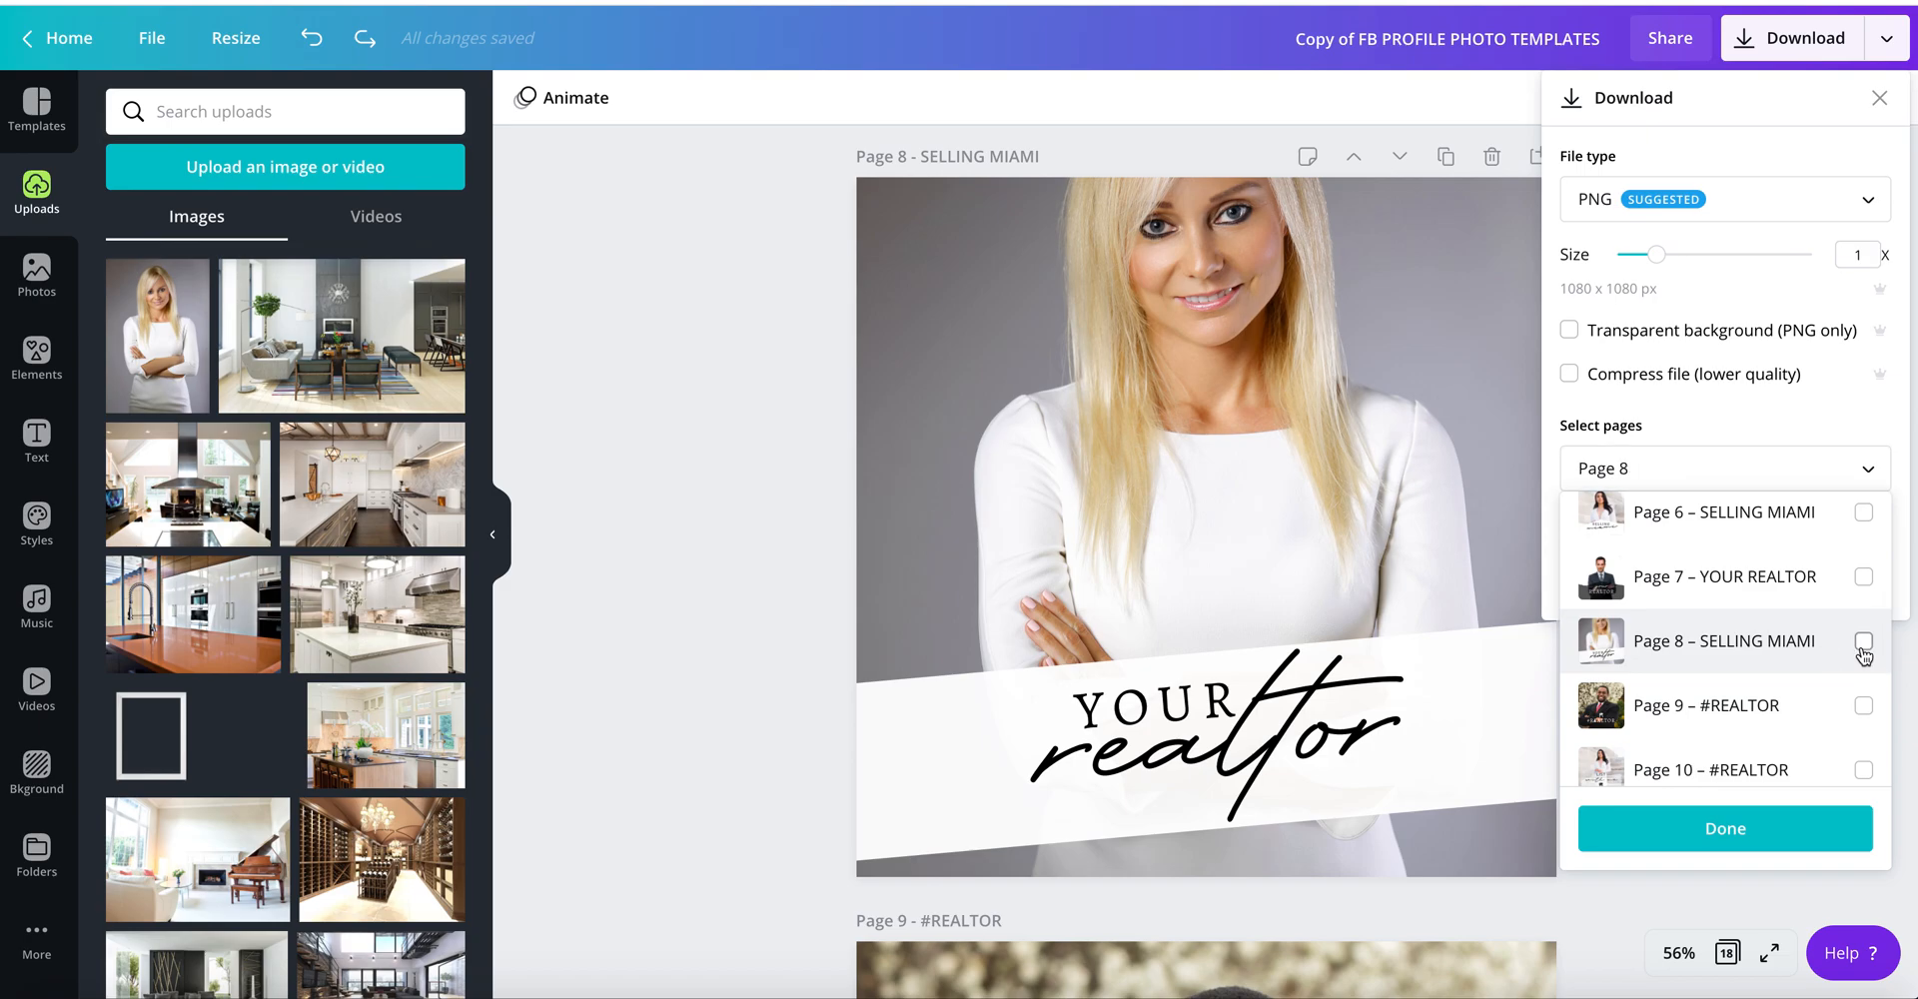
left_click(1726, 469)
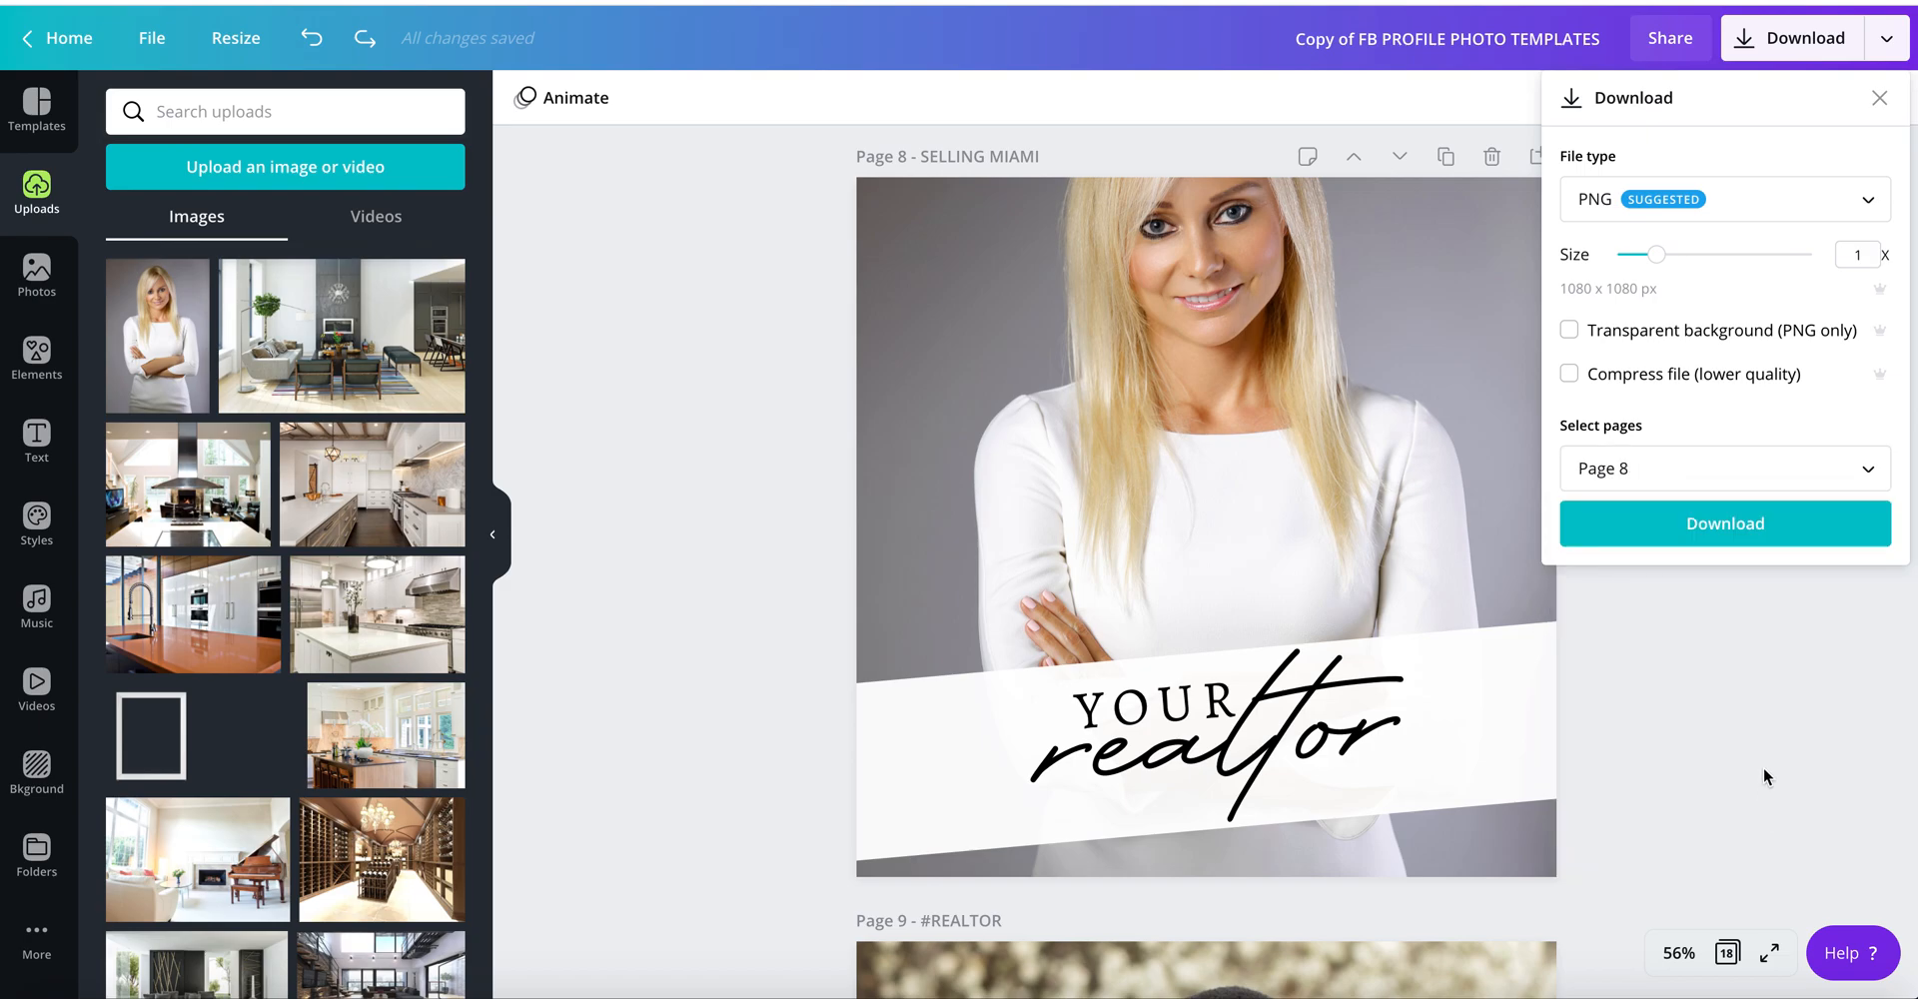